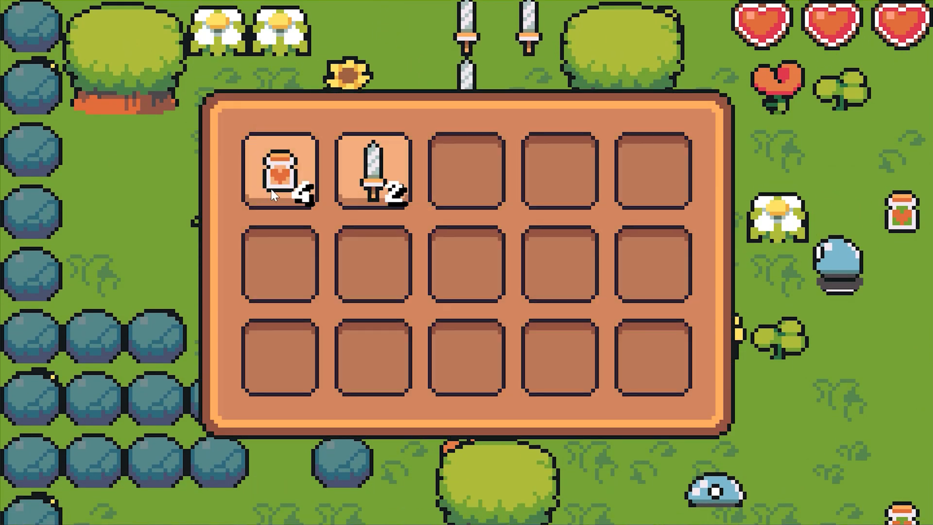
pyautogui.moveTo(387, 199)
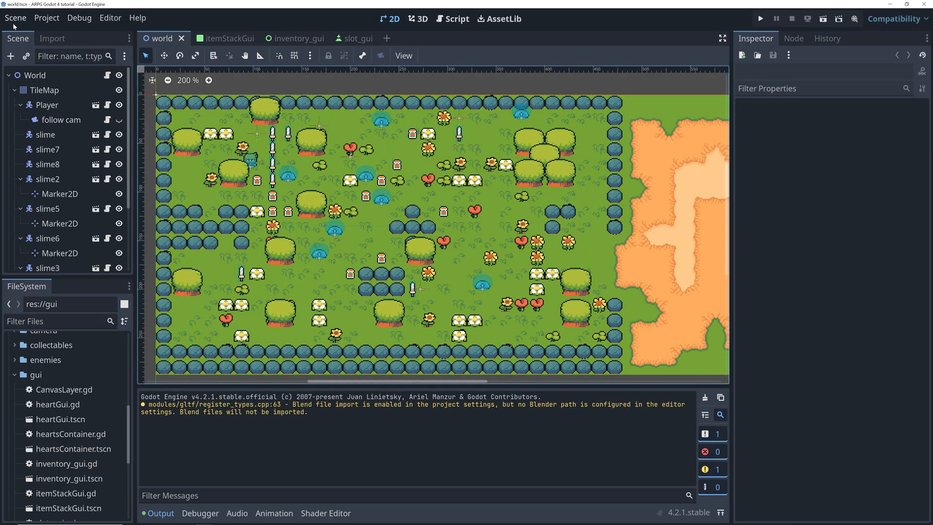
# Create a new scene with an HBoxContainer root renamed Hotbar.
pyautogui.click(426, 37)
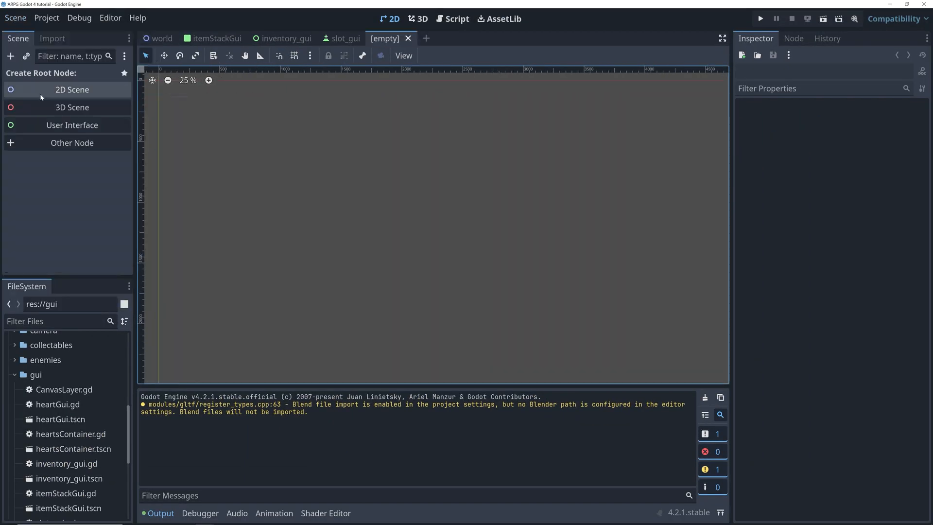
pyautogui.click(71, 142)
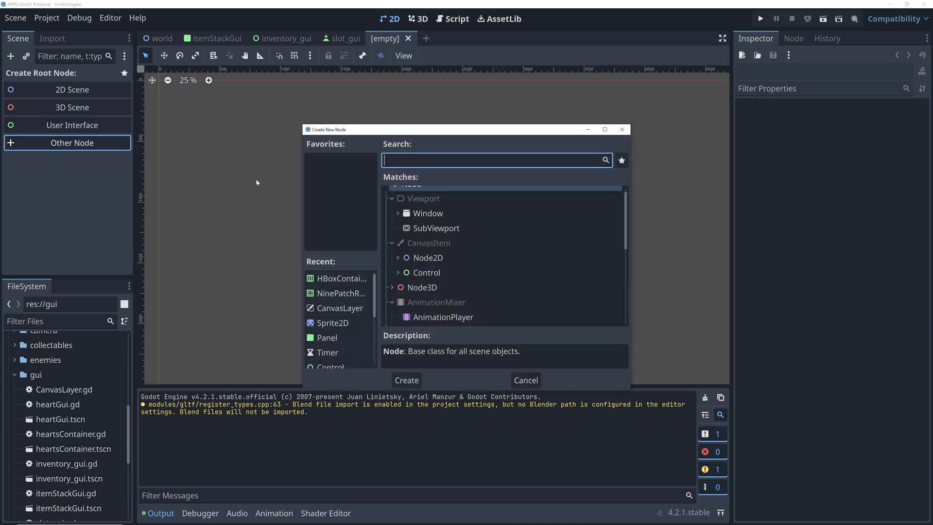
pyautogui.write('h')
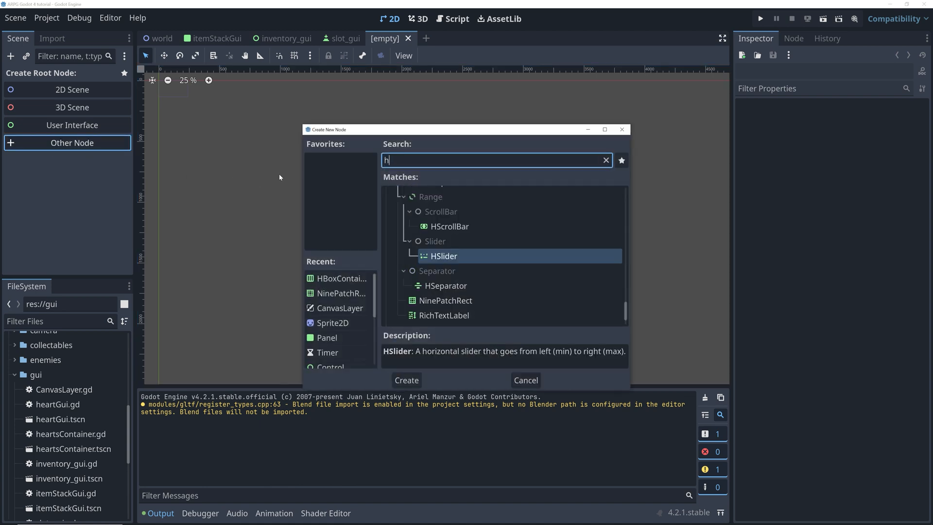
pyautogui.write('boxc')
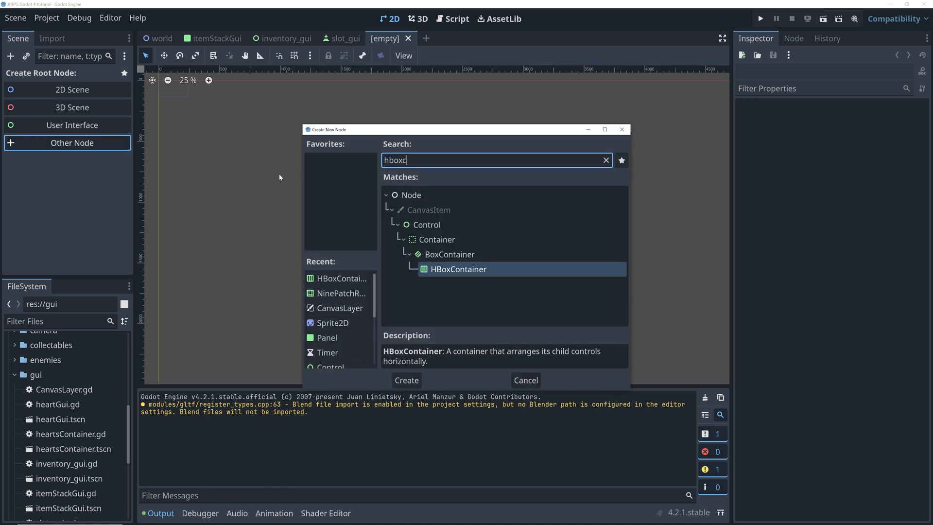
pyautogui.click(406, 380)
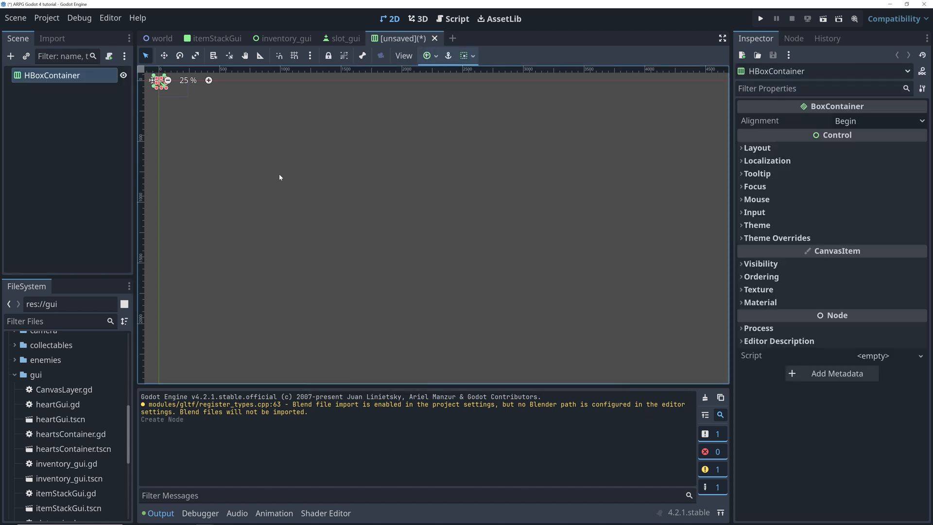
pyautogui.moveTo(58, 83)
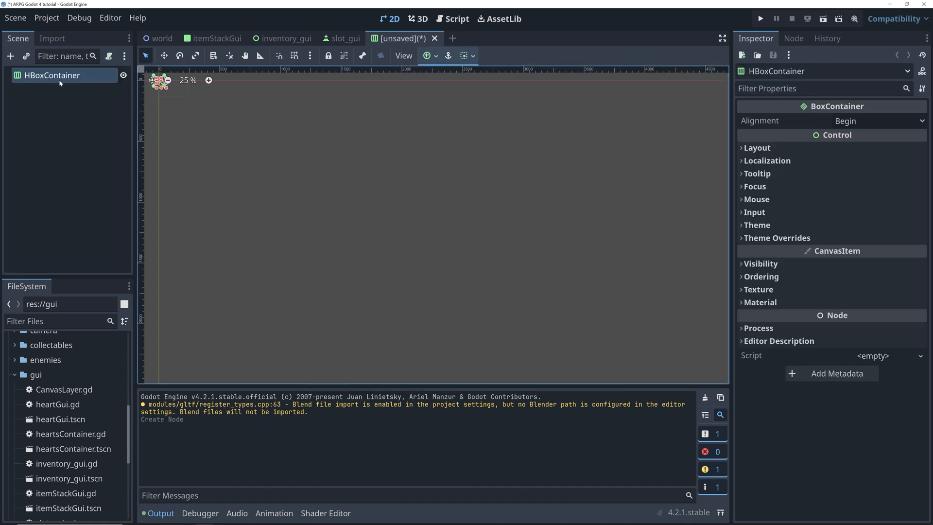
pyautogui.doubleClick(52, 75)
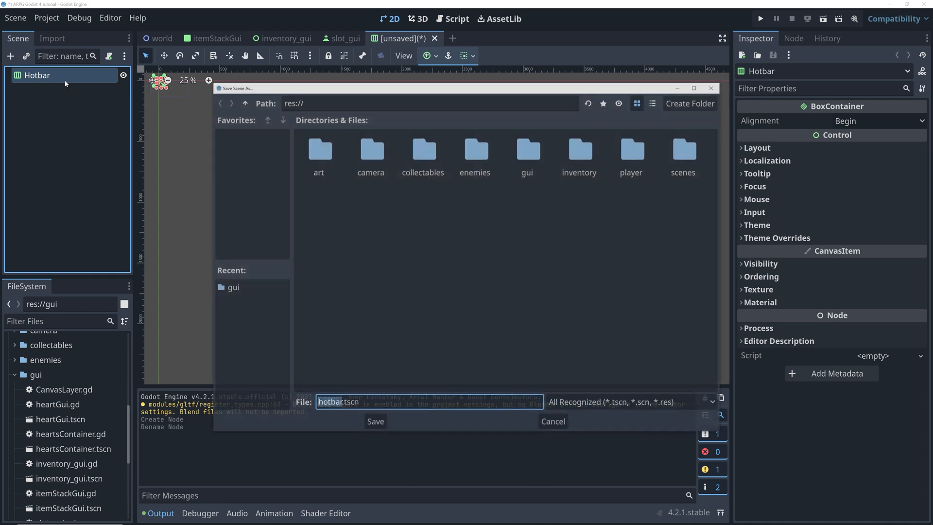
# Save the scene as hotbar.tscn in the gui folder.
pyautogui.doubleClick(525, 150)
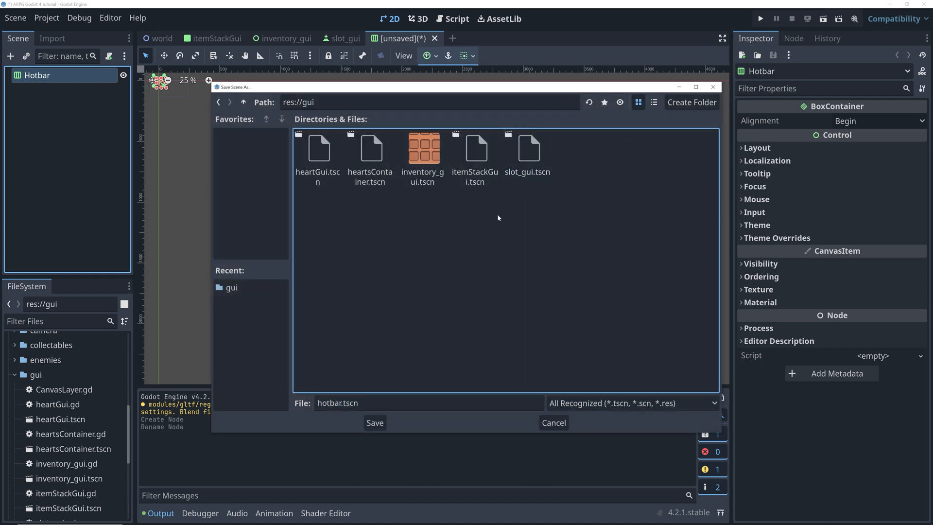
pyautogui.click(374, 422)
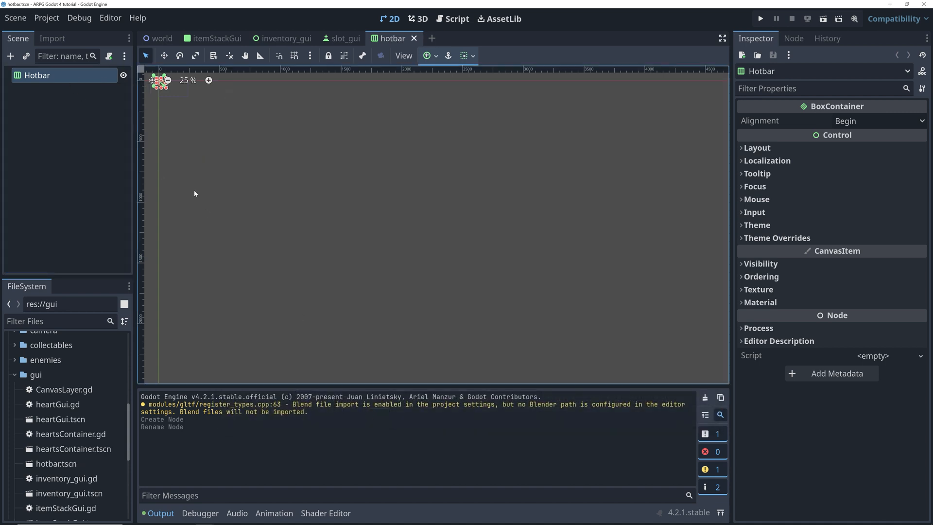
pyautogui.scroll(3)
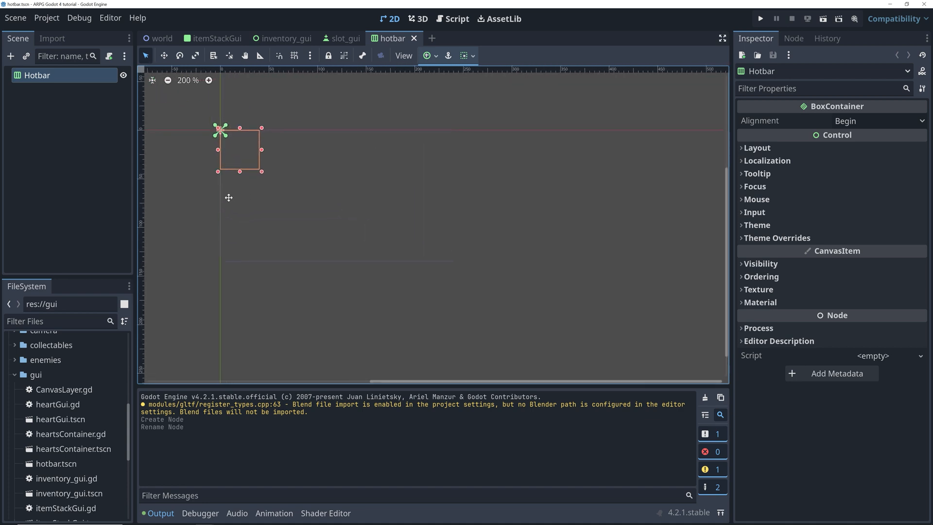
pyautogui.scroll(3)
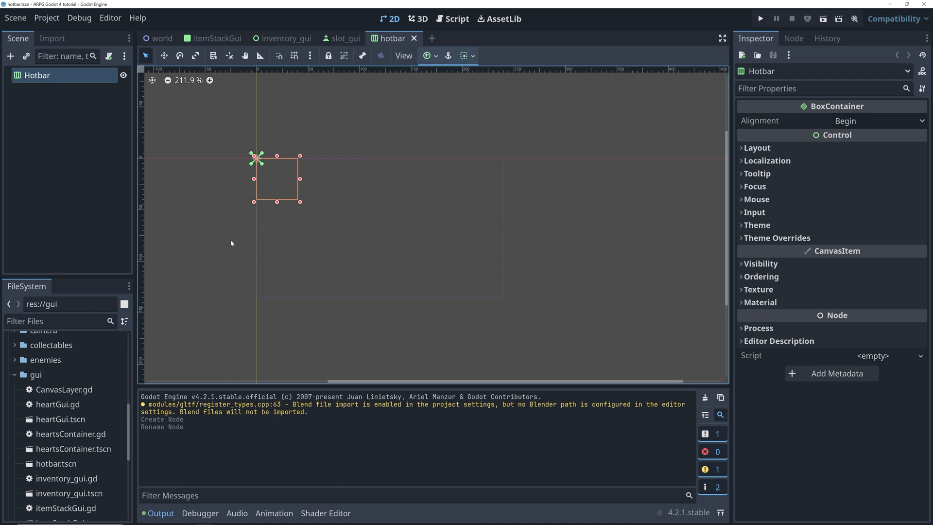
pyautogui.scroll(3)
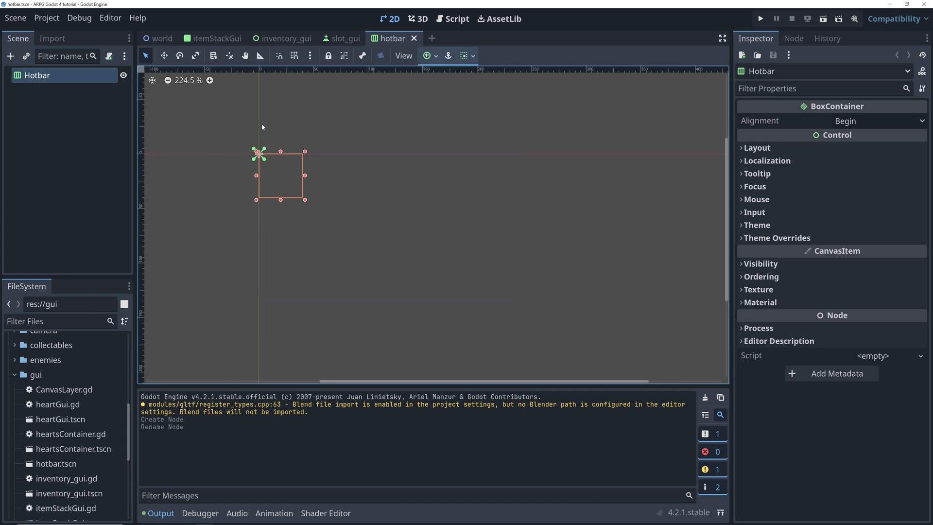
pyautogui.moveTo(345, 38)
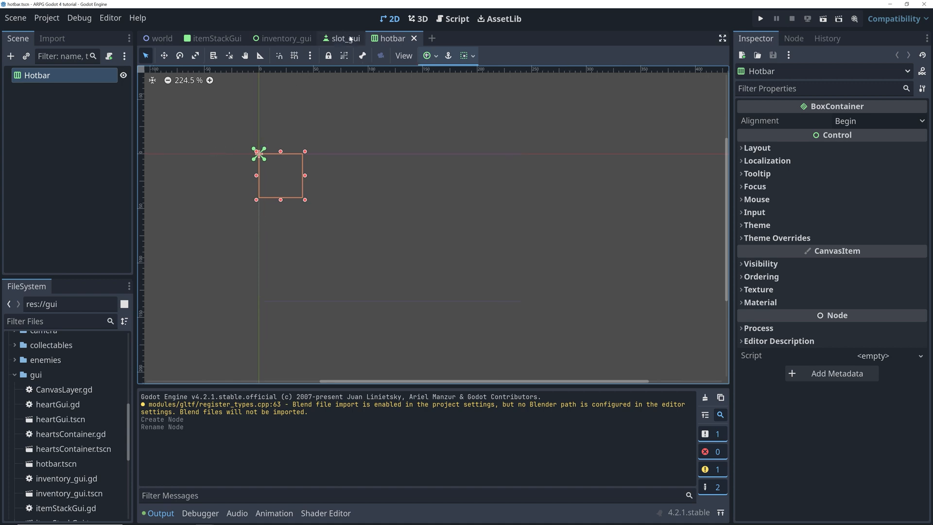
# Save the slot_gui scene as a copy named hotbar_slot.tscn in res://gui.
pyautogui.click(341, 38)
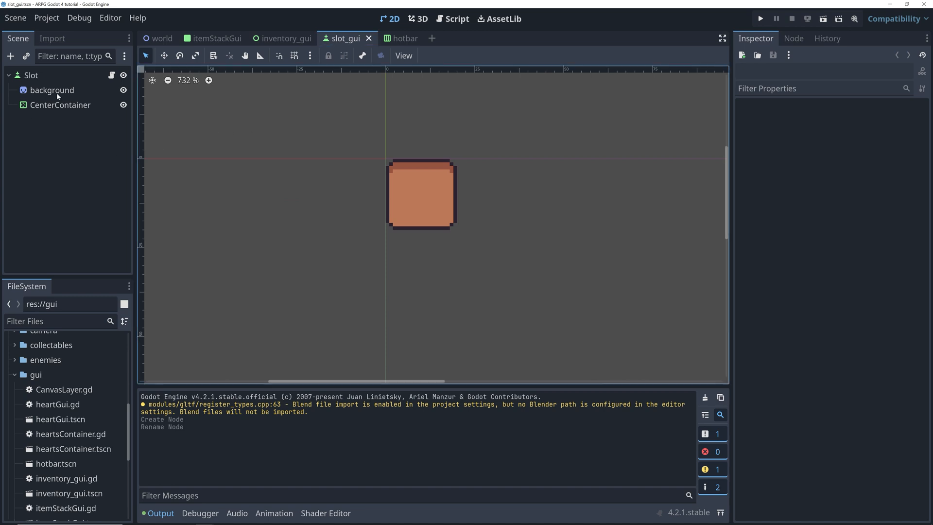
pyautogui.click(60, 105)
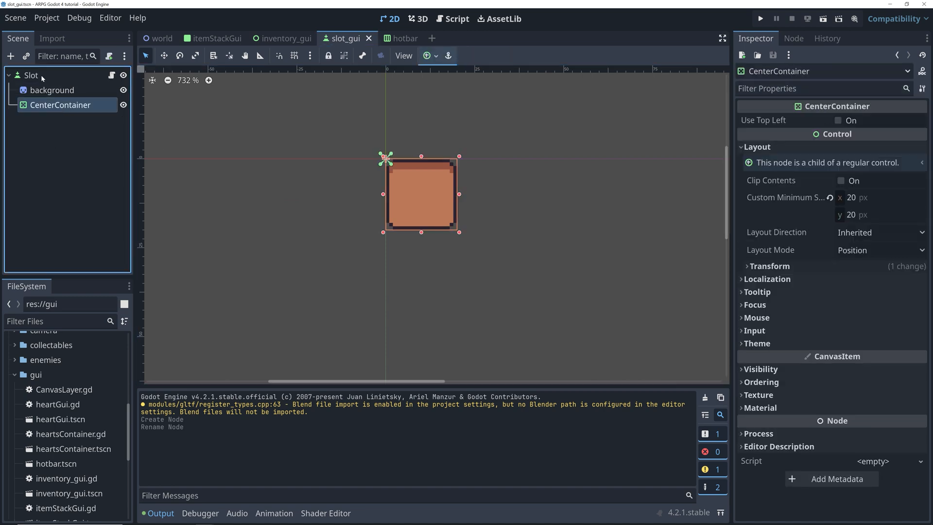
pyautogui.click(285, 117)
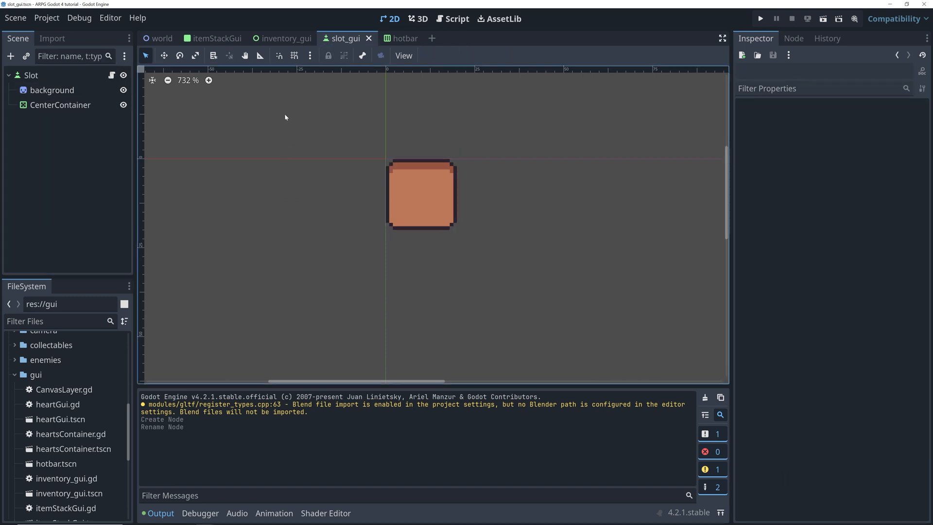
pyautogui.moveTo(47, 131)
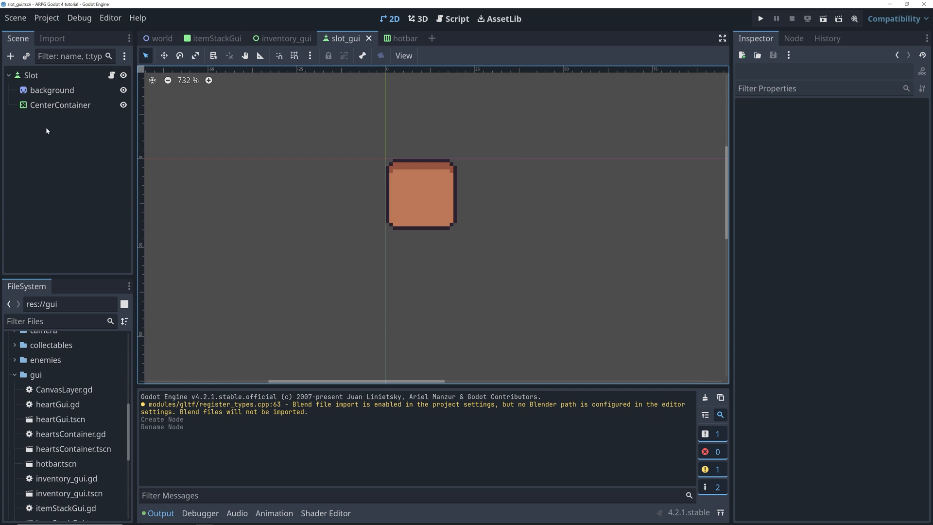
pyautogui.moveTo(18, 43)
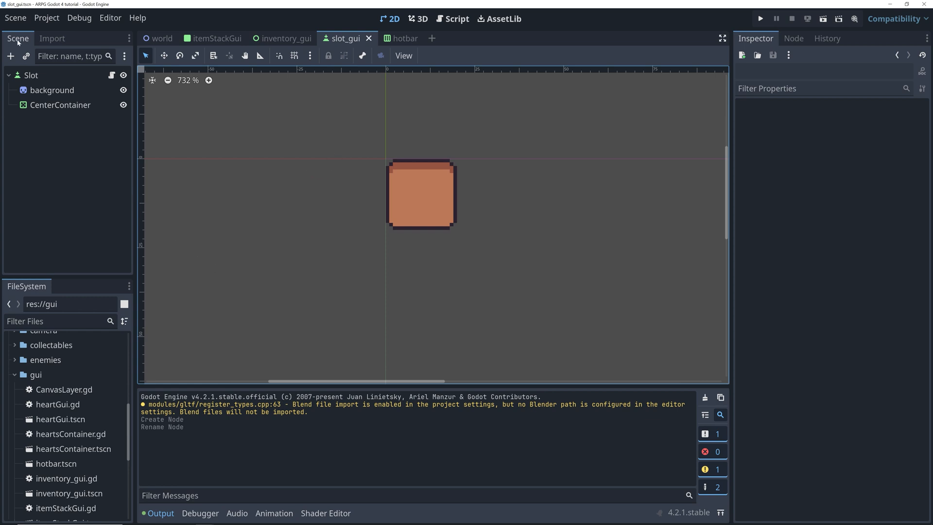
pyautogui.click(15, 18)
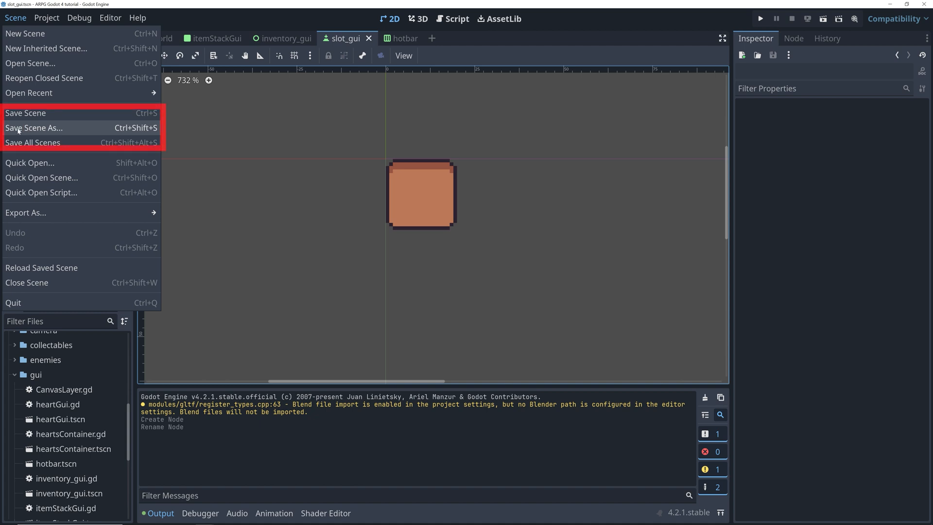
pyautogui.click(34, 127)
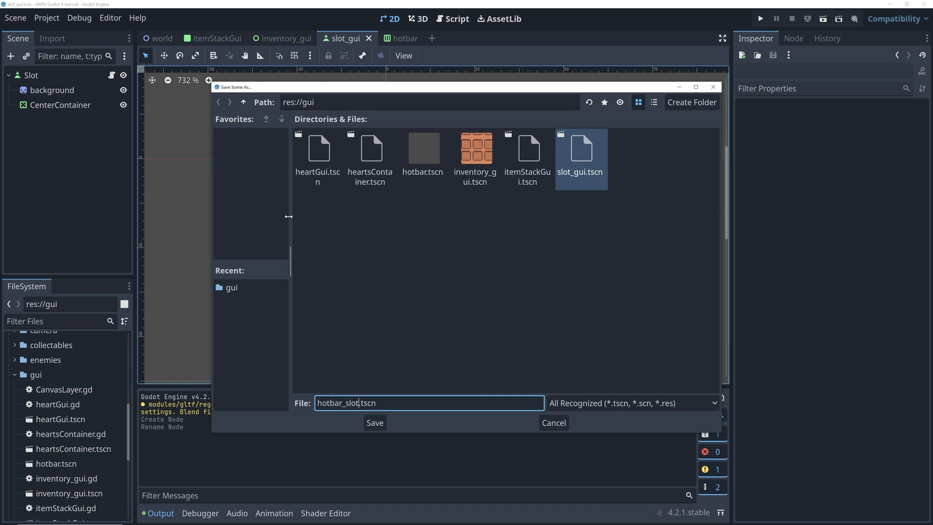
pyautogui.click(374, 422)
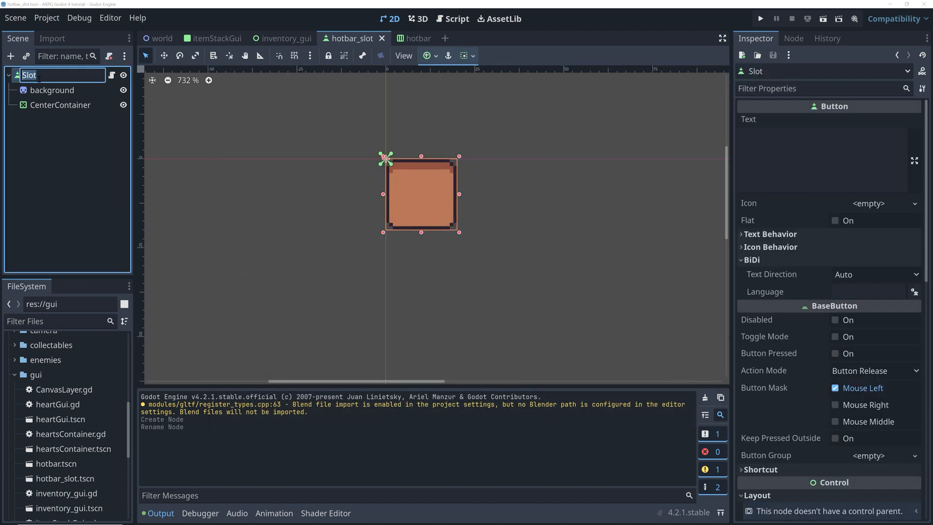
# Rename the root HotbarSlot and attach a new hotbar_slot.gd script extending Button.
pyautogui.write('Hotbar')
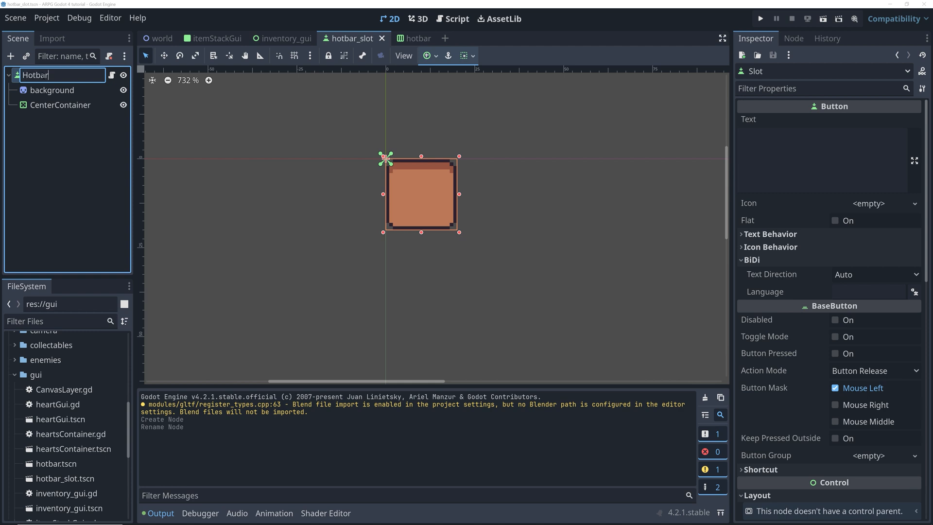
pyautogui.press('Return')
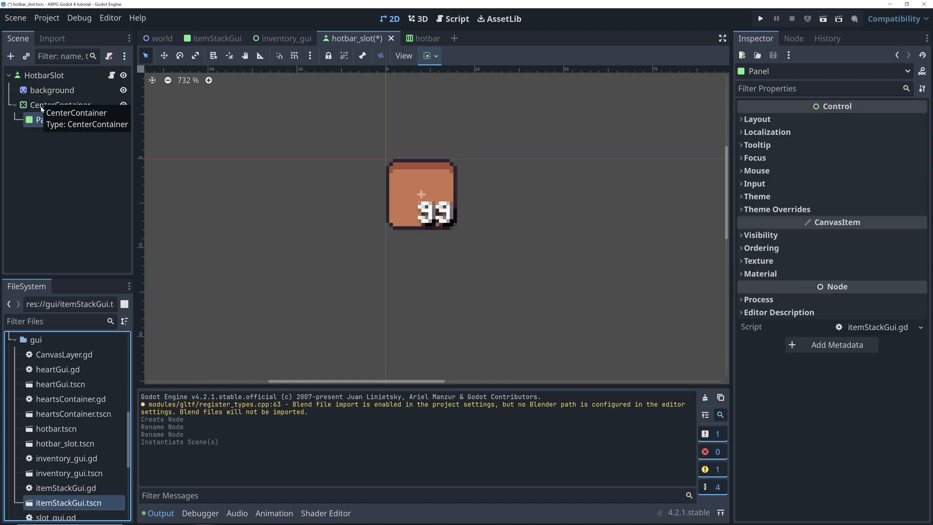
pyautogui.click(59, 154)
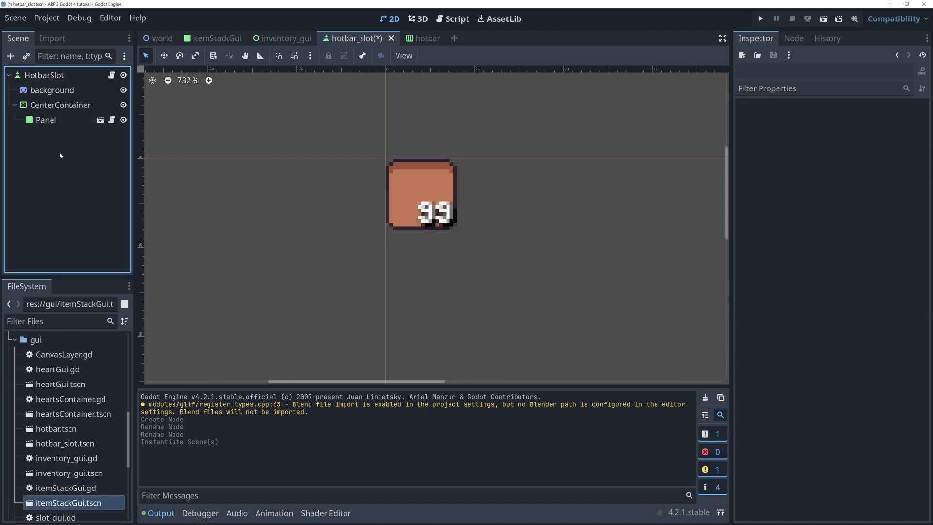
pyautogui.rightClick(43, 75)
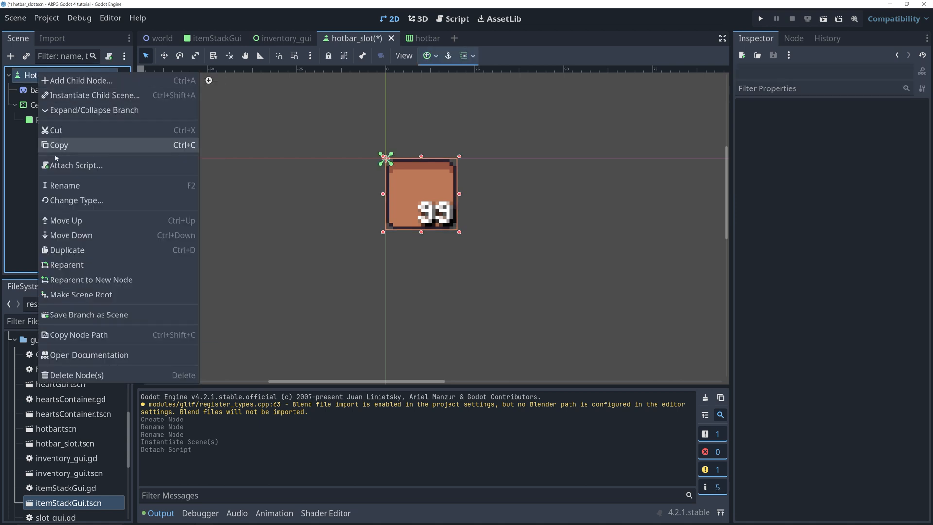
pyautogui.click(77, 165)
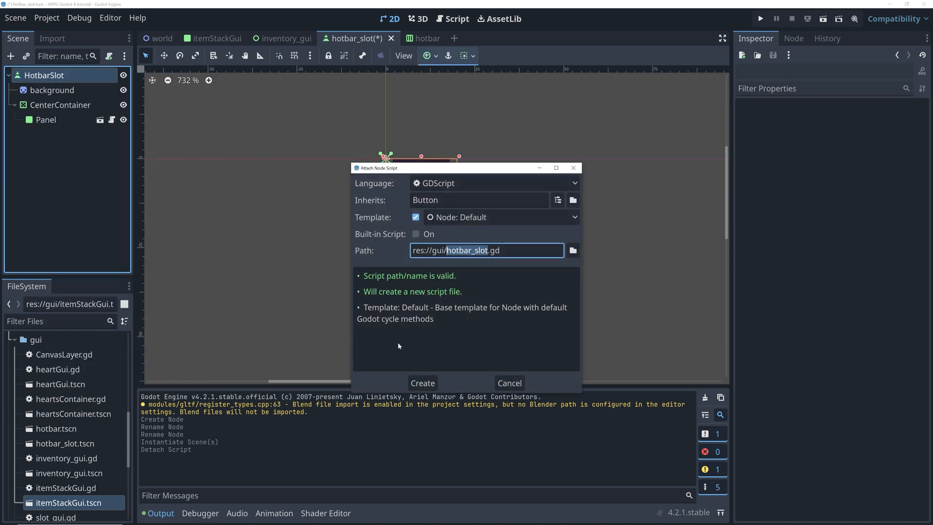
pyautogui.click(421, 383)
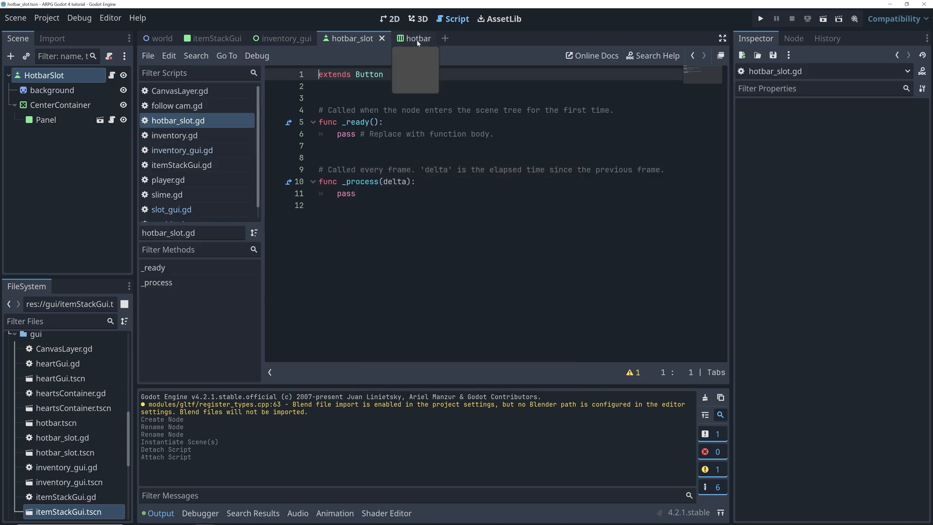
# Save the Hotbar scene in 2D view with its five HotbarSlot instances.
pyautogui.click(416, 38)
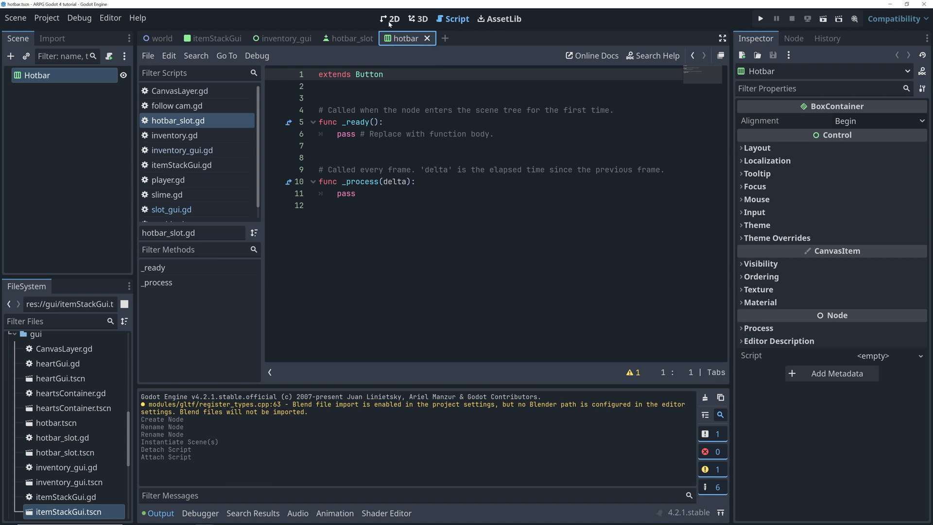
pyautogui.click(389, 18)
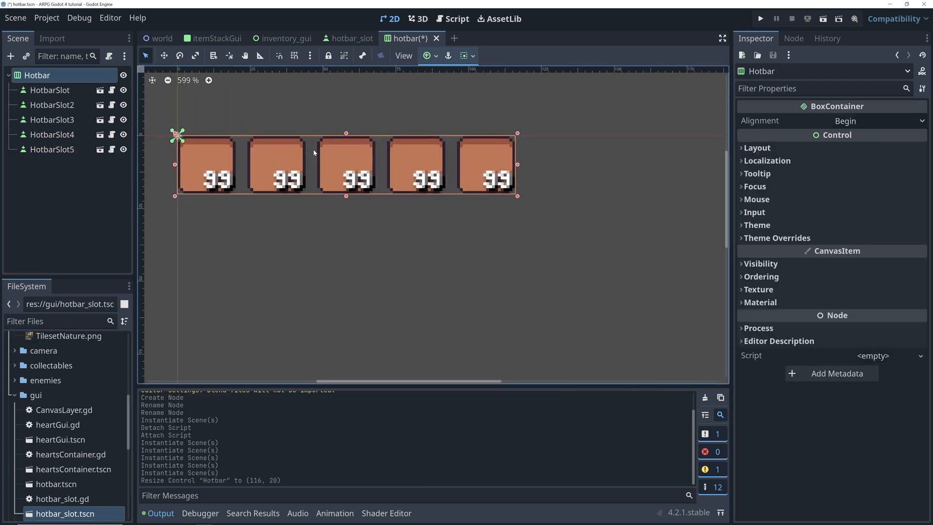
pyautogui.press('ctrl+s')
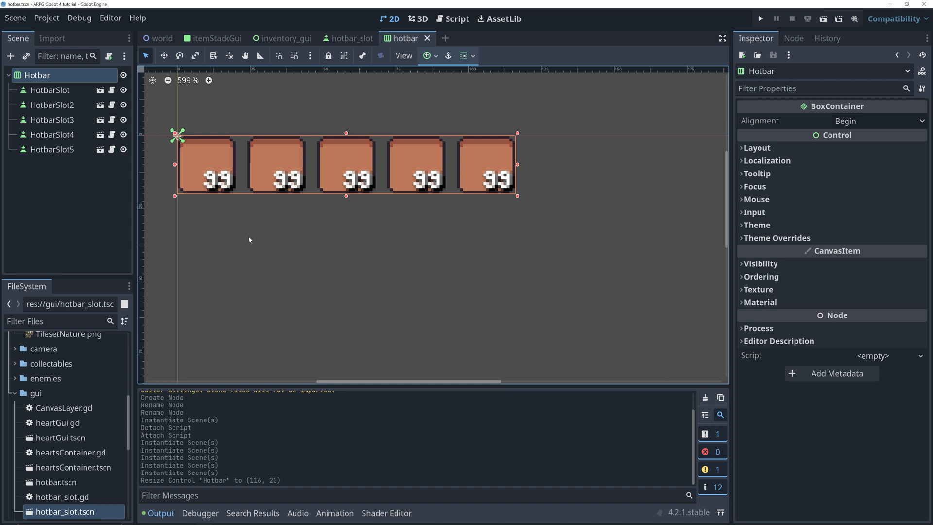
pyautogui.click(169, 227)
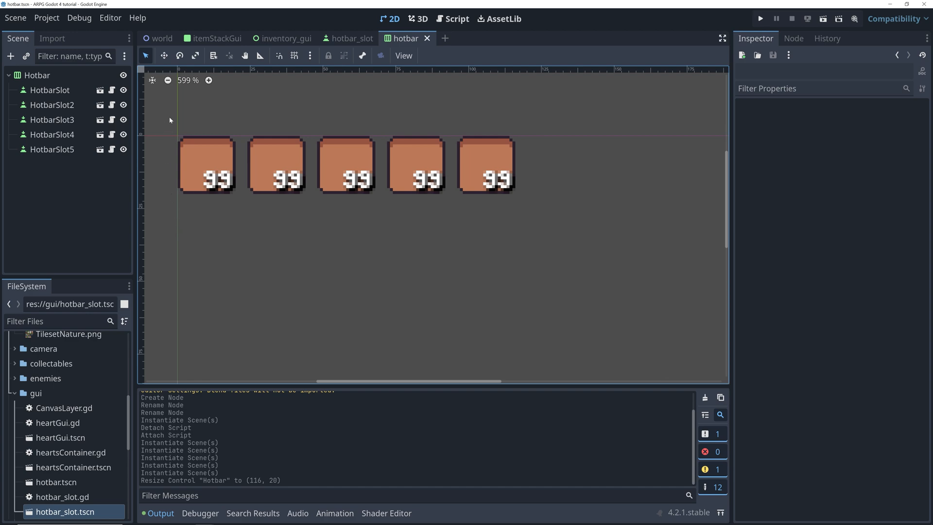
pyautogui.click(160, 38)
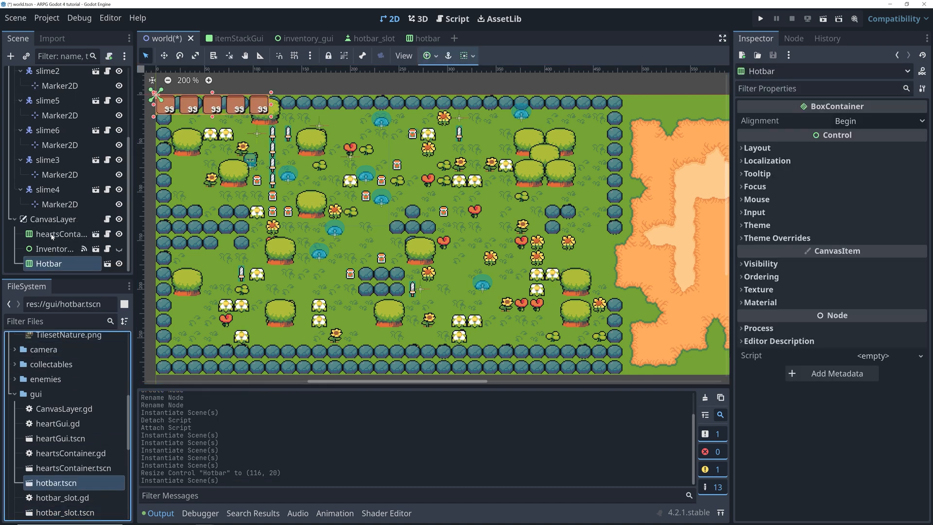
# Anchor the world's Hotbar to Center Bottom and test-run the game twice.
pyautogui.click(756, 148)
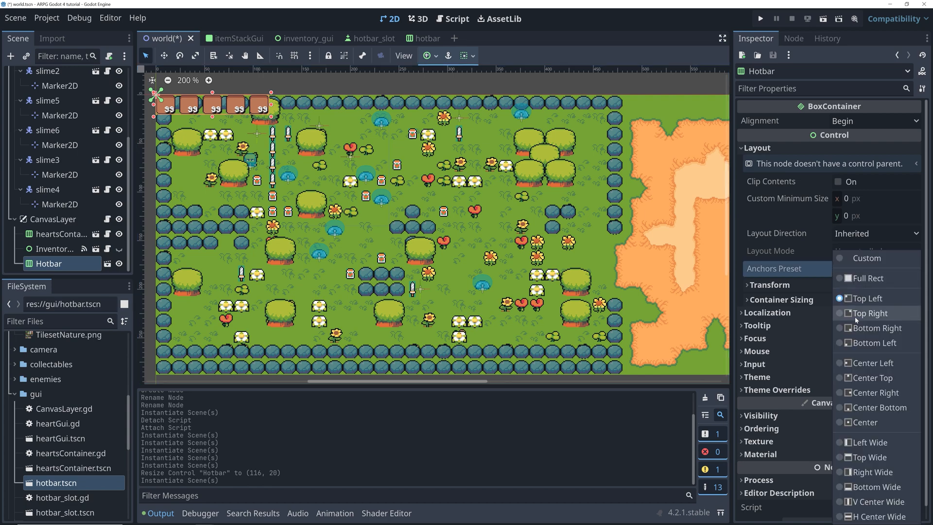
pyautogui.click(866, 407)
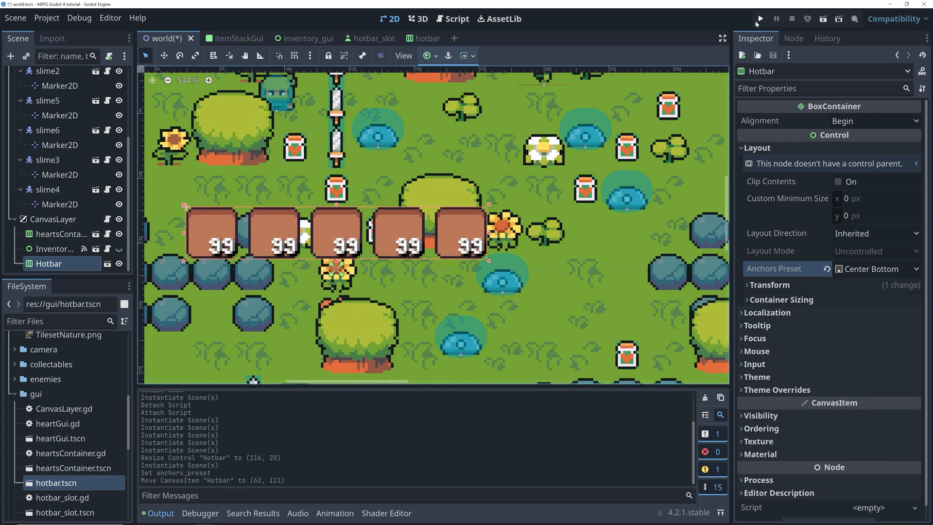
pyautogui.click(761, 19)
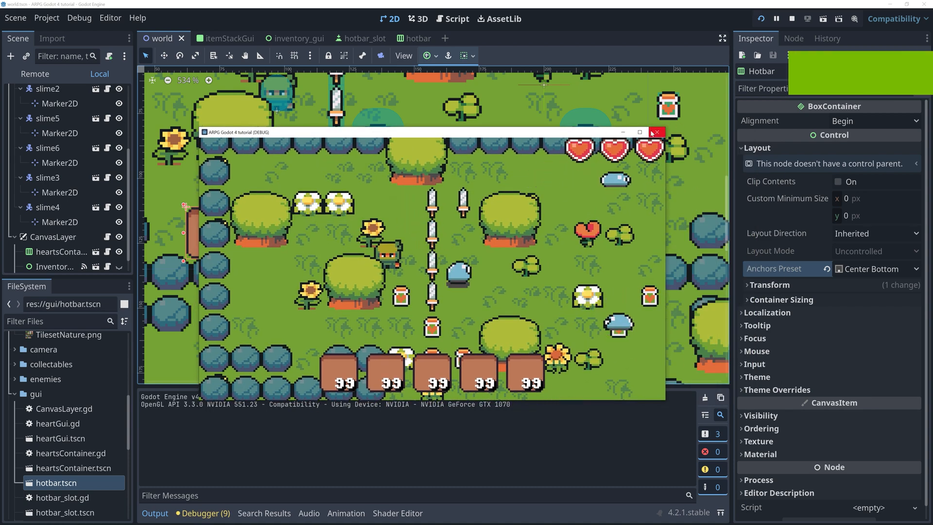
pyautogui.click(656, 133)
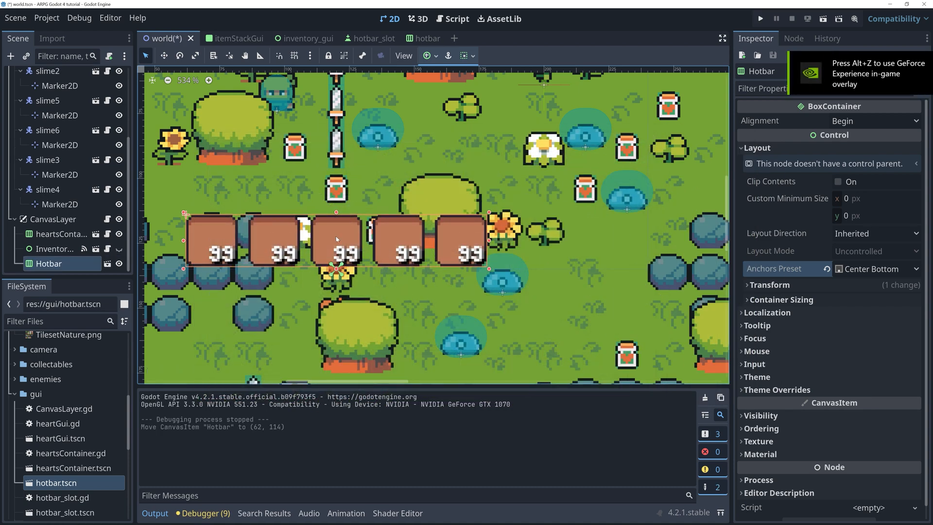
pyautogui.click(760, 19)
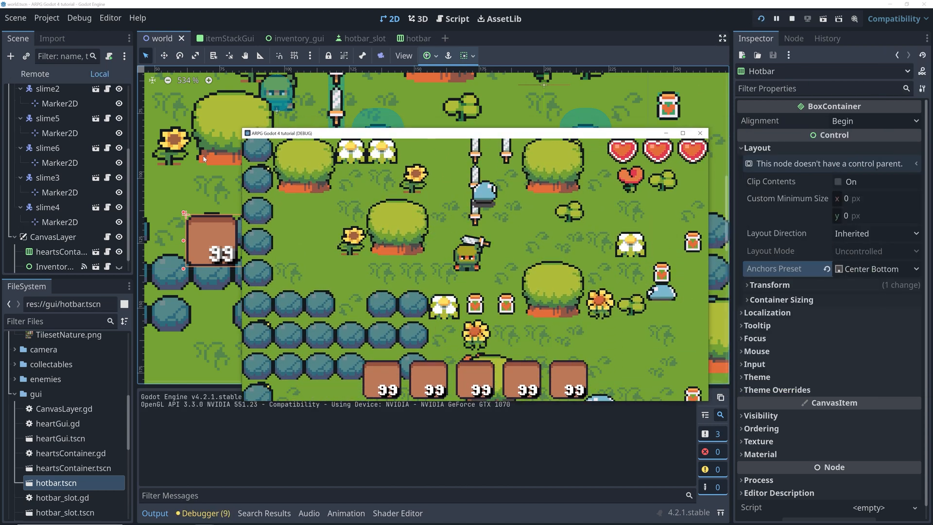
pyautogui.click(791, 18)
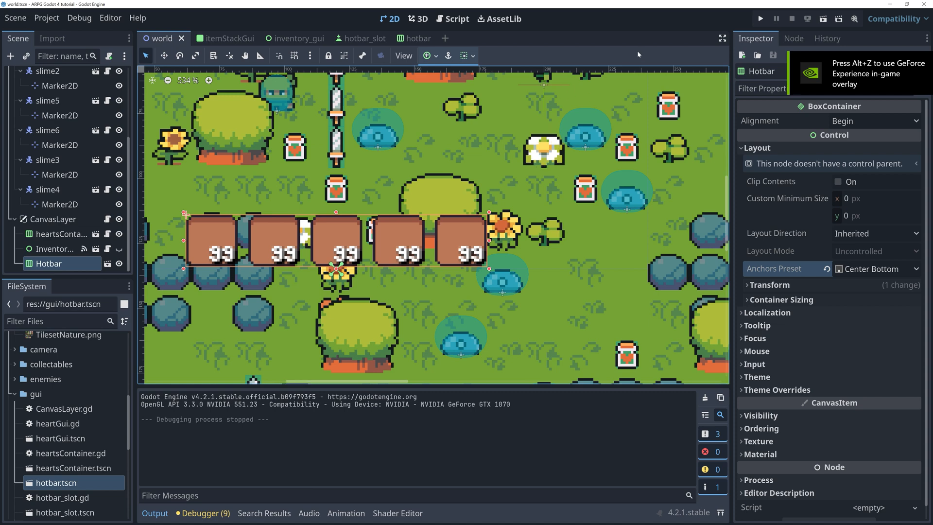
pyautogui.click(404, 38)
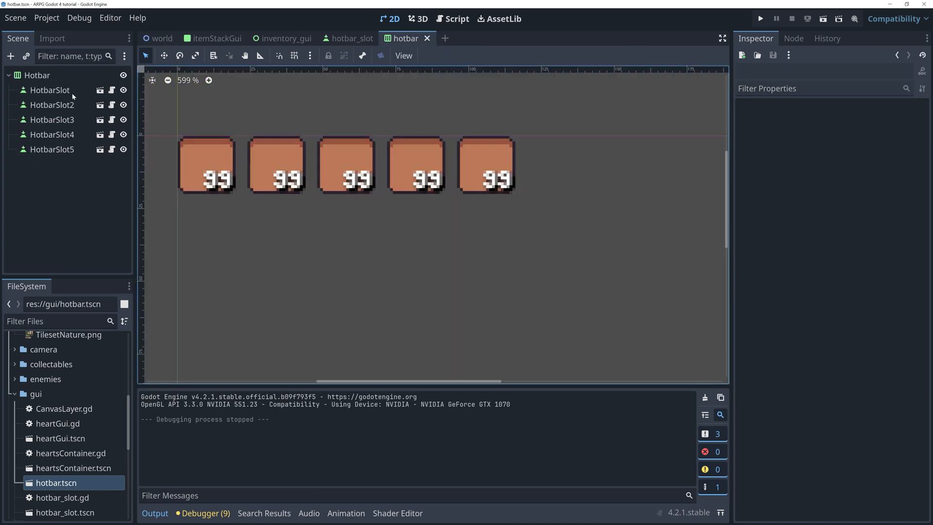
# Select the Hotbar root, view its Layout, and start attaching hotbar.gd.
pyautogui.click(37, 75)
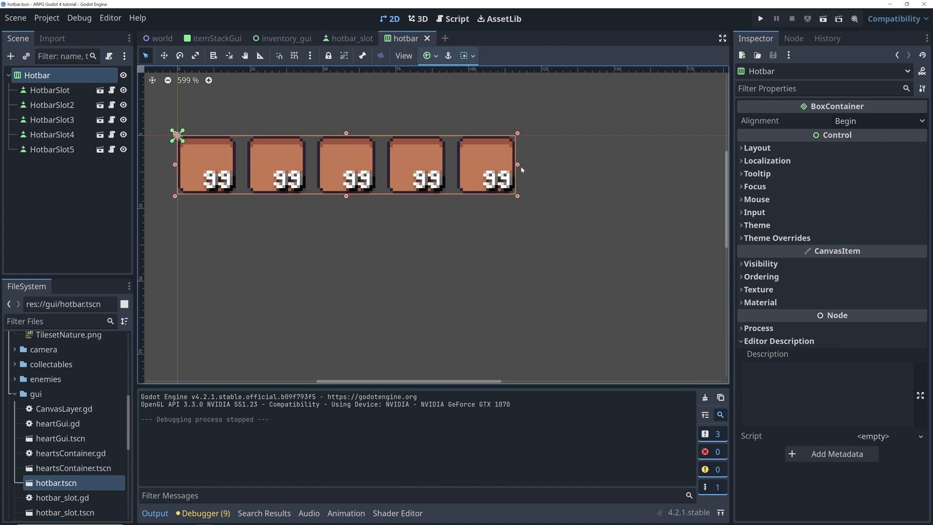
pyautogui.moveTo(527, 233)
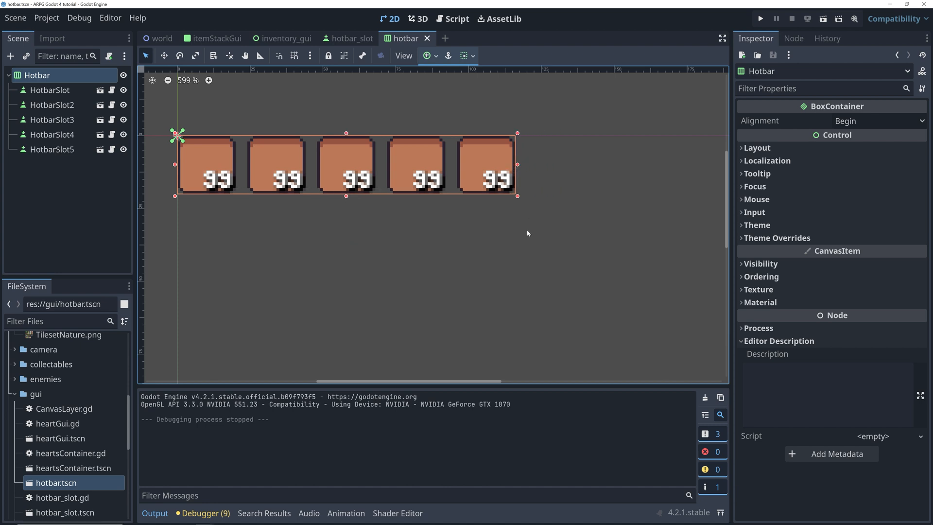
pyautogui.click(755, 148)
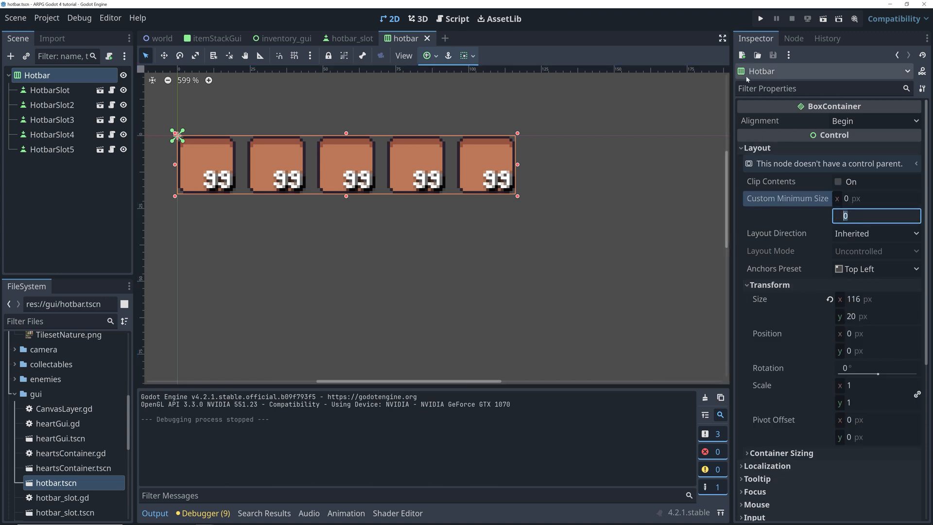
pyautogui.moveTo(546, 186)
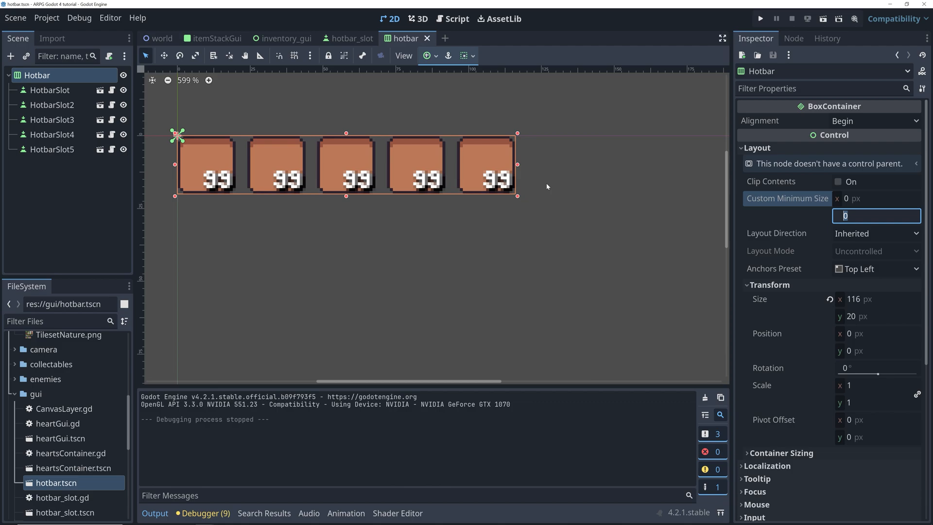
pyautogui.click(761, 18)
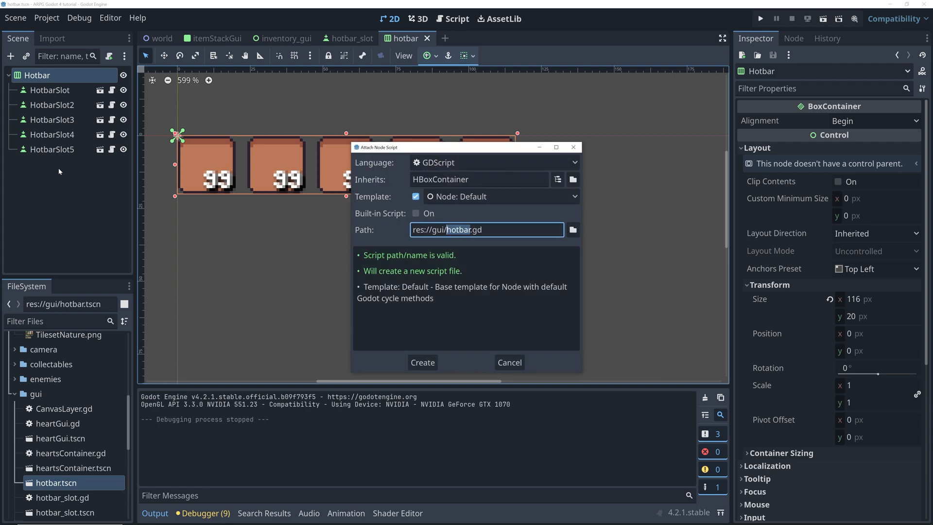
pyautogui.click(422, 361)
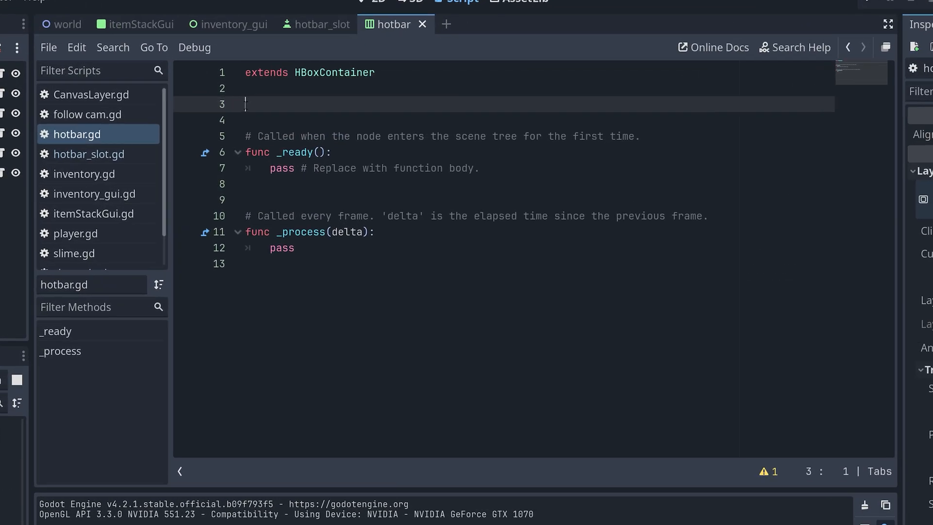
pyautogui.write('@onready var invent')
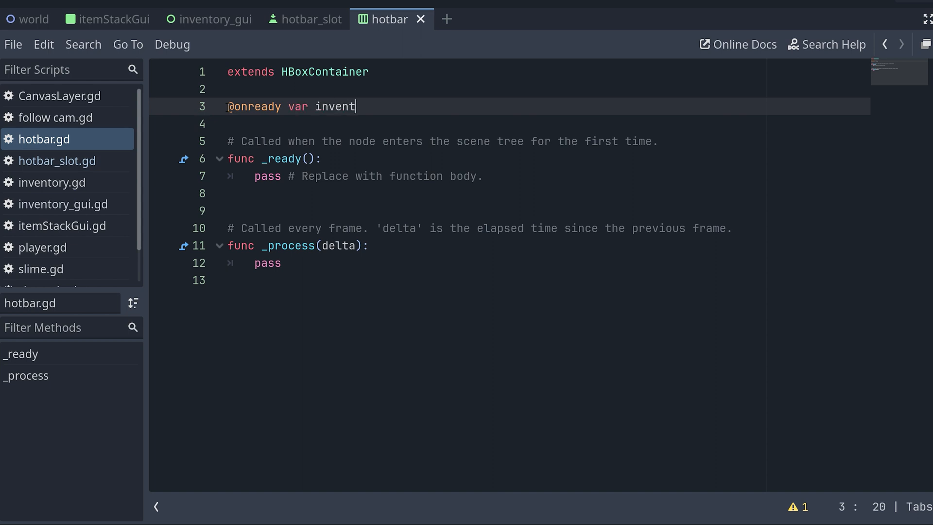
pyautogui.write('ory: I')
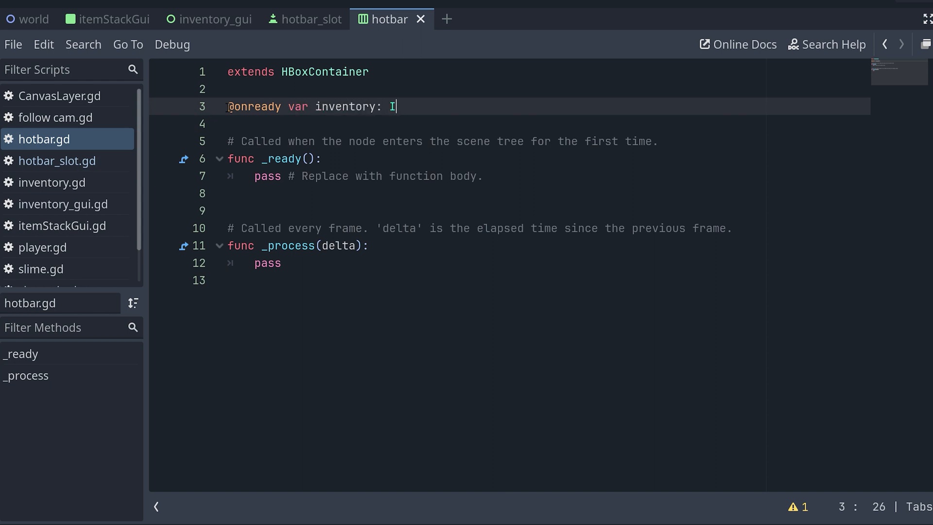
pyautogui.write('nventory = prel')
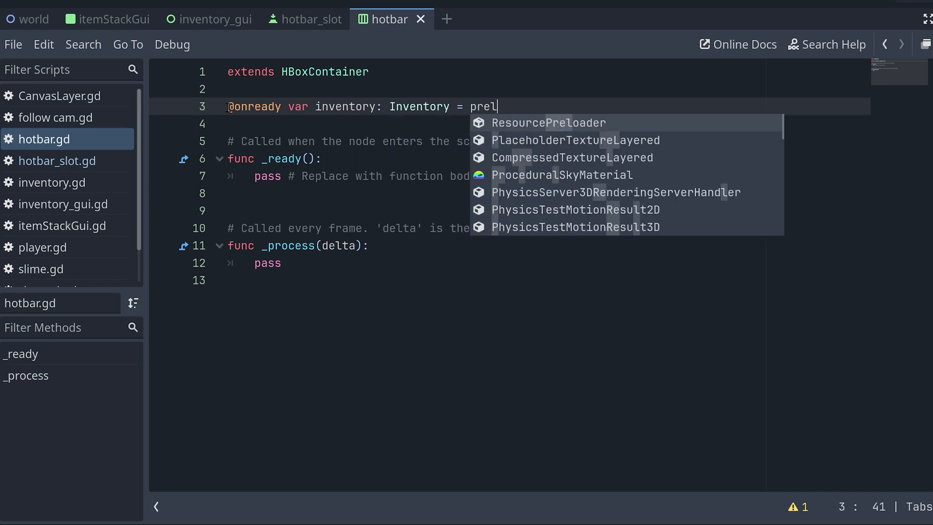
pyautogui.write('oad(')
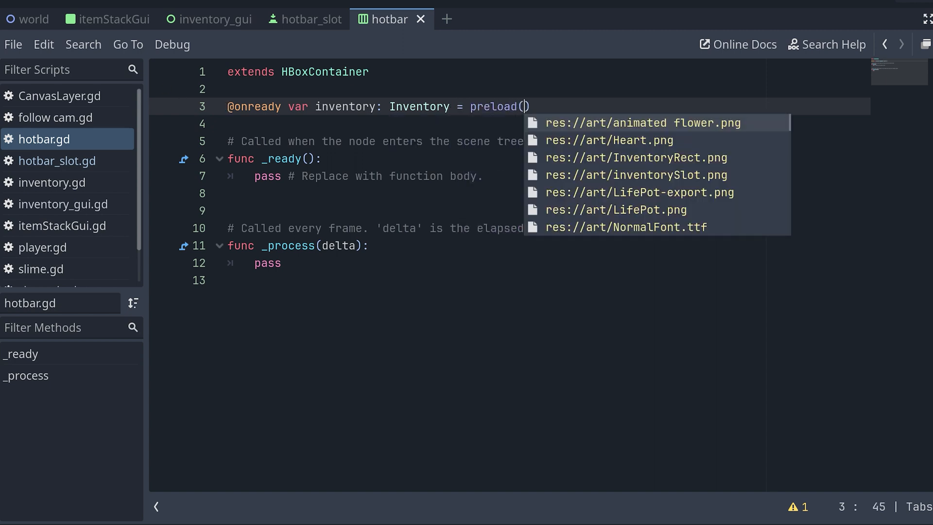
pyautogui.write('"res://inventory/playerInventory.tres"')
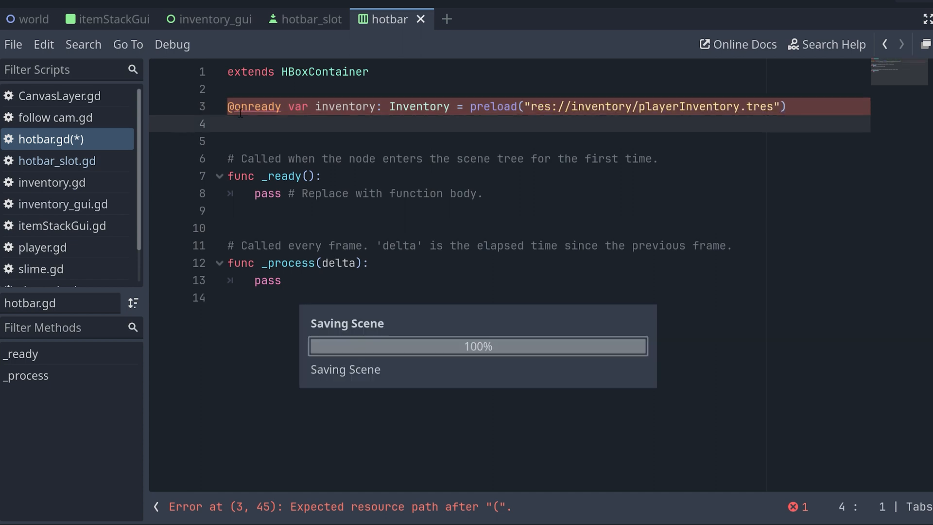
pyautogui.write('@onready var')
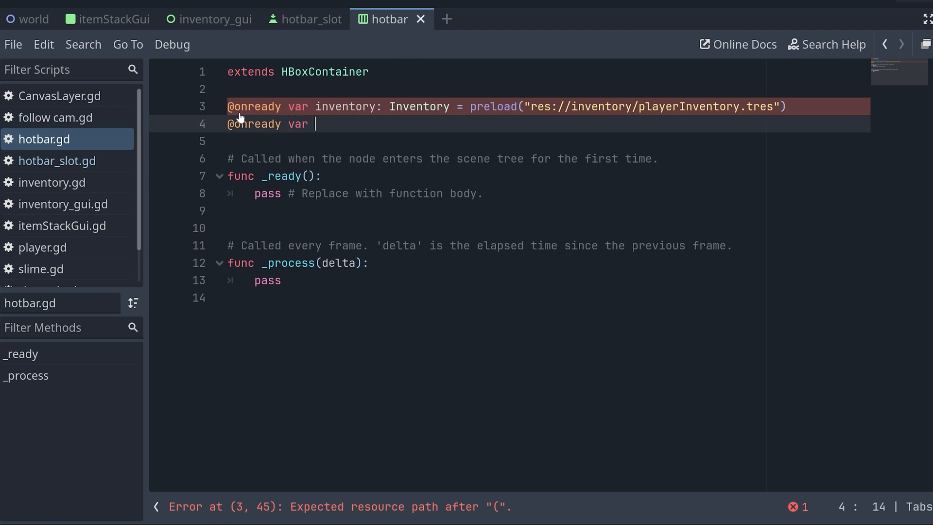
pyautogui.write('slots: Array')
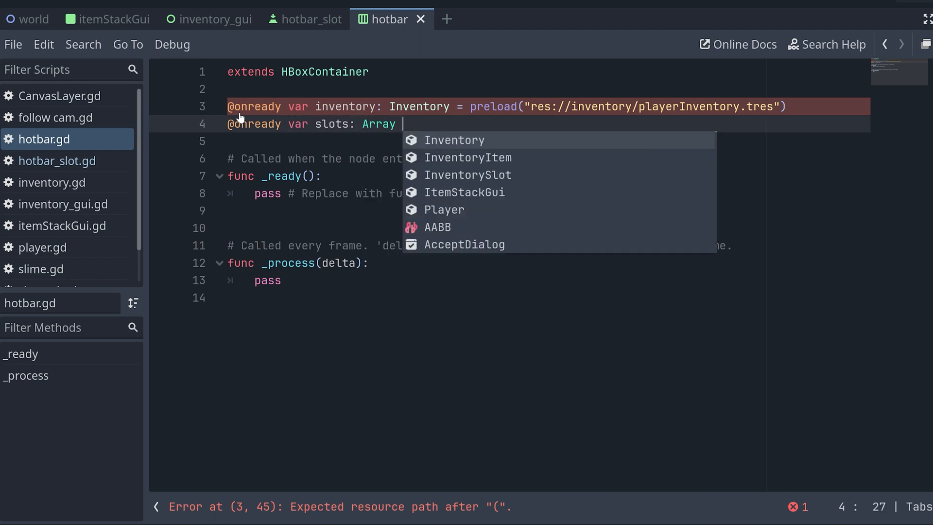
pyautogui.write('=')
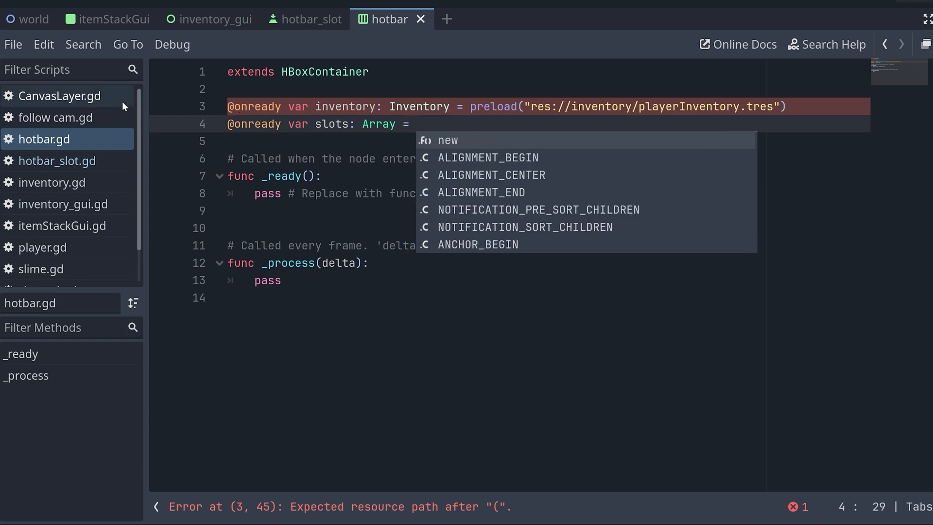
pyautogui.write('get_children')
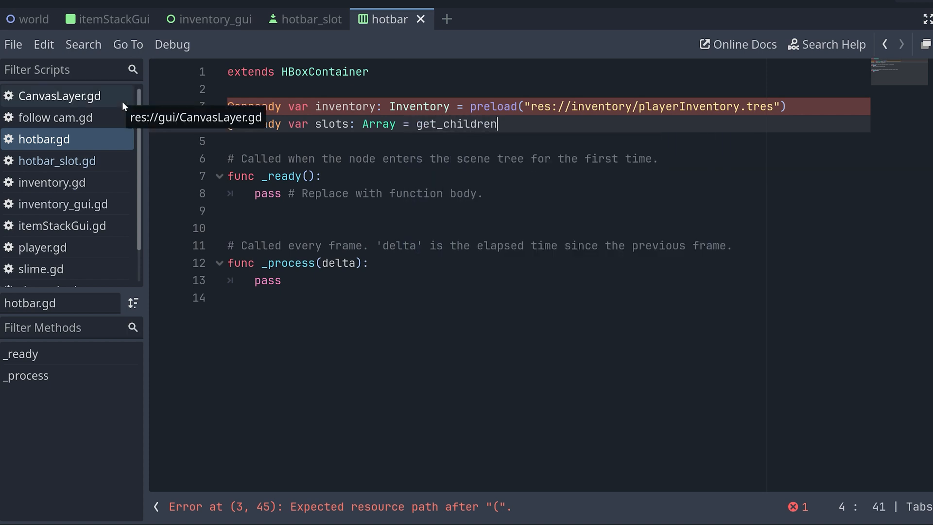
pyautogui.write('()')
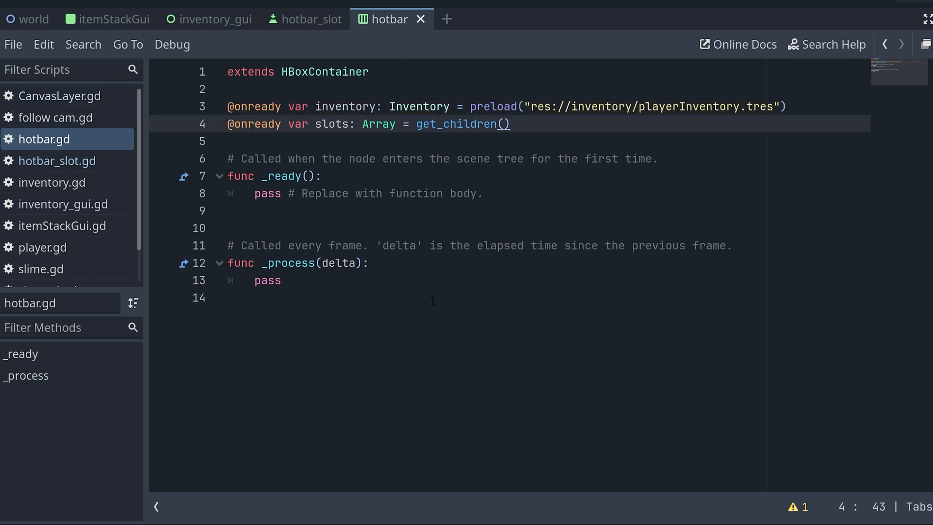
# Replace _process with func update() -> void looping over range(slots.size()).
pyautogui.click(237, 297)
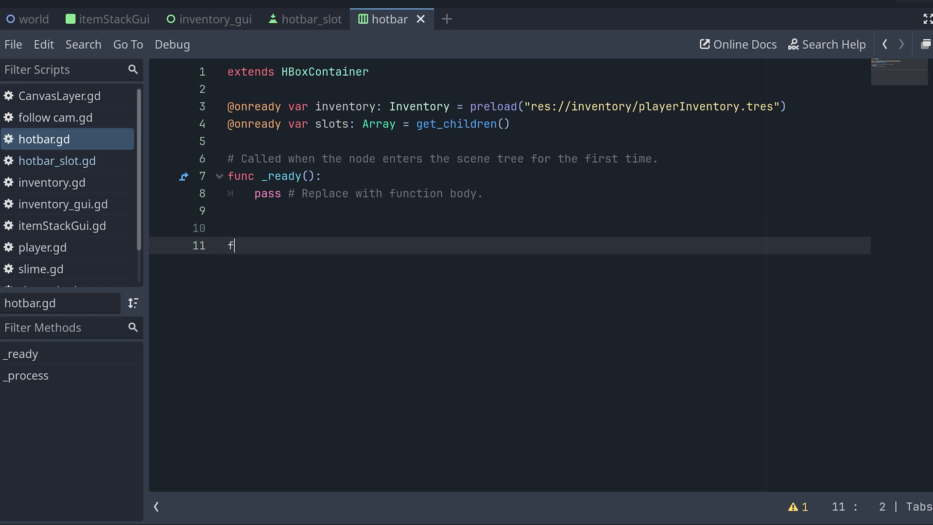
pyautogui.write('unc update()')
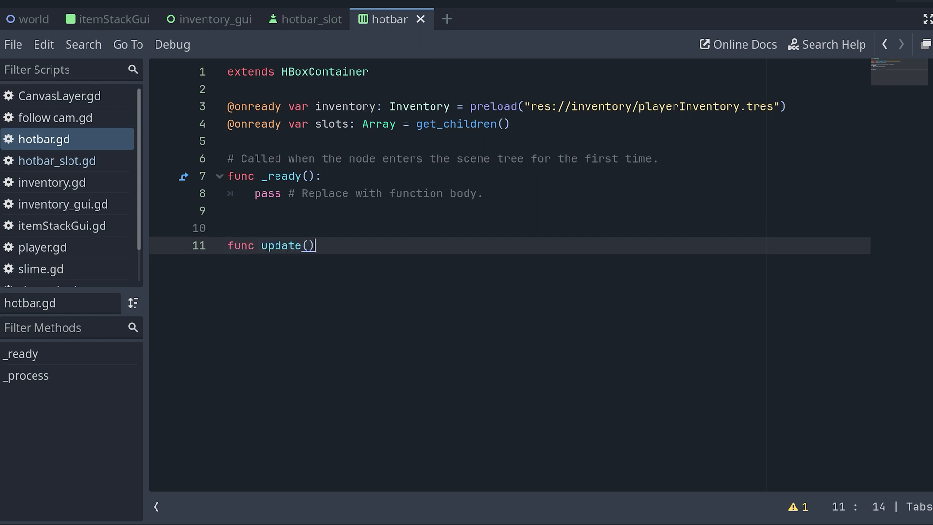
pyautogui.write('-> vopi')
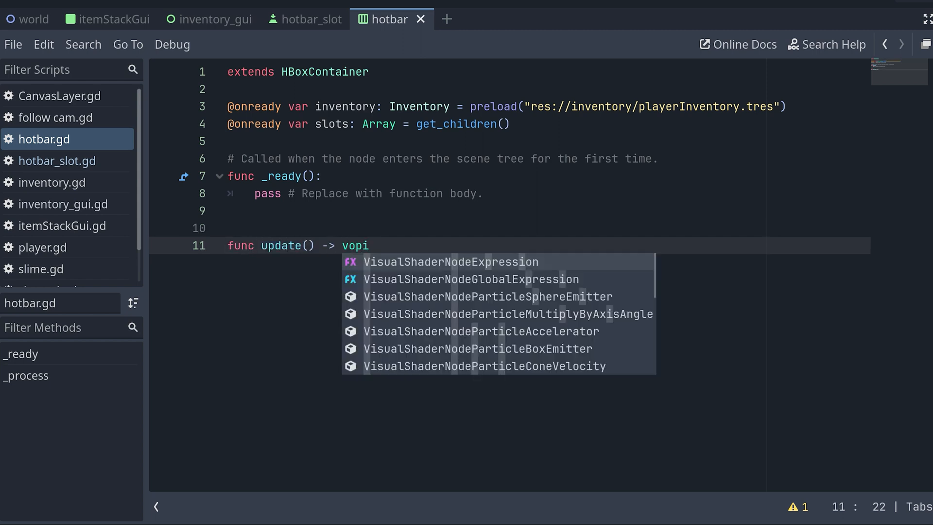
pyautogui.write('void:')
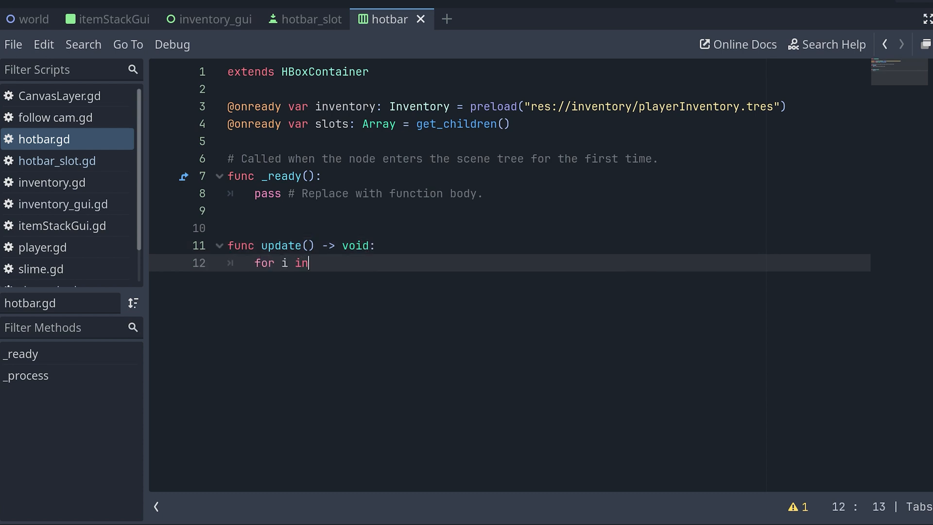
pyautogui.write('range(sl')
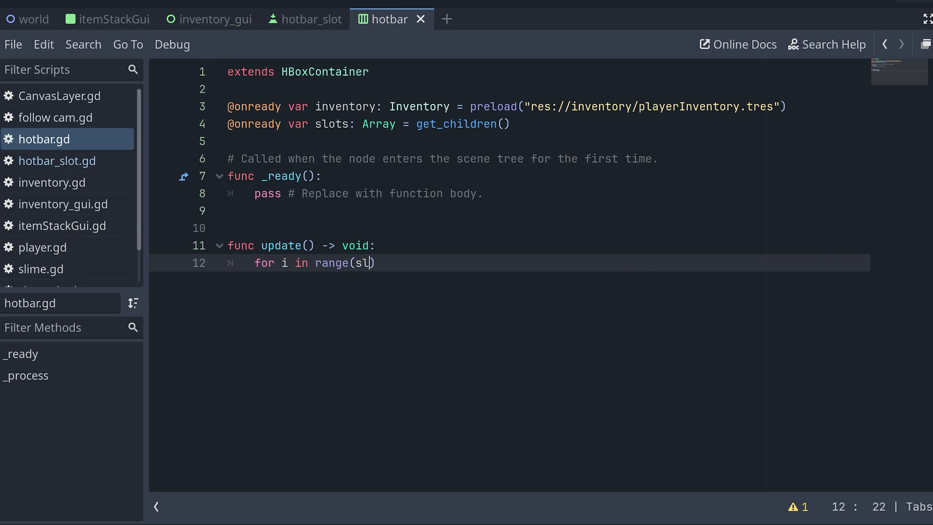
pyautogui.write('ots.size()')
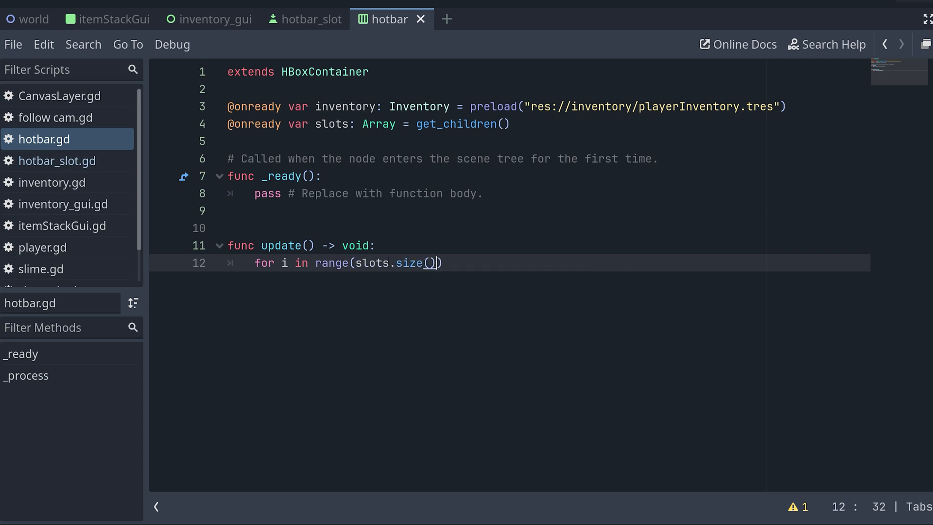
pyautogui.press('Return')
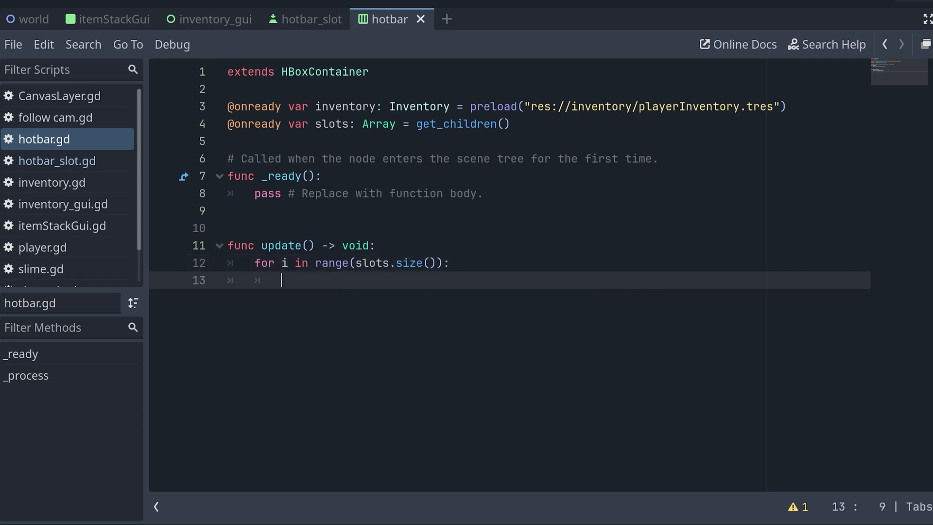
# In the loop, pass inventory.slots[i] to slots[i].update_to_slot().
pyautogui.write('var inven')
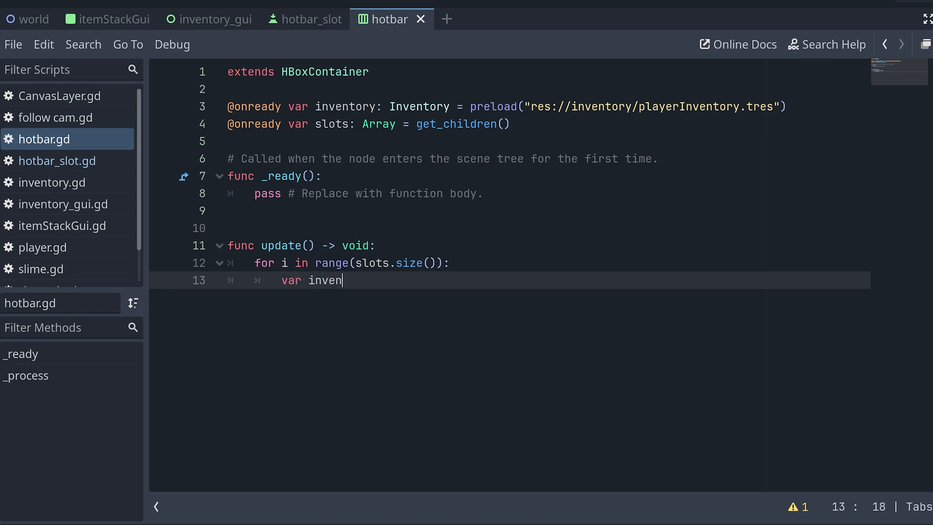
pyautogui.write('tory_slot: InventorySlot')
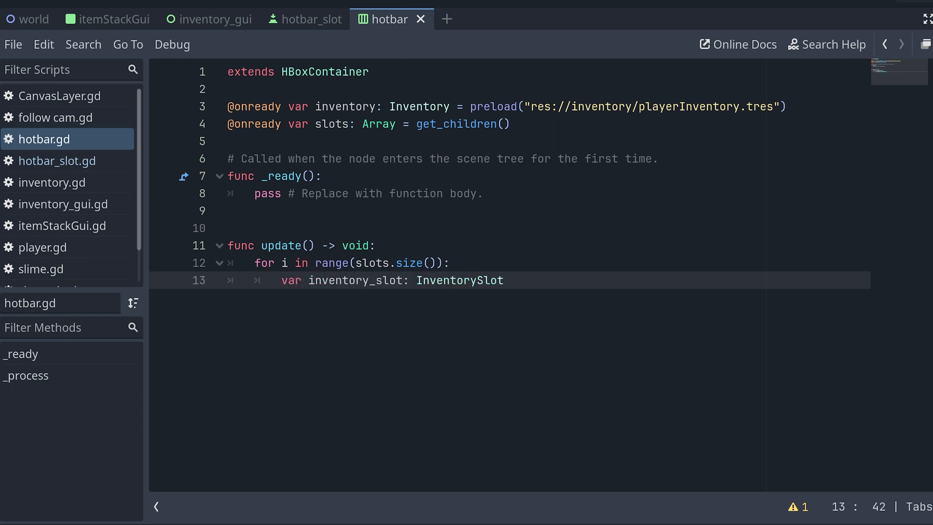
pyautogui.write('= inventory.sl')
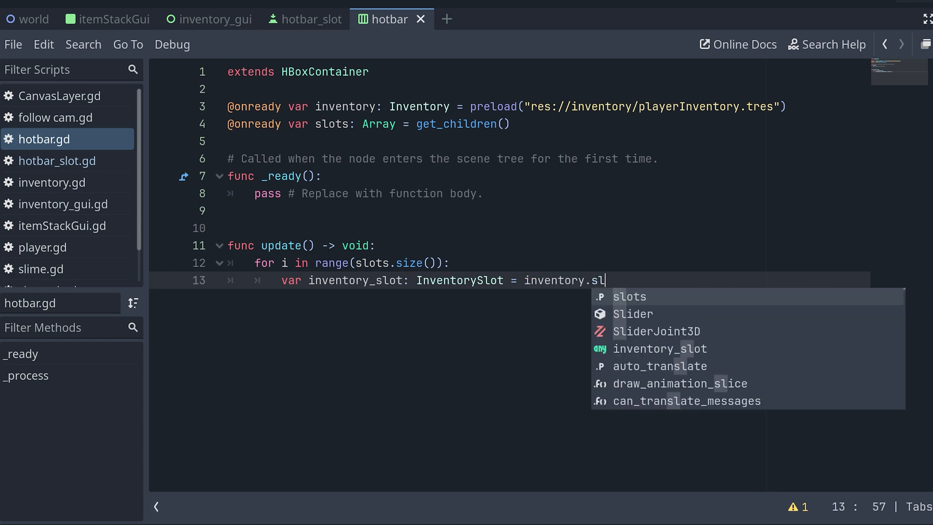
pyautogui.write('ots[i]')
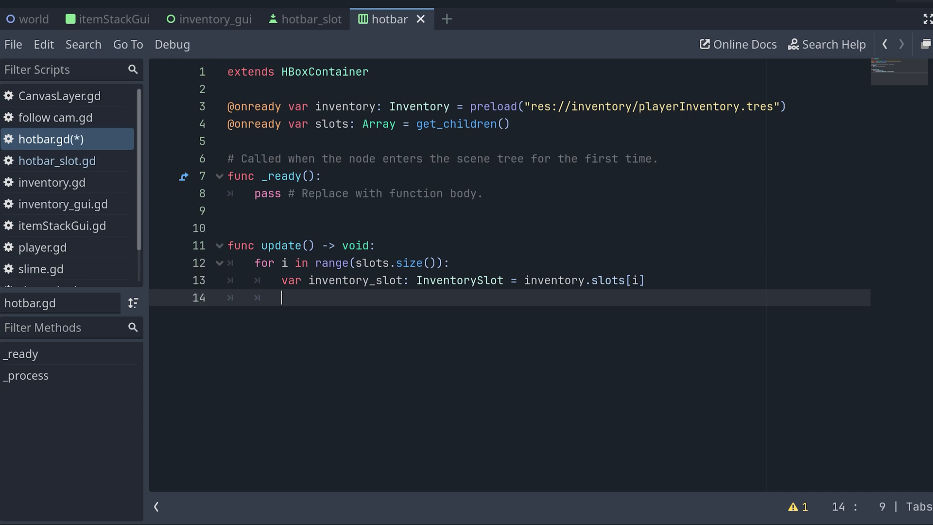
pyautogui.write('slots[i]')
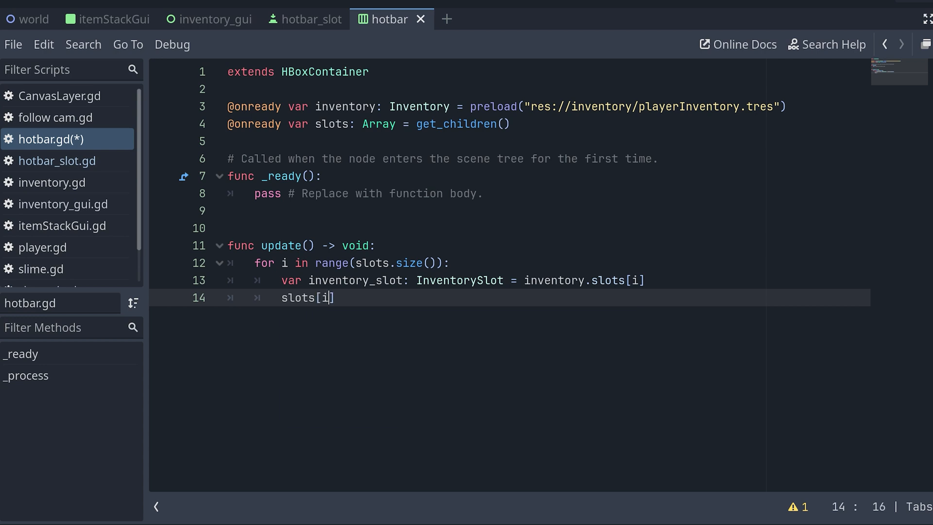
pyautogui.write('.')
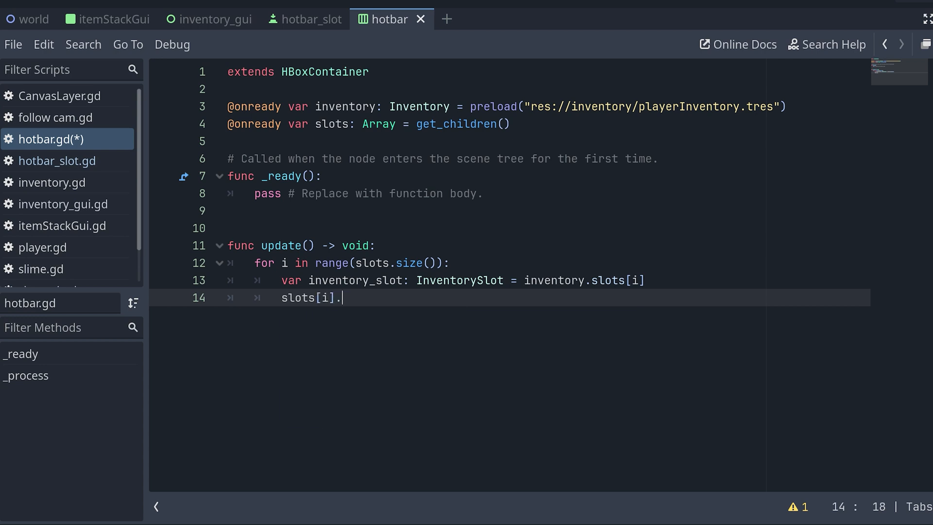
pyautogui.write('update_to_slot(')
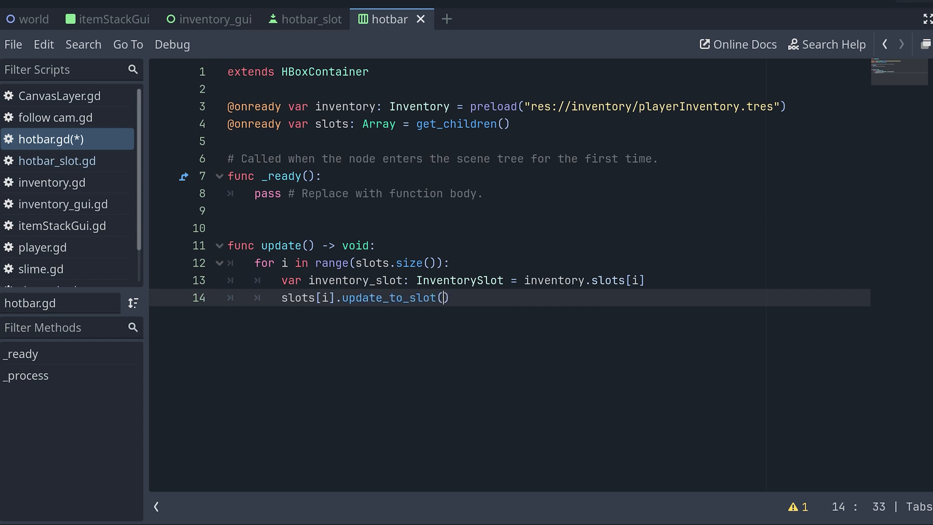
pyautogui.write('inventory_slot')
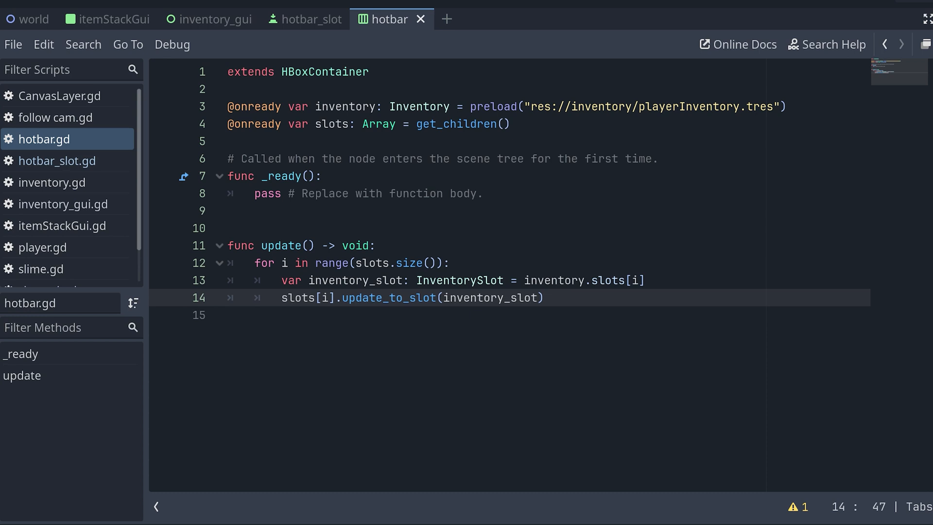
pyautogui.click(538, 297)
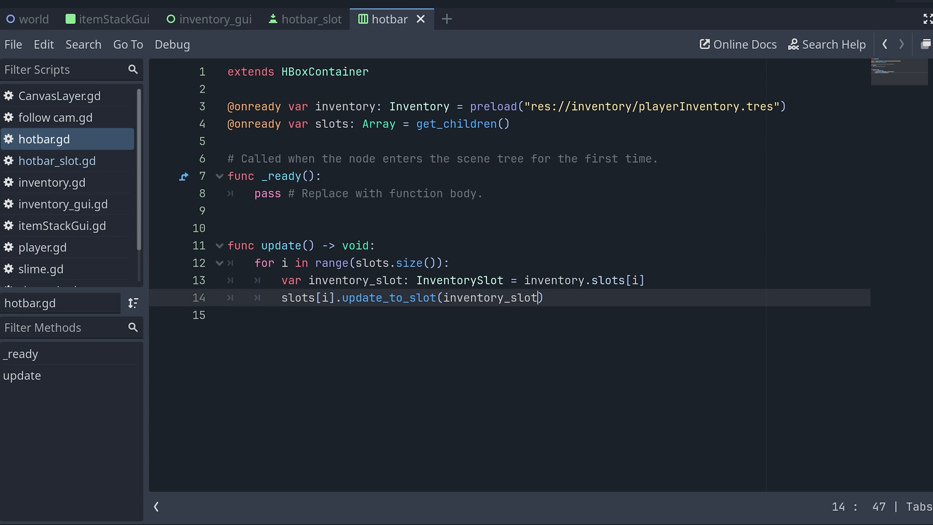
pyautogui.write(')')
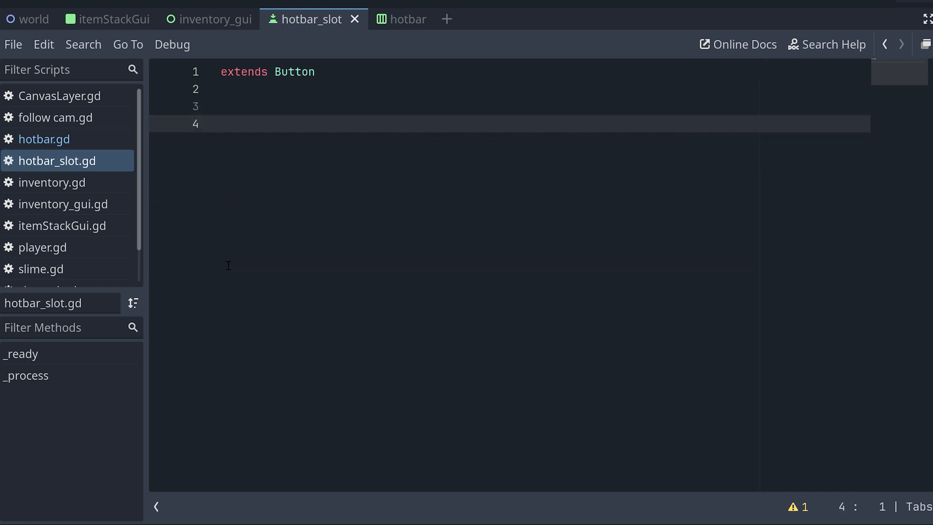
# Add func update_to_slot(slot: InventorySlot) to hotbar_slot.gd.
pyautogui.write('func update_to_')
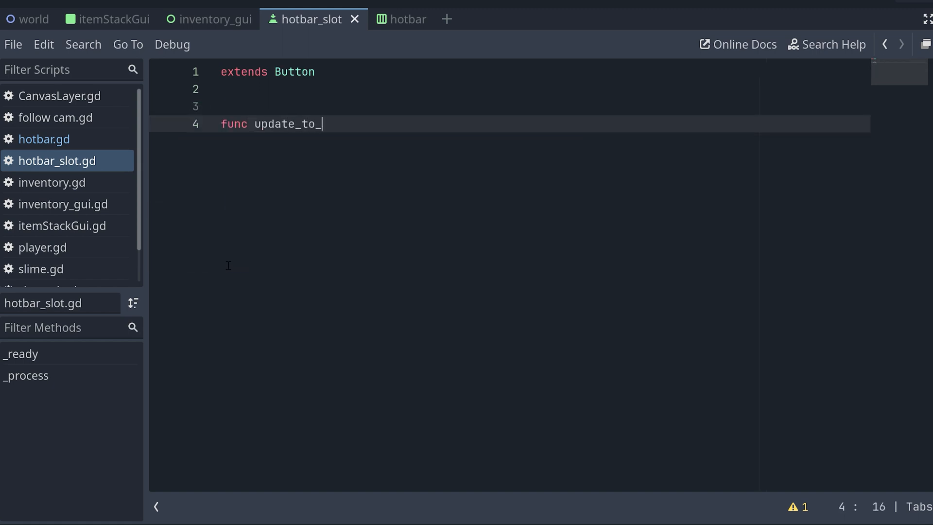
pyautogui.write('slot(slot:)')
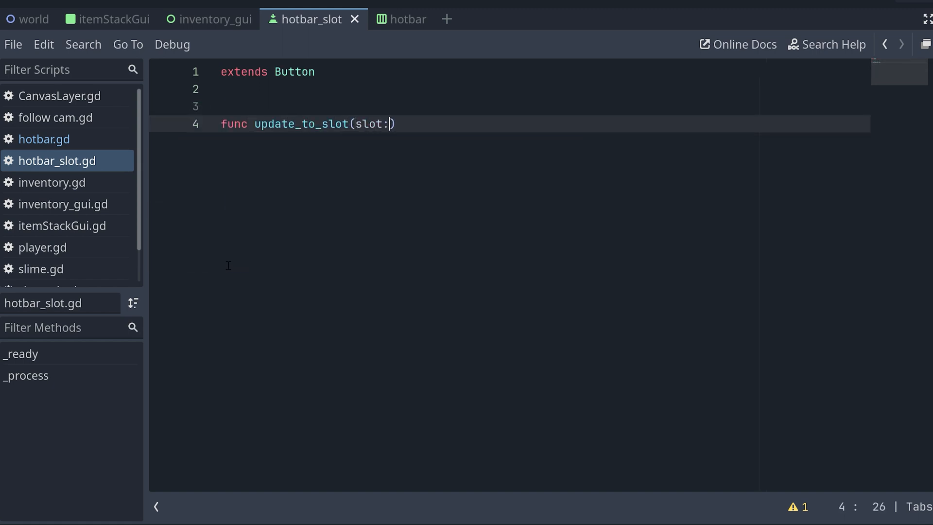
pyautogui.write('InventorySlot')
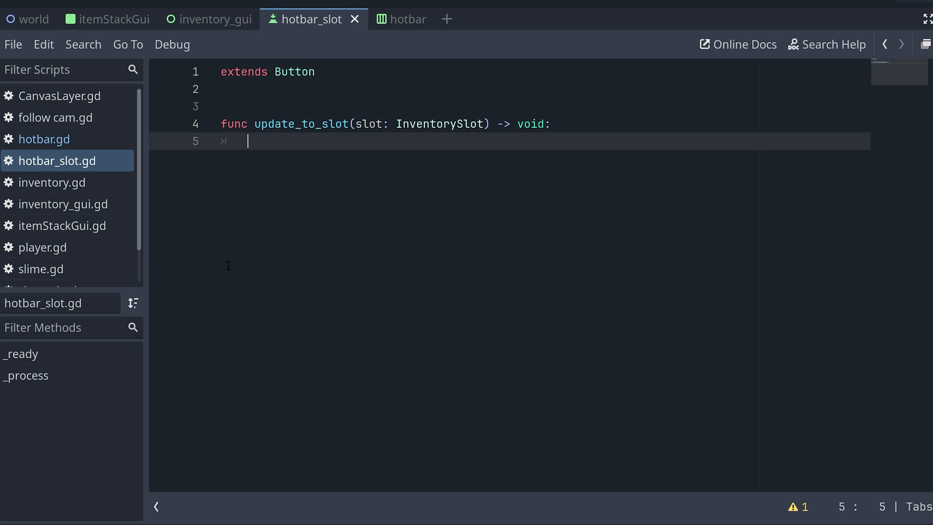
pyautogui.write('@onready var backgroun')
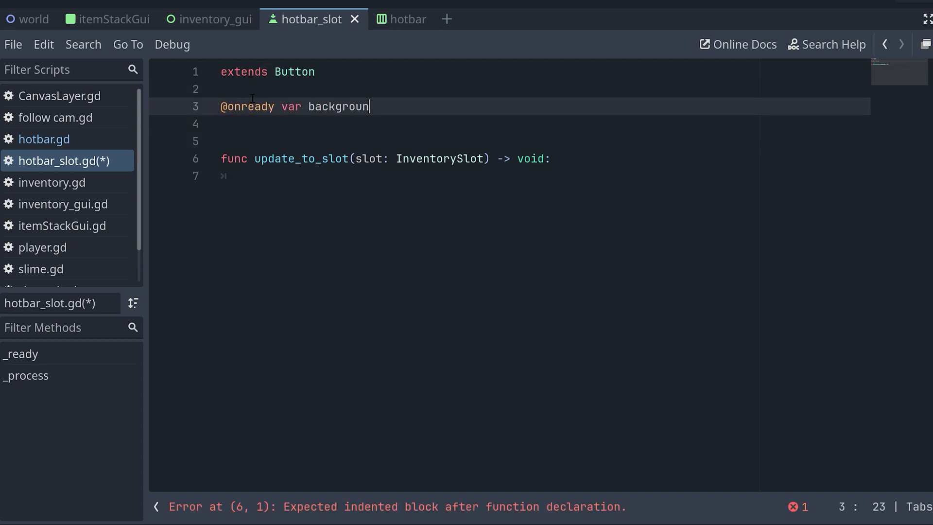
pyautogui.write('_sprite: Sprite2D = $background')
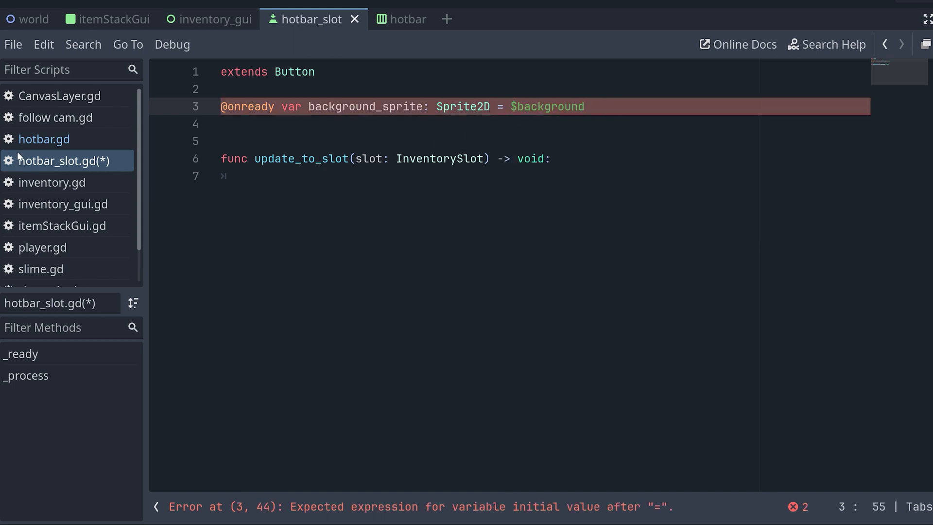
pyautogui.write('@onready var')
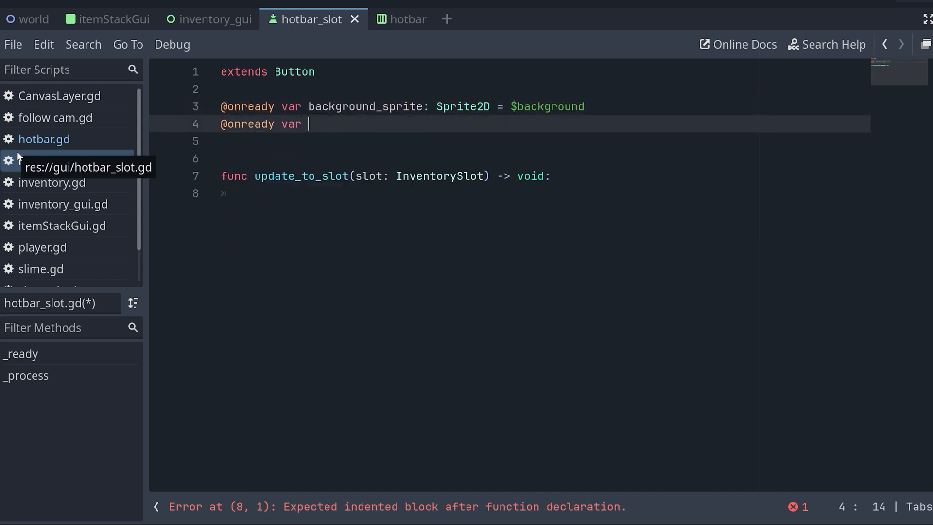
pyautogui.write('item_stack_gui: ItemStackGui = $CenterContainer/Panel')
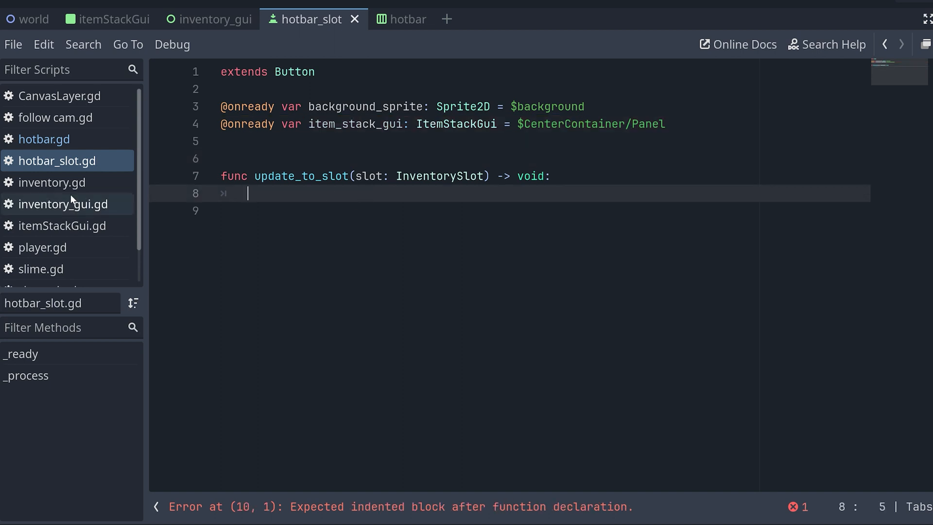
# For empty slots, hide the item stack, set background frame 0, and return.
pyautogui.write('if !s')
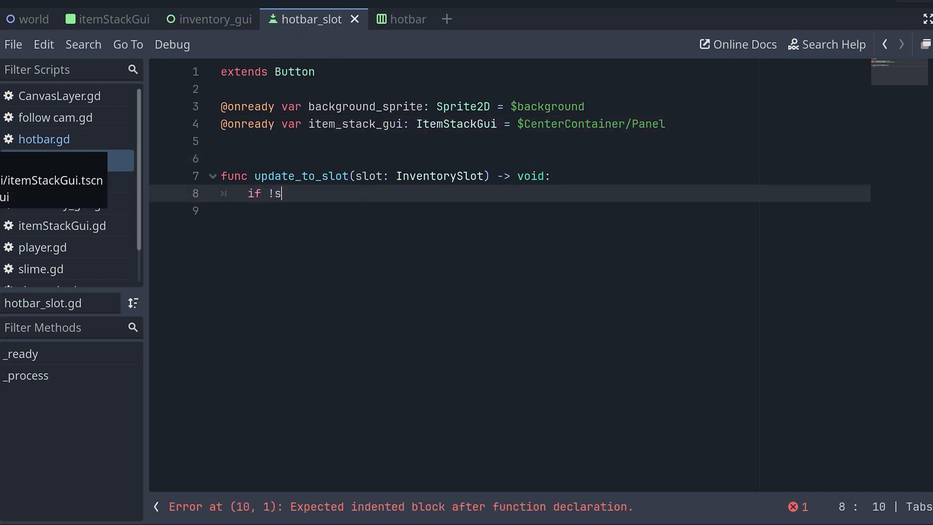
pyautogui.write('lot.item')
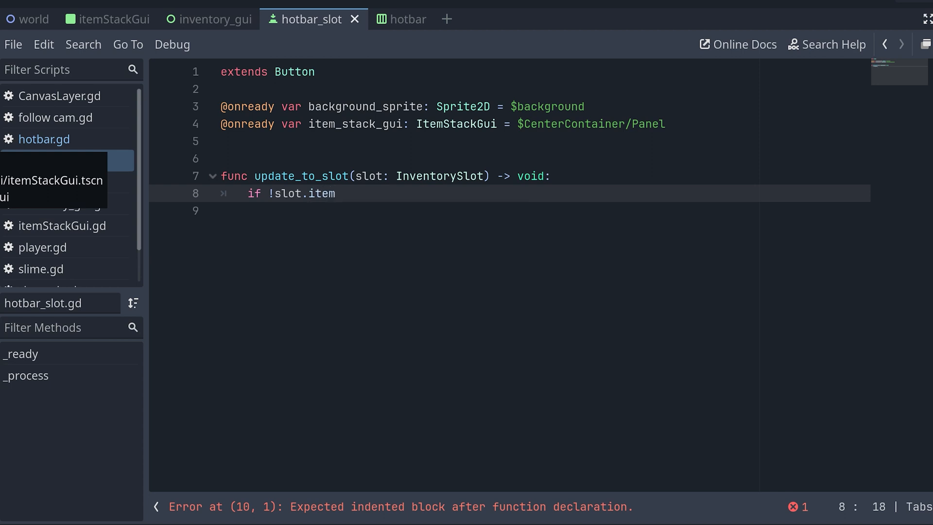
pyautogui.write(':')
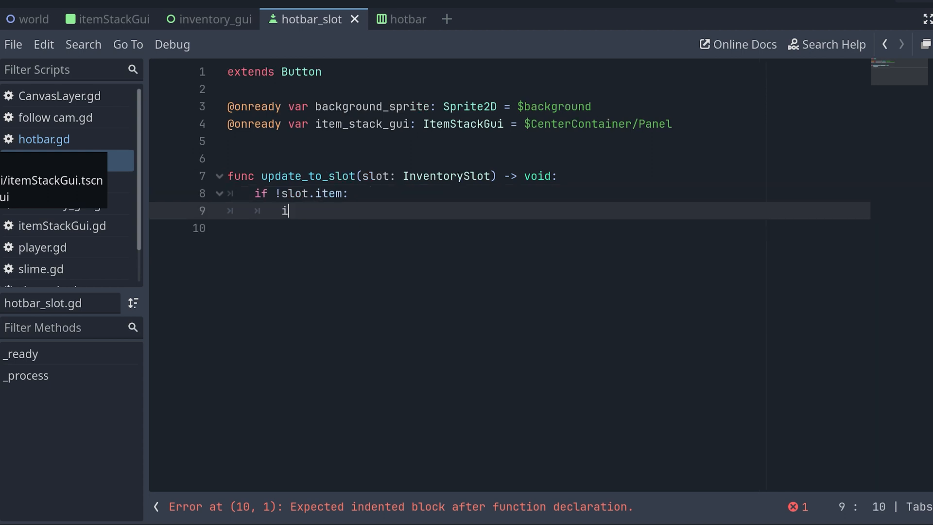
pyautogui.write('tem_stack_gui.visible = false')
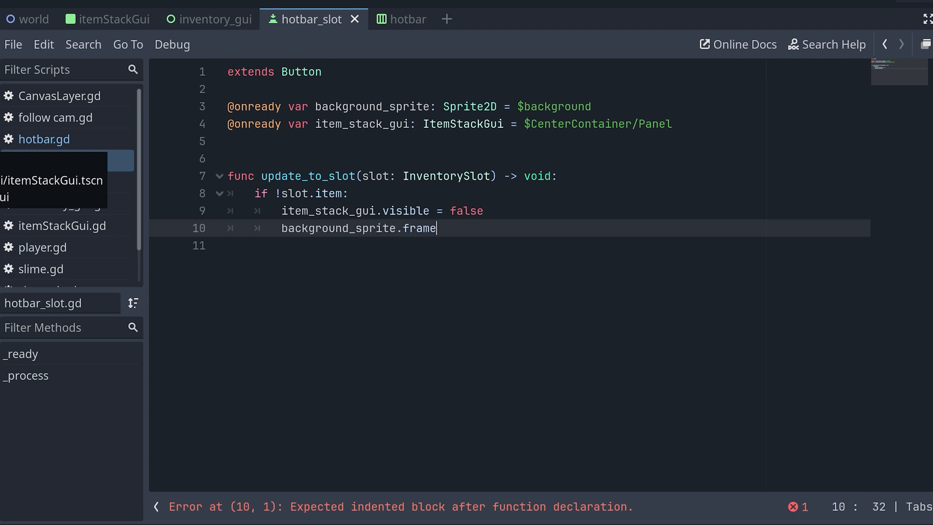
pyautogui.write('= 0')
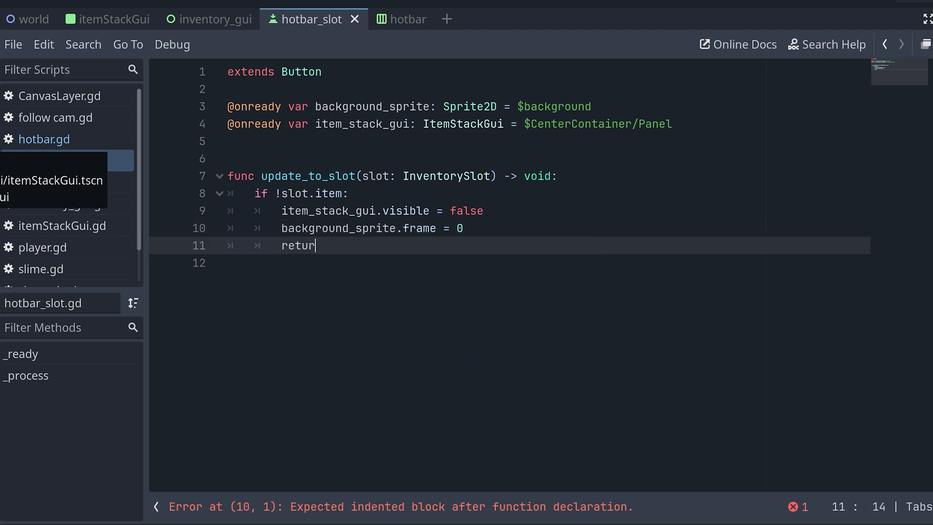
pyautogui.write('n')
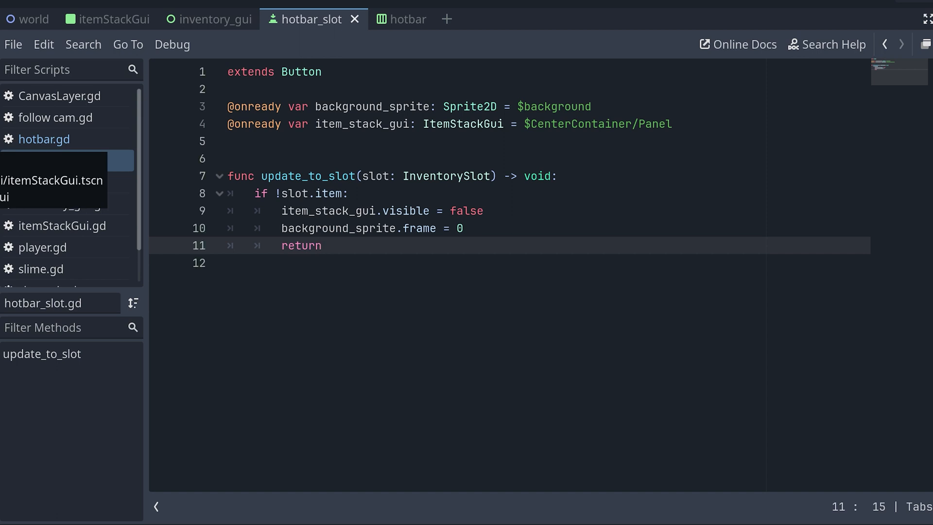
pyautogui.click(323, 244)
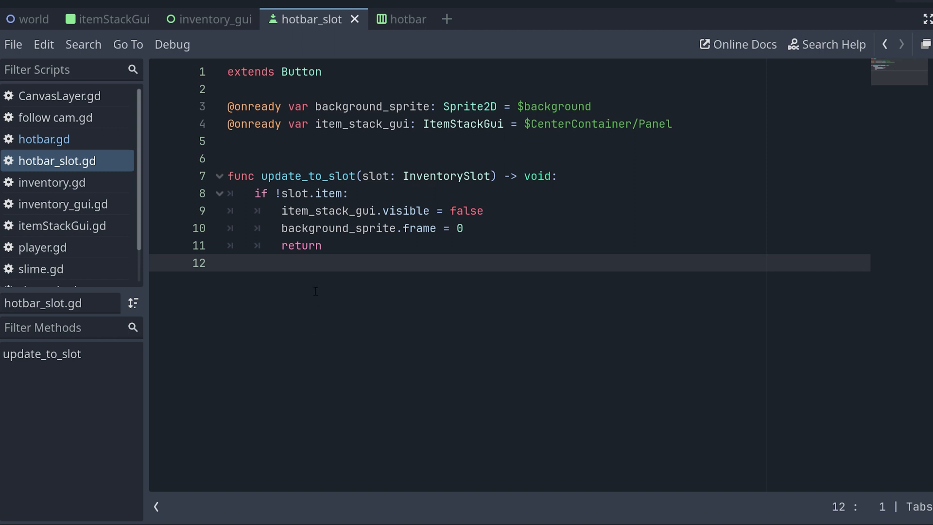
# For filled slots, set inventorySlot, update, set visible = true and background frame 1.
pyautogui.press('enter')
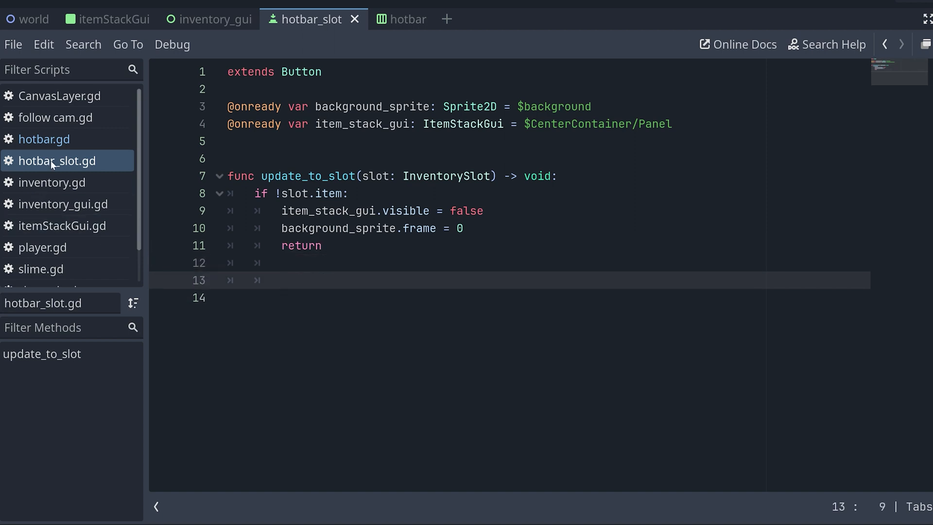
pyautogui.write('item')
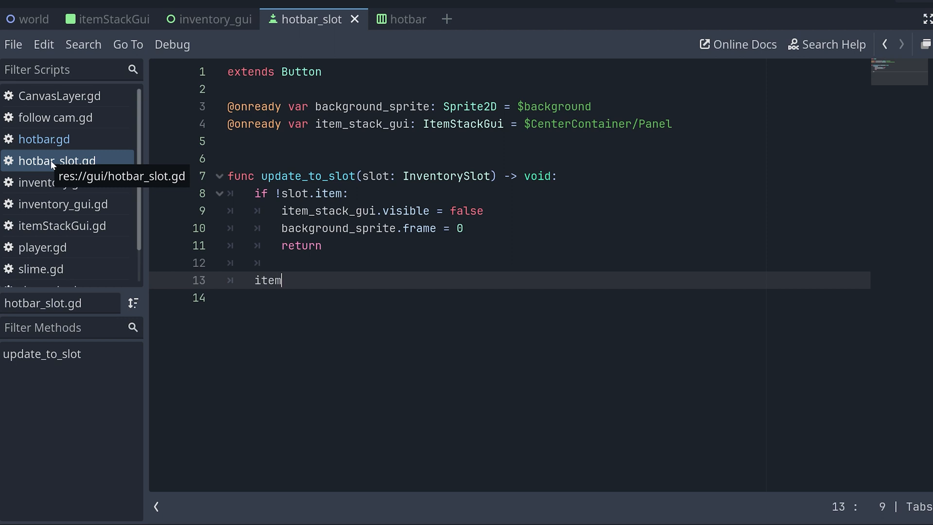
pyautogui.write('_stack_gui.')
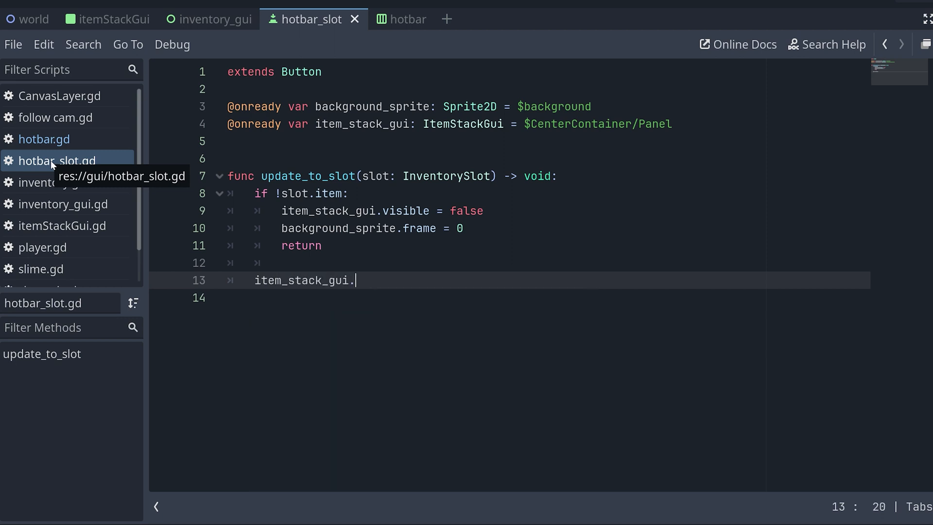
pyautogui.write('inventorySlot = slot')
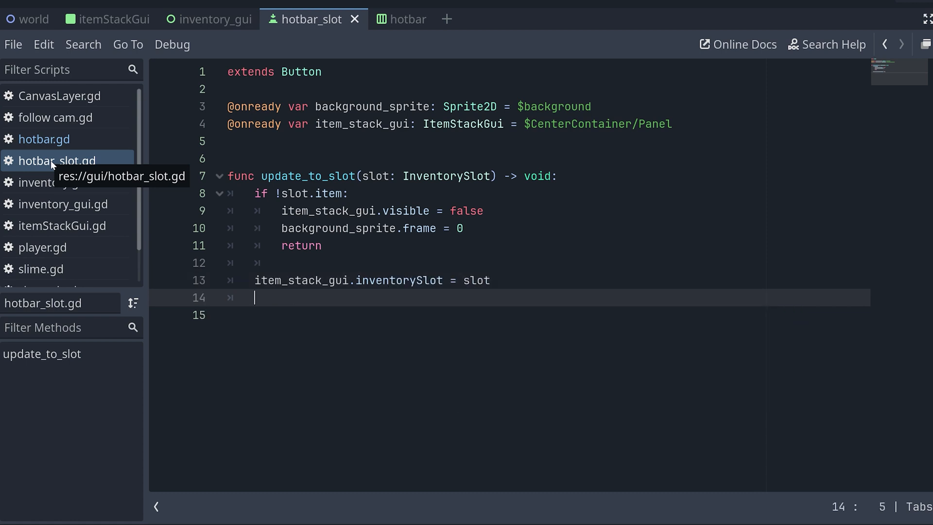
pyautogui.write('item_stack_gui.update(')
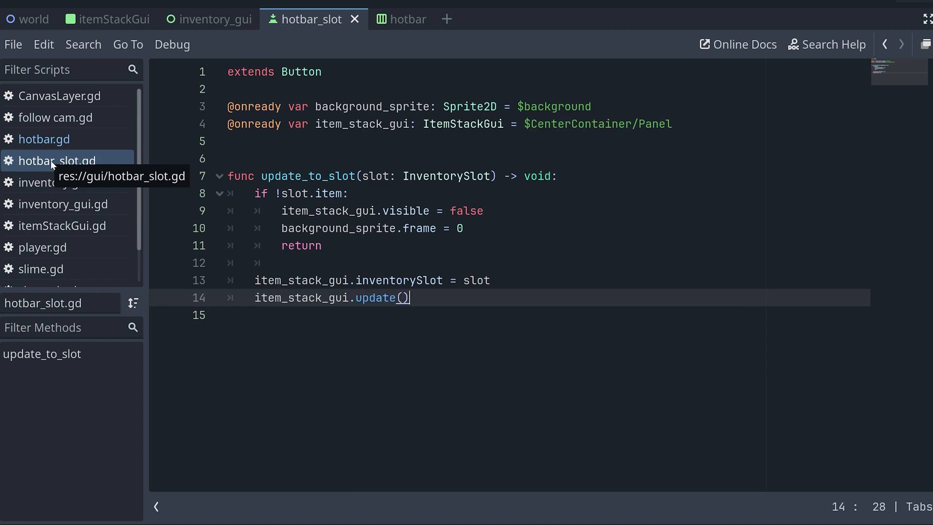
pyautogui.write('item_')
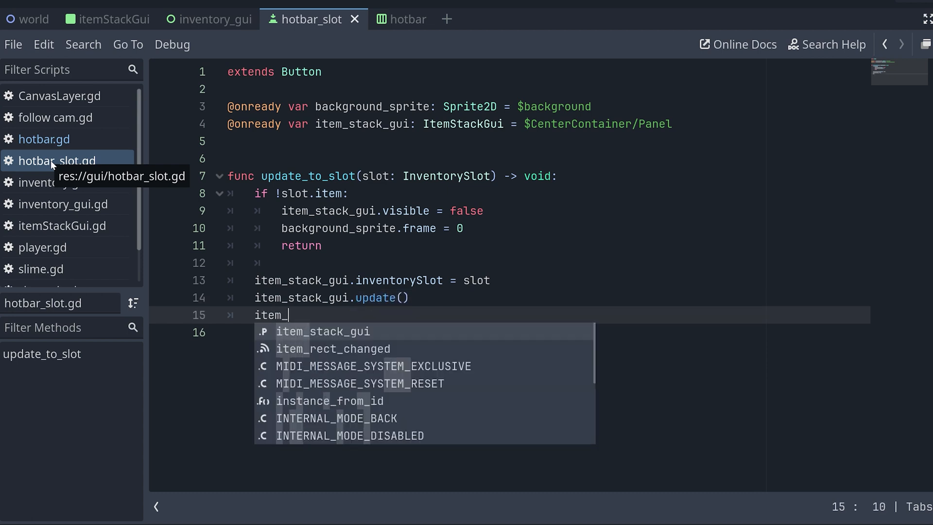
pyautogui.click(323, 331)
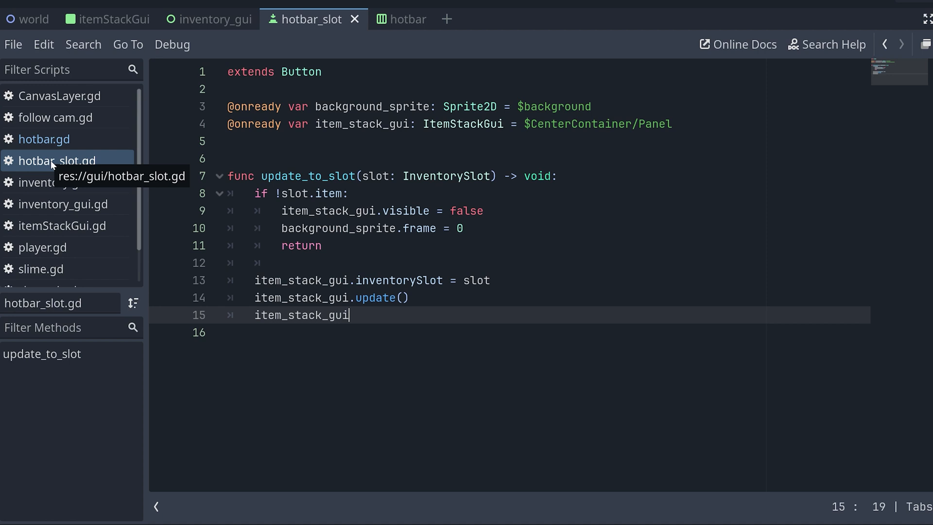
pyautogui.write('.visible = tru')
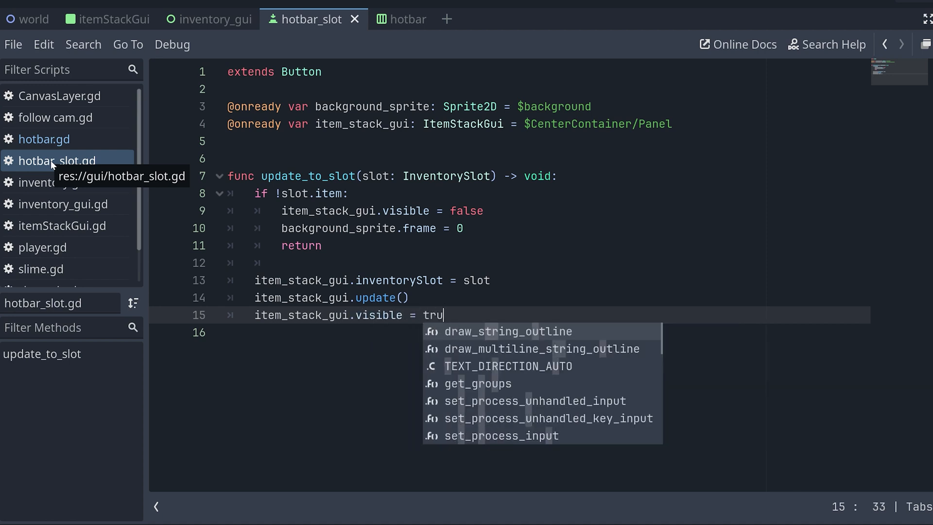
pyautogui.press('Return')
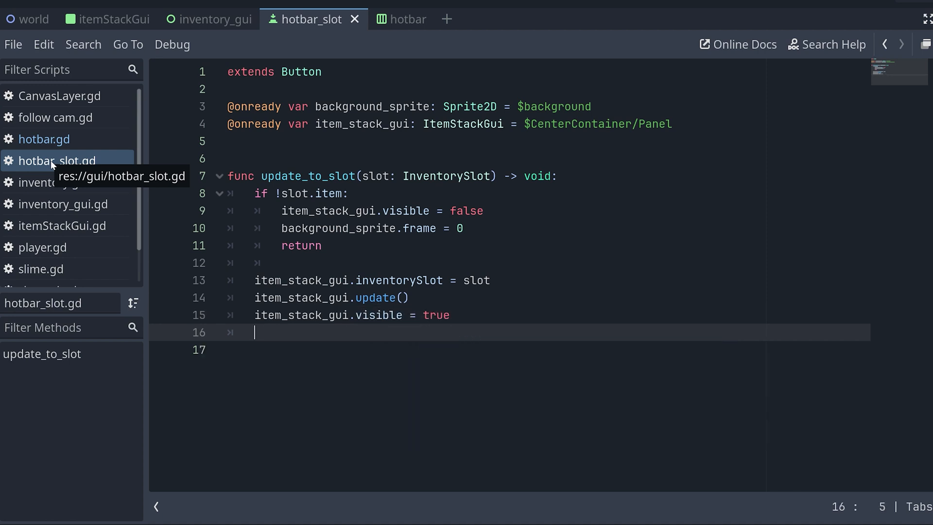
pyautogui.write('background_sprite.frame = 1')
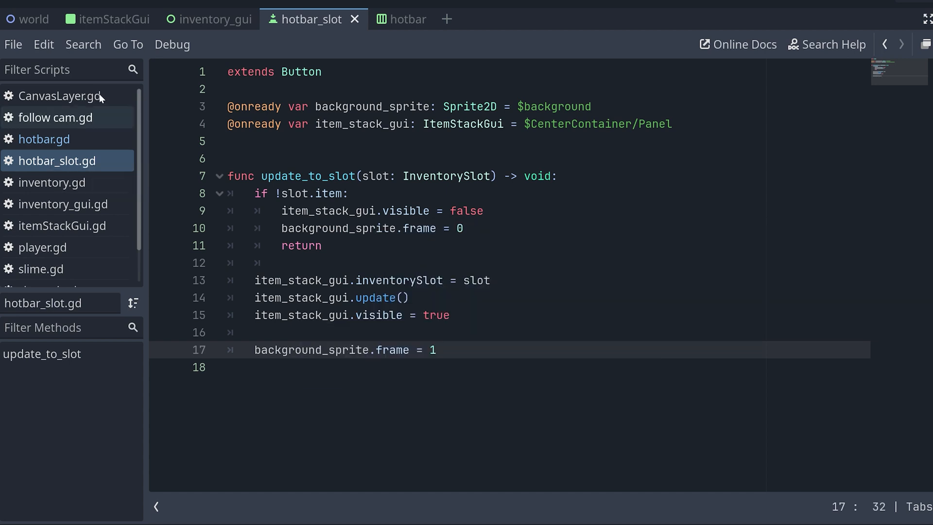
pyautogui.click(394, 19)
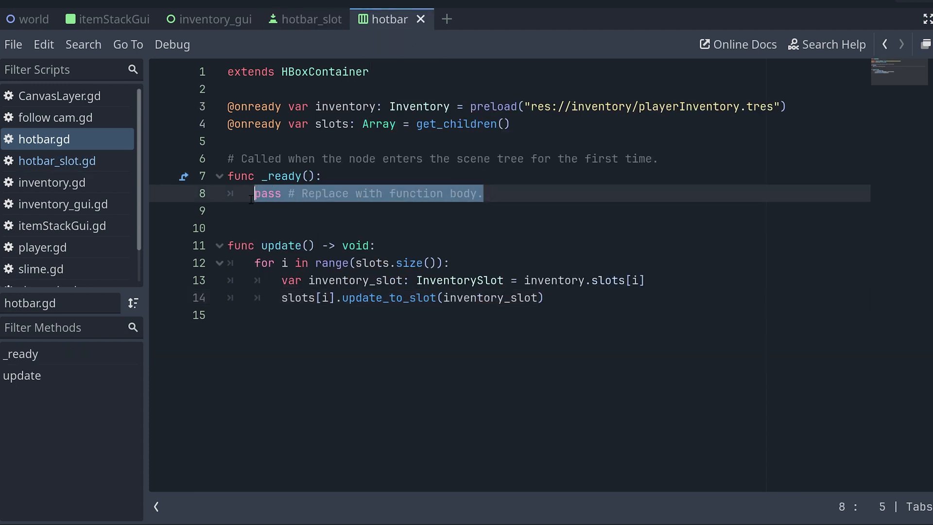
# Call update() in the hotbar's _ready(), then test-run the game and close it.
pyautogui.write('update()')
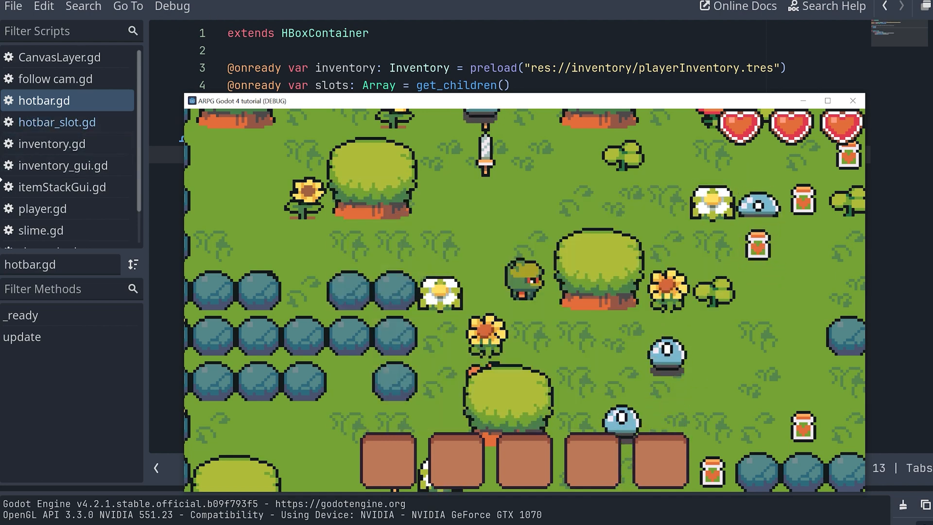
pyautogui.click(852, 100)
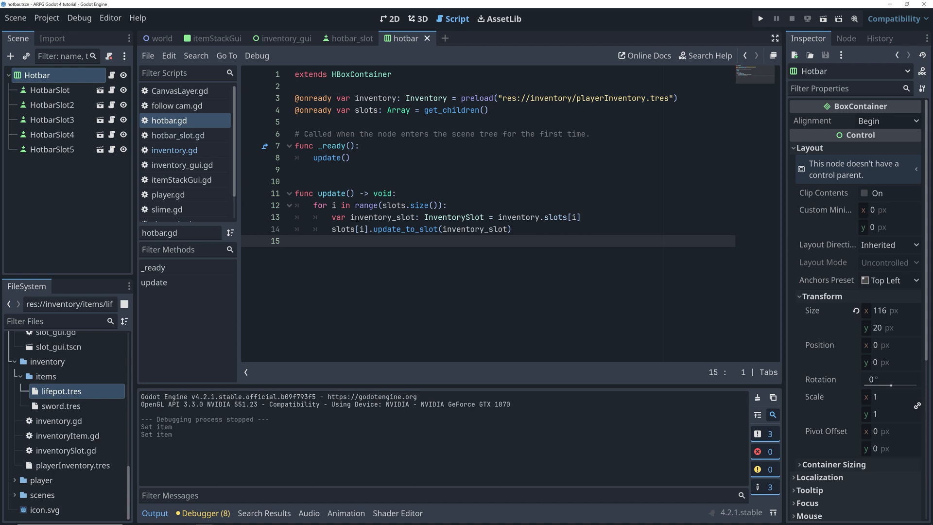
pyautogui.moveTo(68, 465)
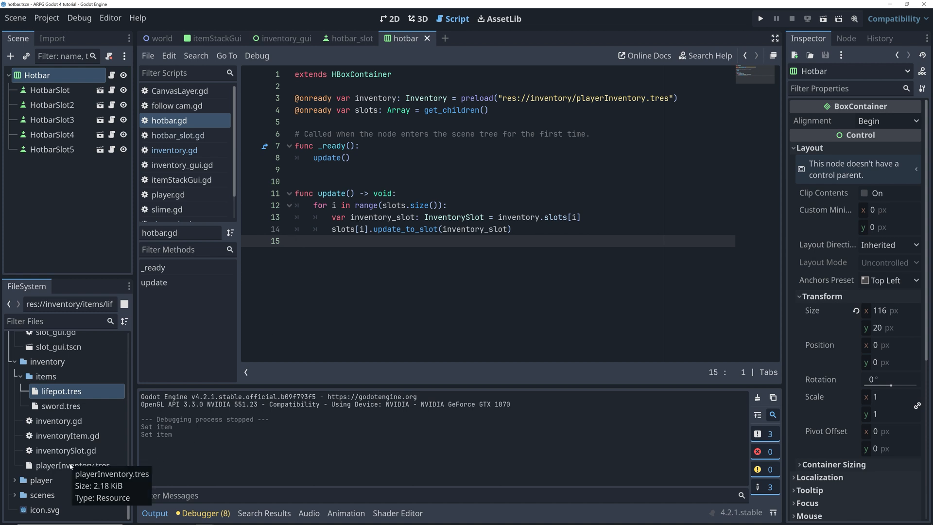
# Check playerInventory.tres, connect inventory.updated to update in _ready(), and test the hotbar.
pyautogui.click(74, 465)
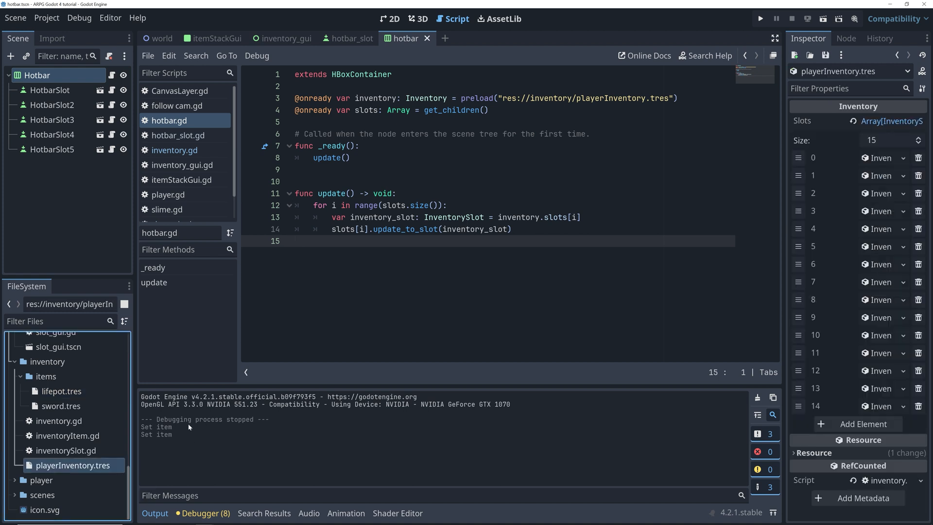
pyautogui.click(812, 158)
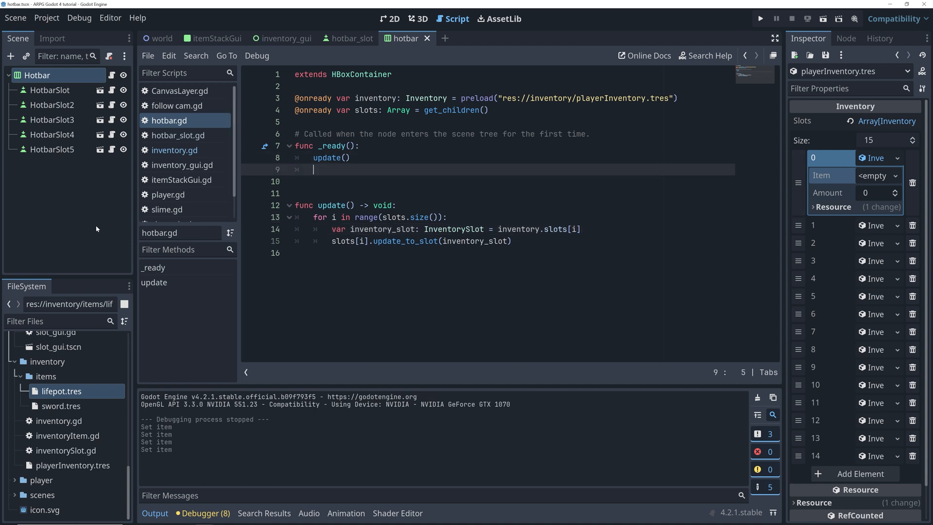
pyautogui.write('inventory.')
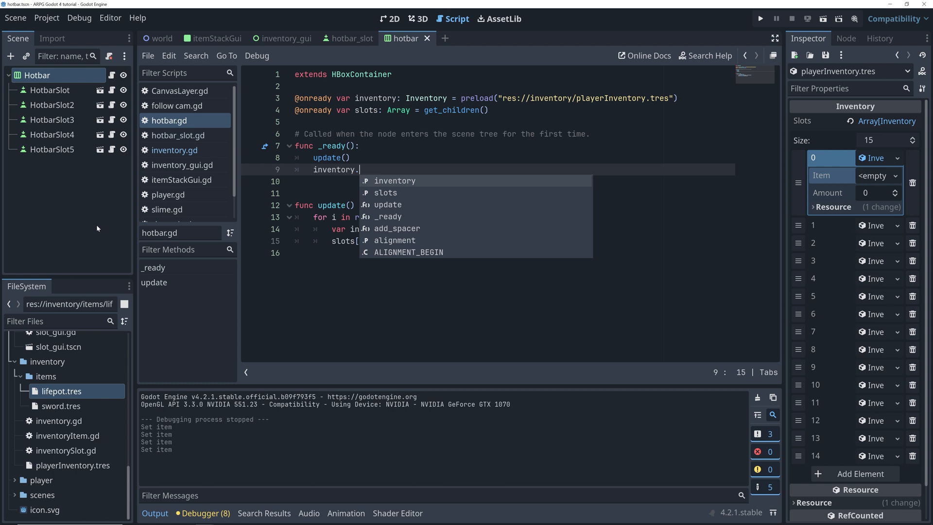
pyautogui.write('updated.connect(update')
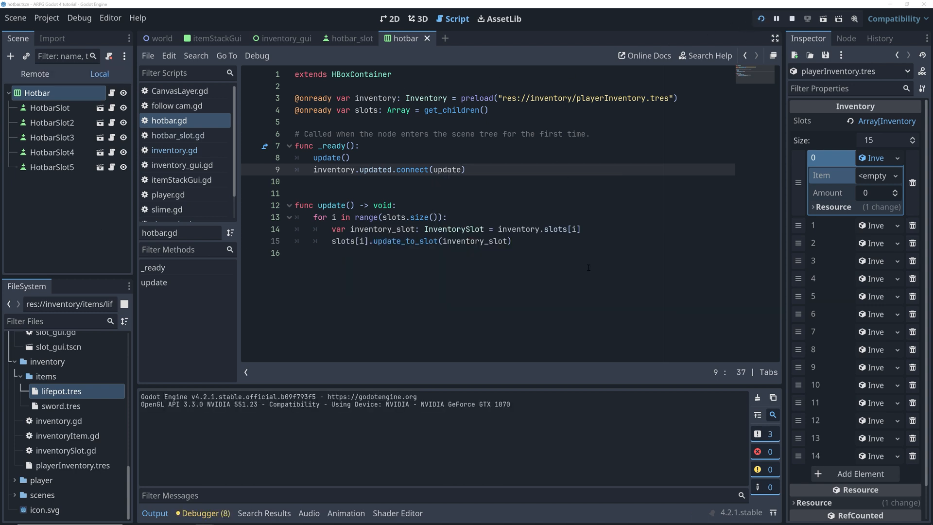
pyautogui.click(760, 18)
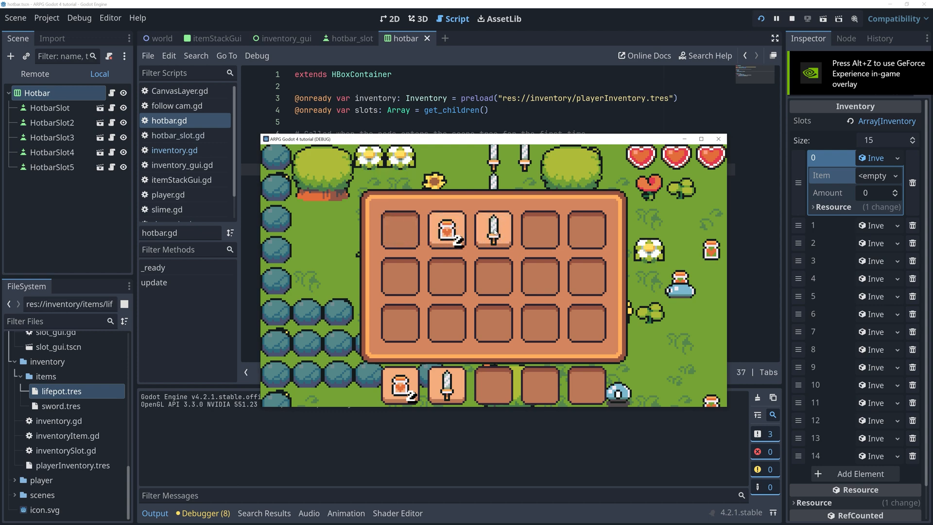
pyautogui.click(806, 18)
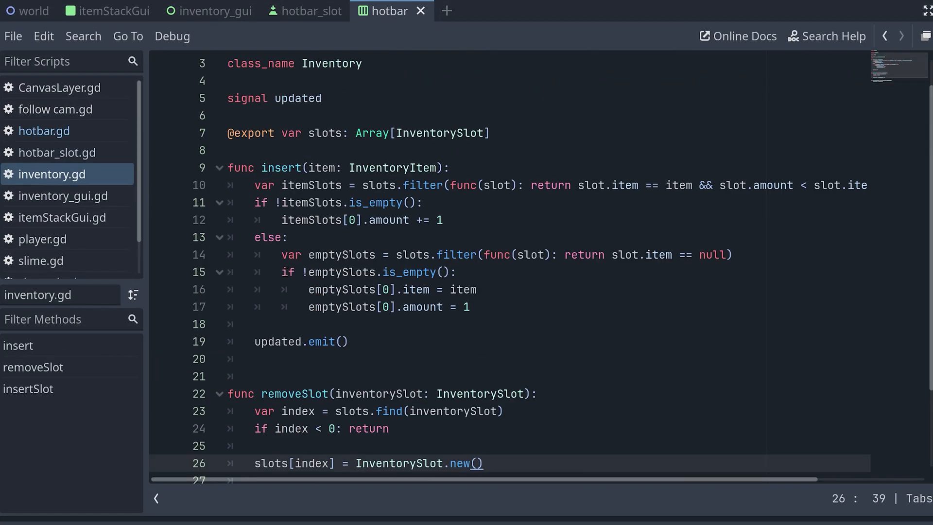
# Add updated.emit() at the end of removeSlot() in inventory.gd.
pyautogui.click(349, 341)
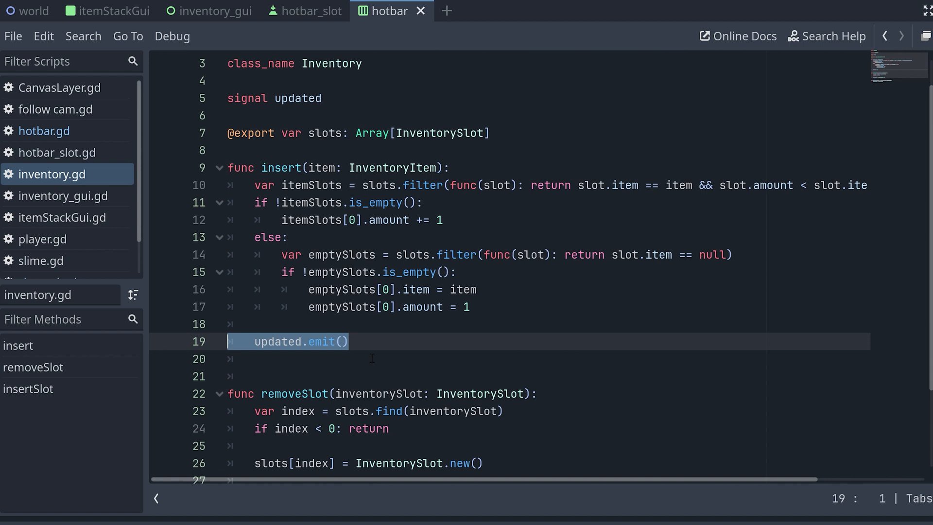
pyautogui.scroll(-3)
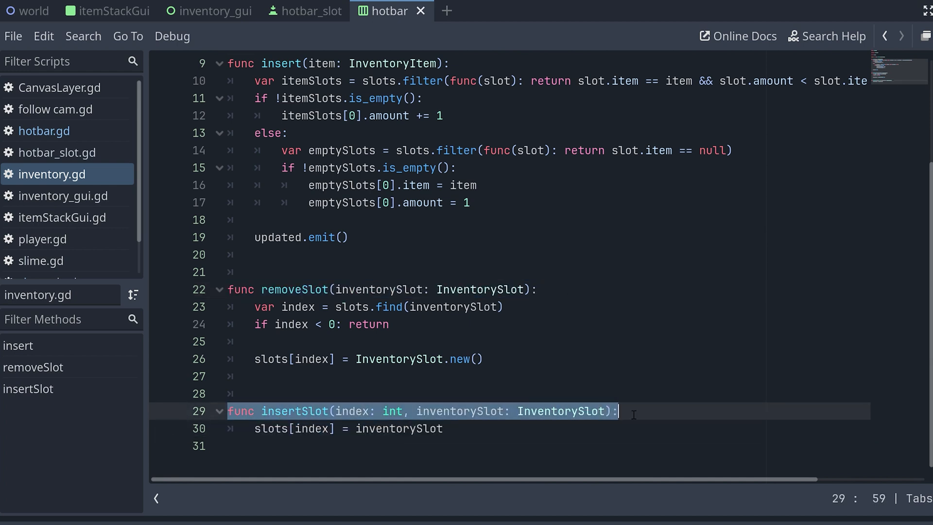
pyautogui.click(473, 358)
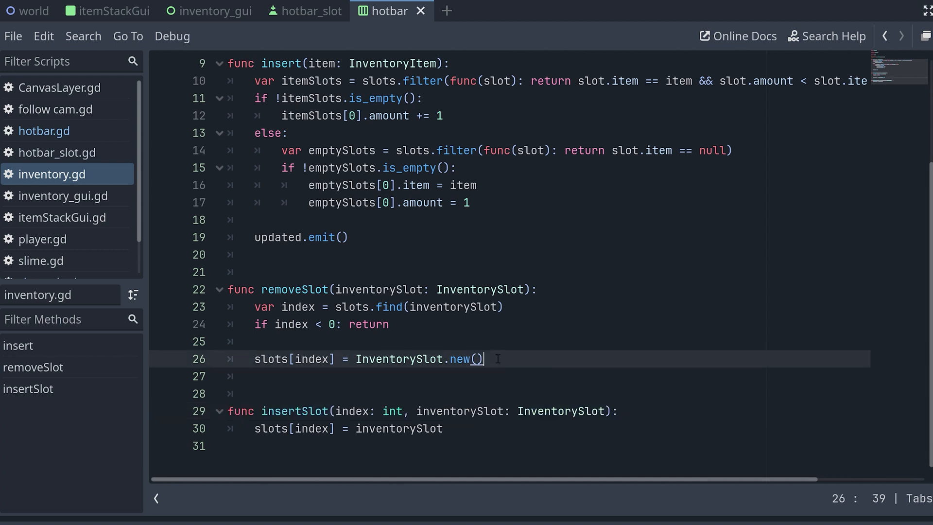
pyautogui.write('updated.')
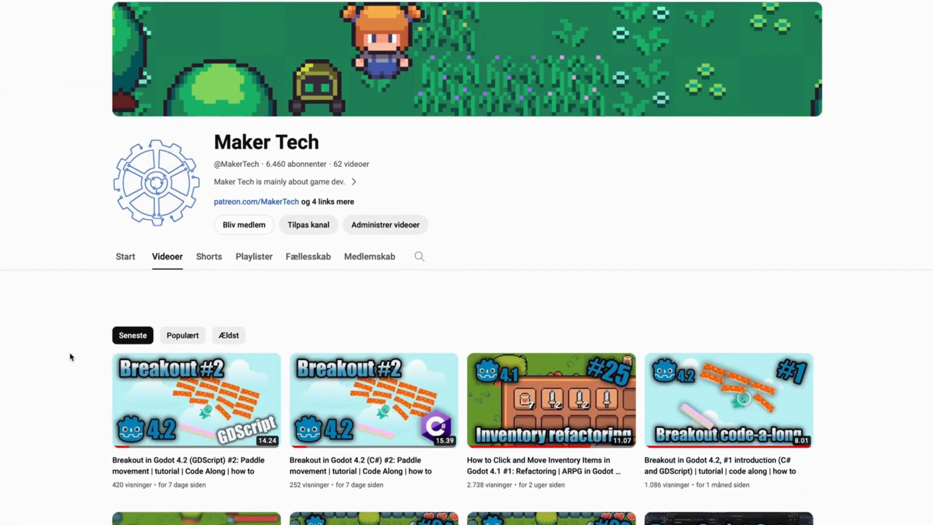
# Follow the patreon.com/MakerTech link from the Maker Tech YouTube channel page.
pyautogui.scroll(-3)
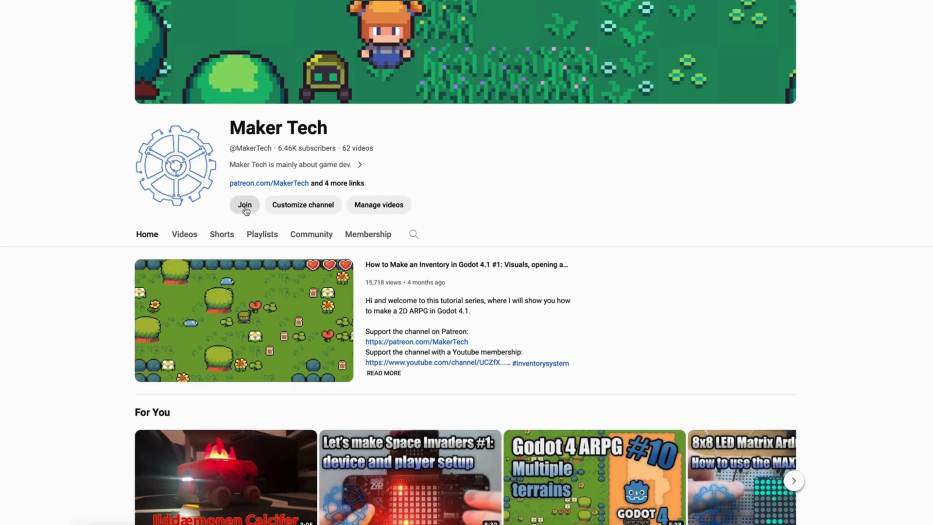
pyautogui.click(244, 204)
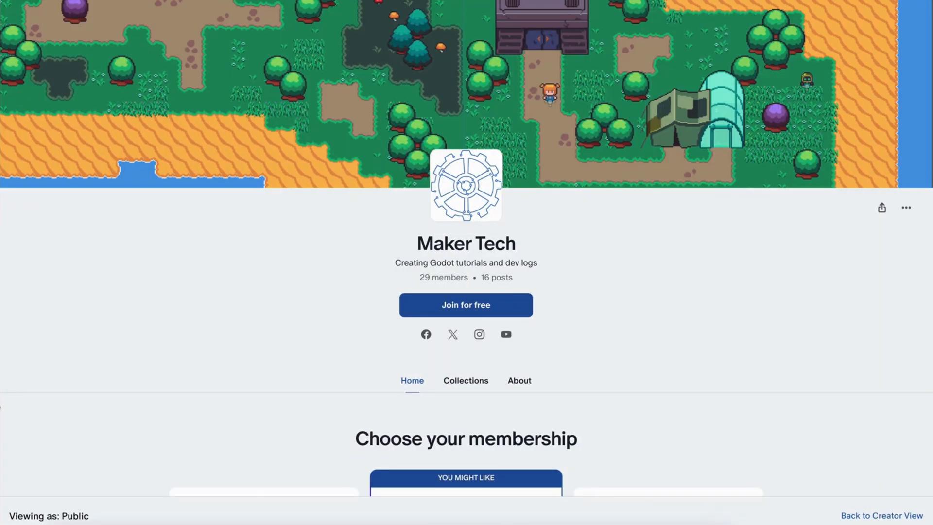
# Scroll the Patreon page to the 'Choose your membership' tiers and their rewards.
pyautogui.scroll(-3)
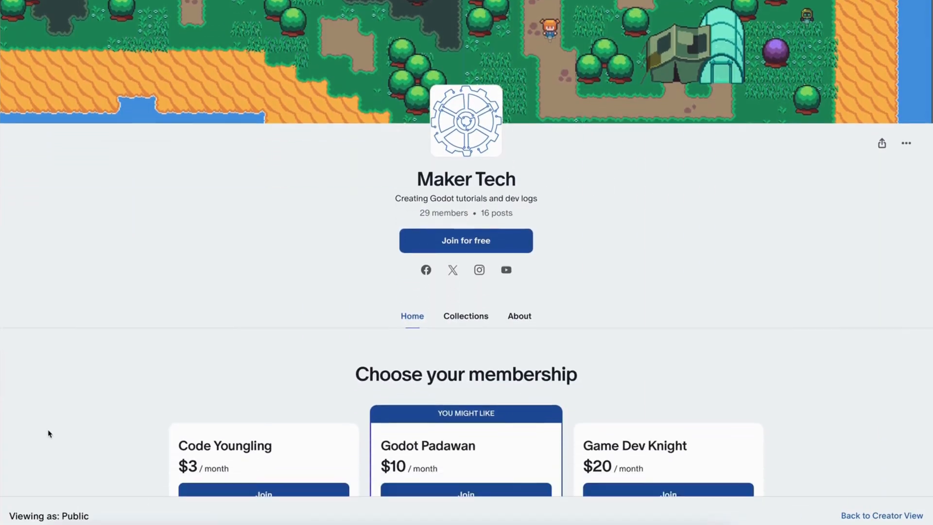
pyautogui.scroll(-3)
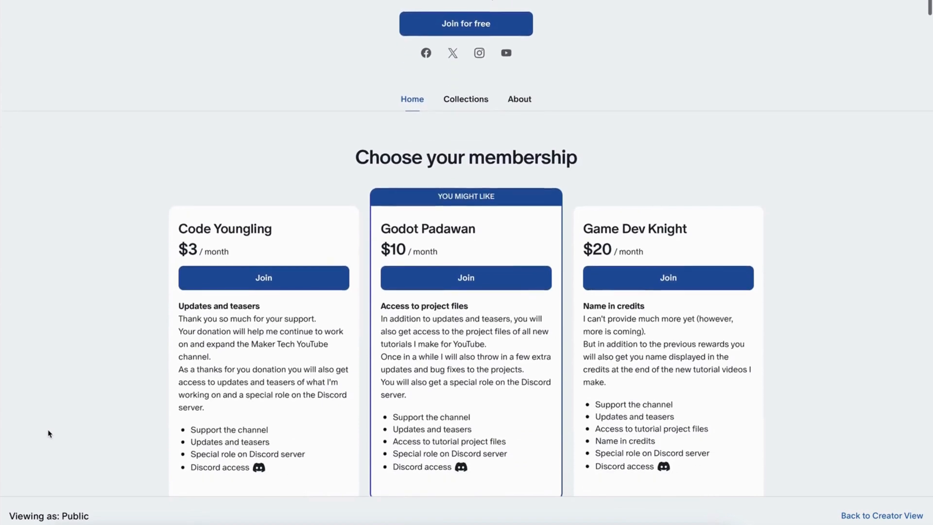
pyautogui.scroll(-3)
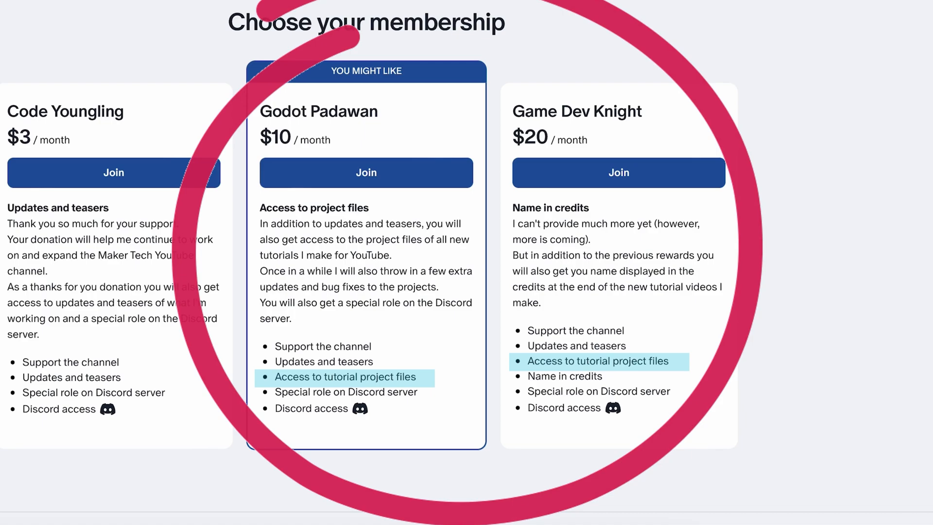
pyautogui.scroll(-3)
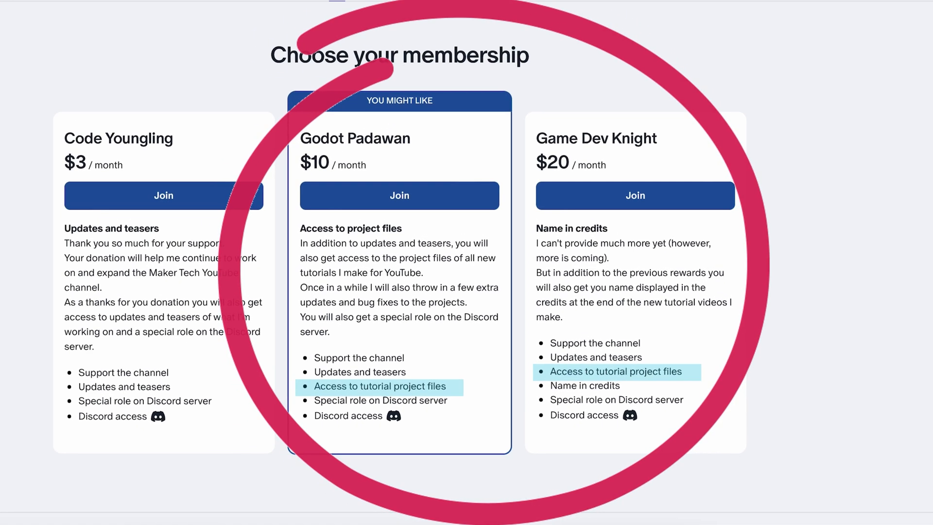
pyautogui.scroll(3)
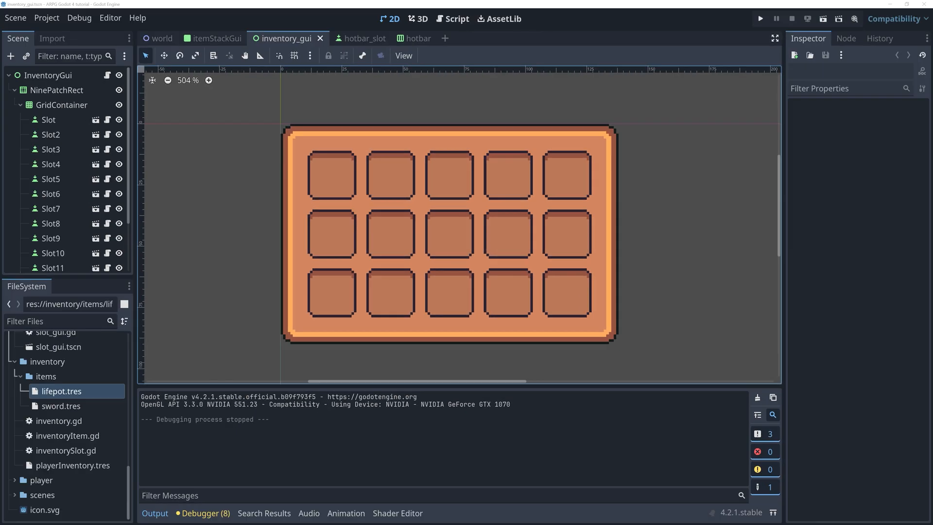
pyautogui.moveTo(169, 173)
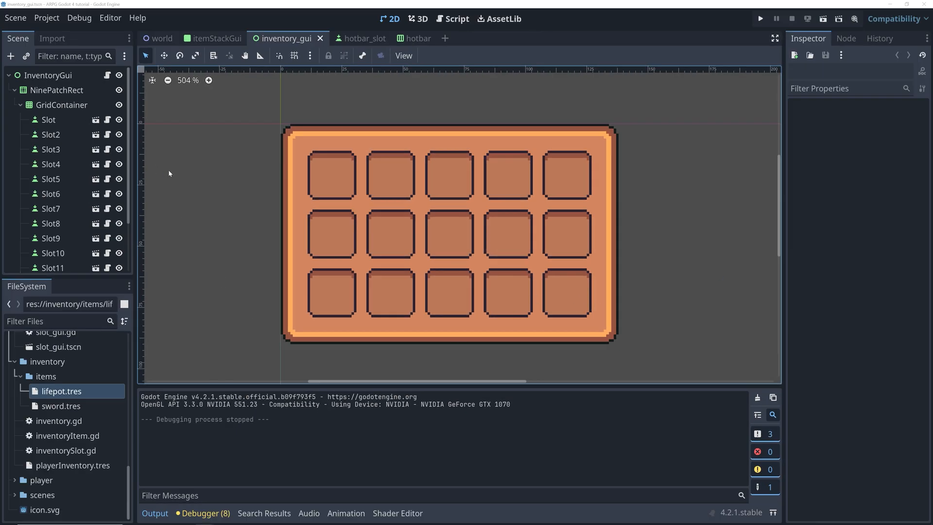
pyautogui.moveTo(199, 206)
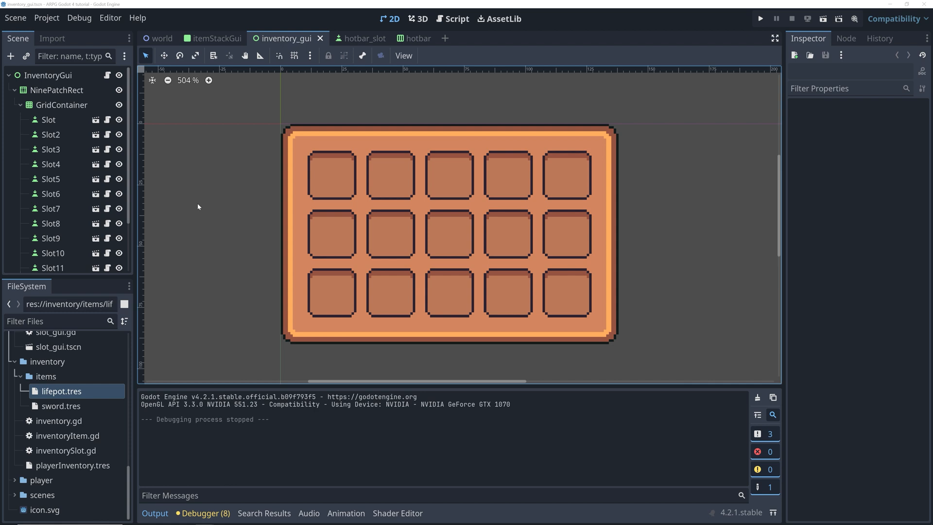
pyautogui.moveTo(64, 93)
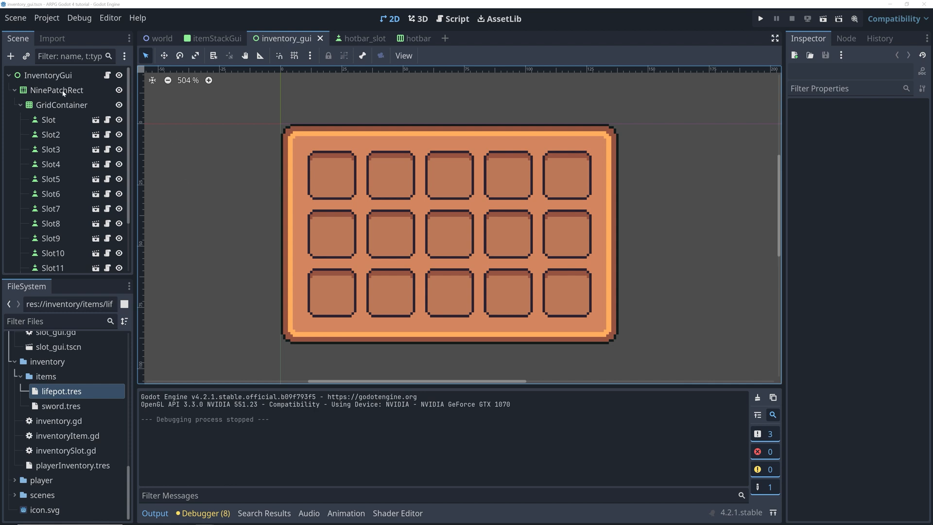
pyautogui.moveTo(57, 90)
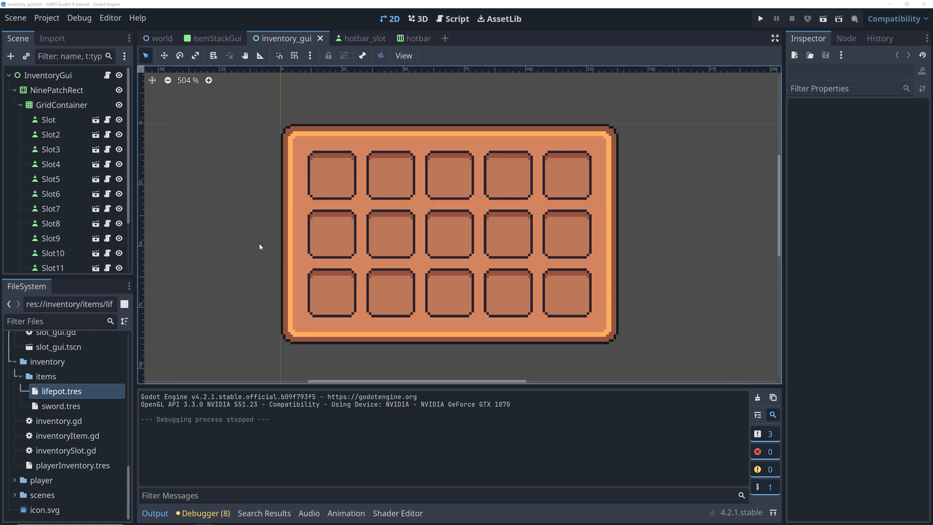
# Bring up the NinePatchRect node's context menu in the Scene dock.
pyautogui.rightClick(59, 90)
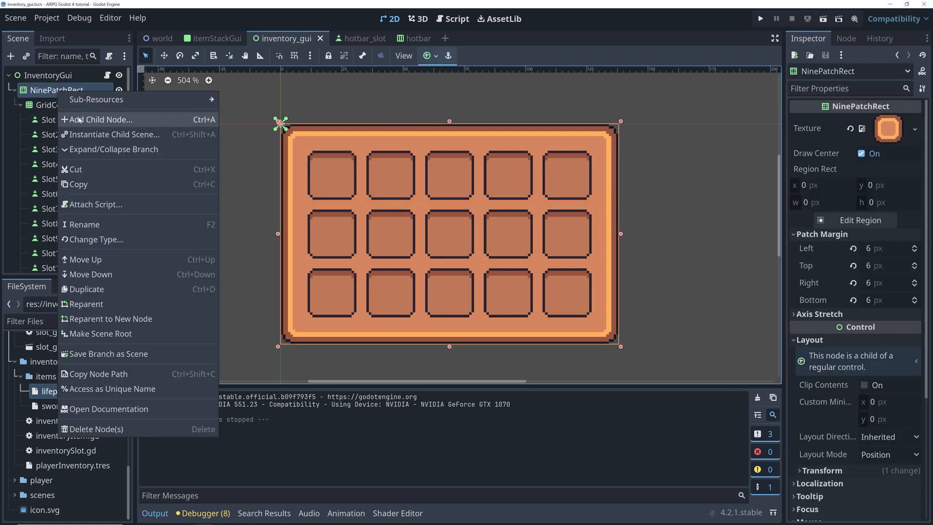
# Add an HBoxContainer under NinePatchRect holding Slot–Slot5, then adjust the GridContainer and panel size.
pyautogui.click(101, 119)
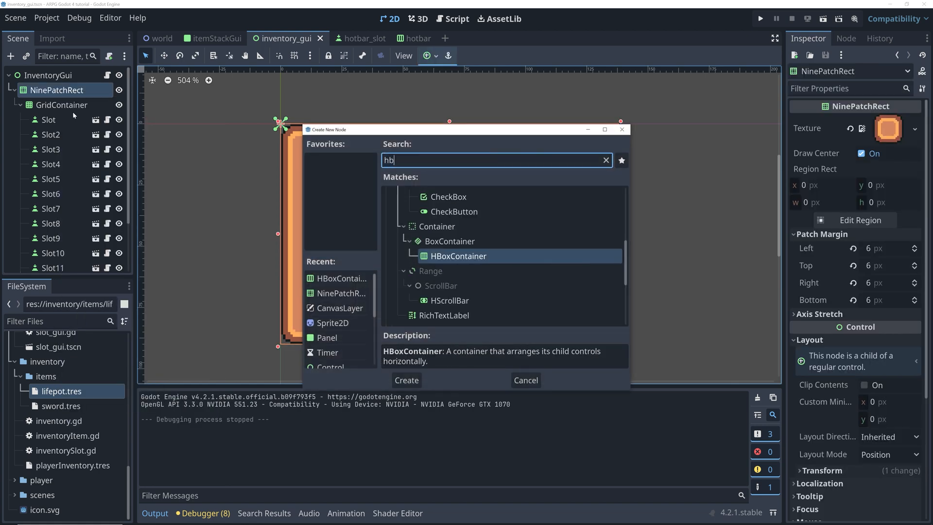
pyautogui.click(406, 379)
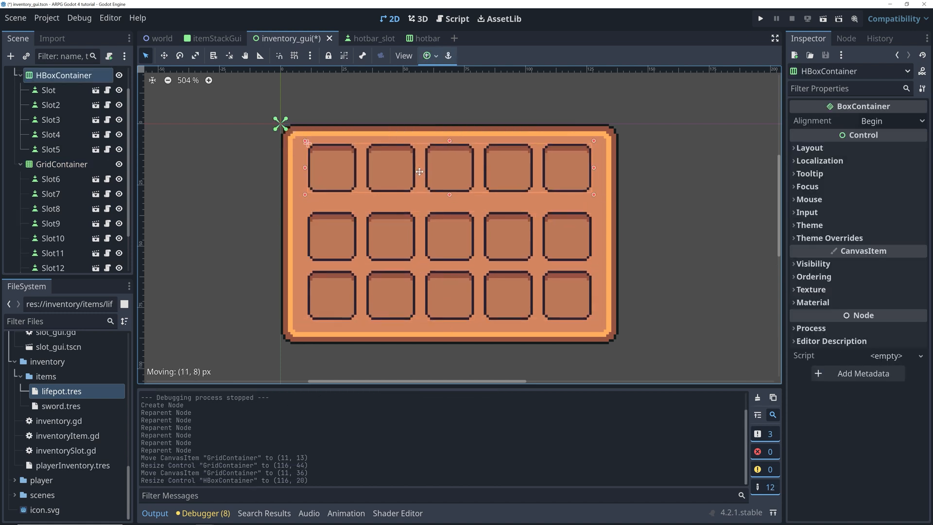
pyautogui.click(62, 164)
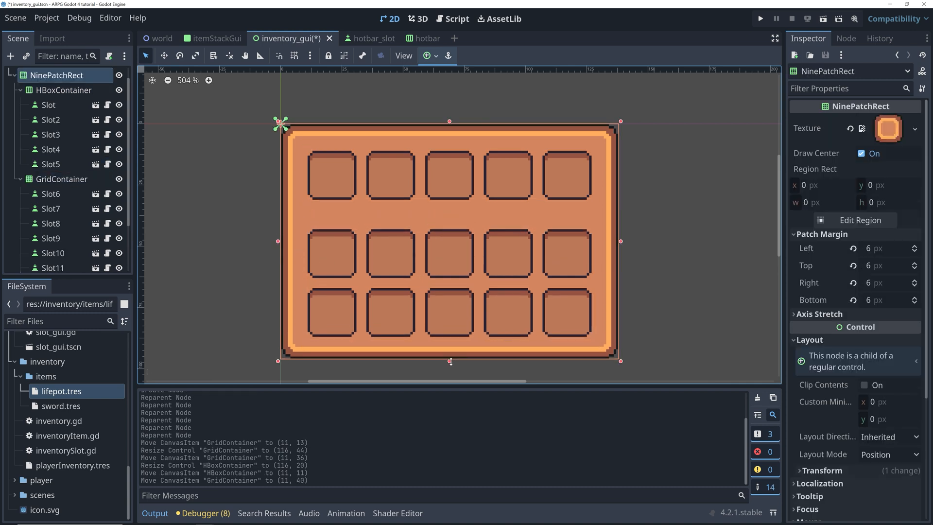
pyautogui.click(61, 180)
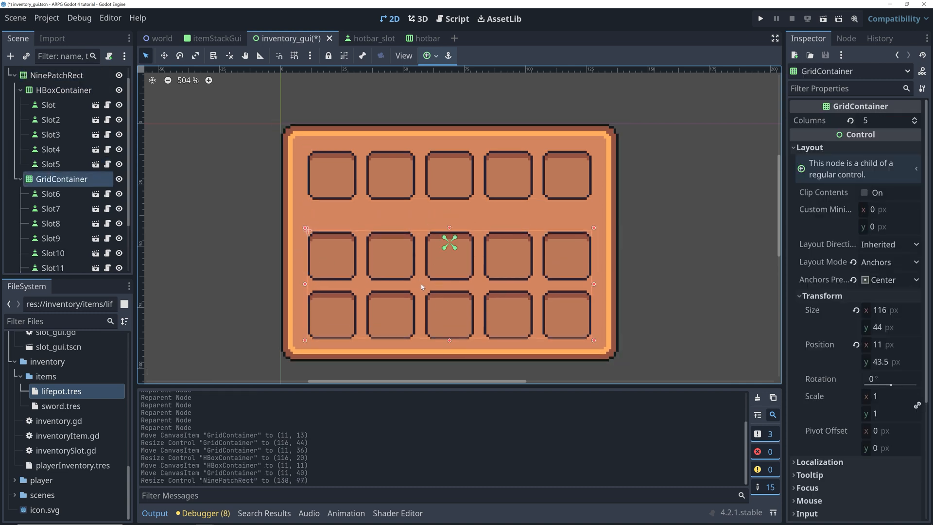
pyautogui.click(56, 75)
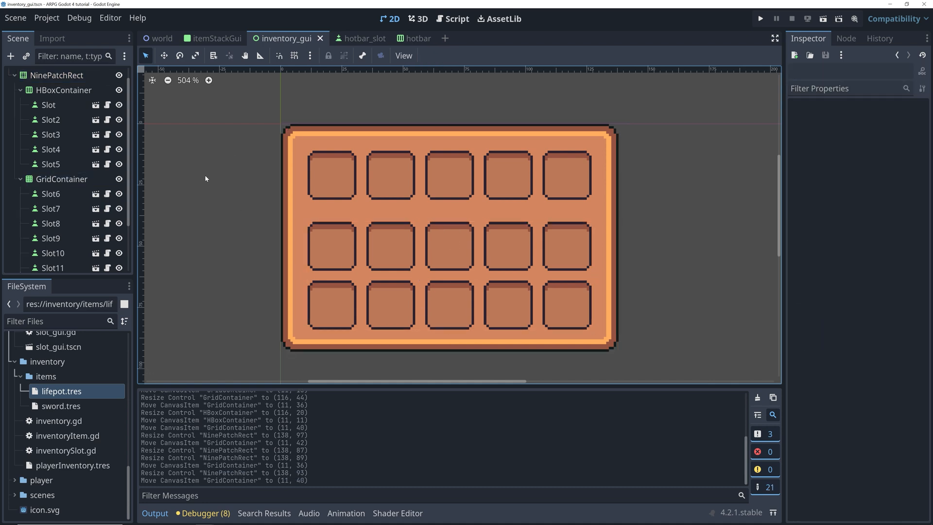
pyautogui.moveTo(277, 203)
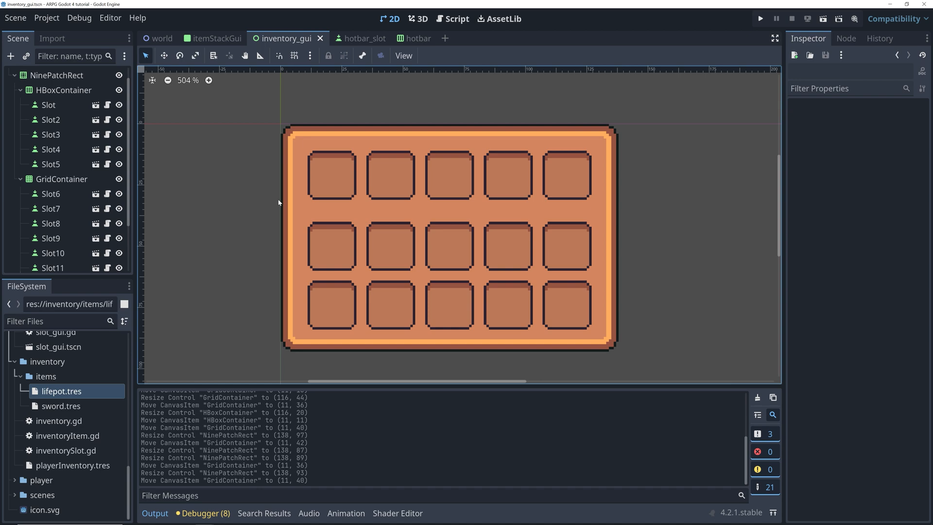
pyautogui.moveTo(447, 54)
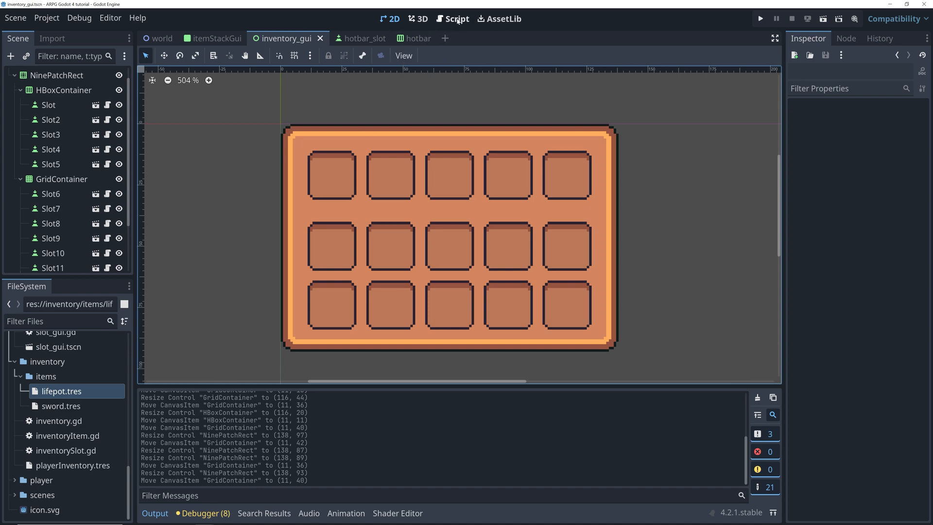
# Declare hotbar_slots from $NinePatchRect/HBoxContainer's children, prepend it to slots, and save.
pyautogui.click(458, 18)
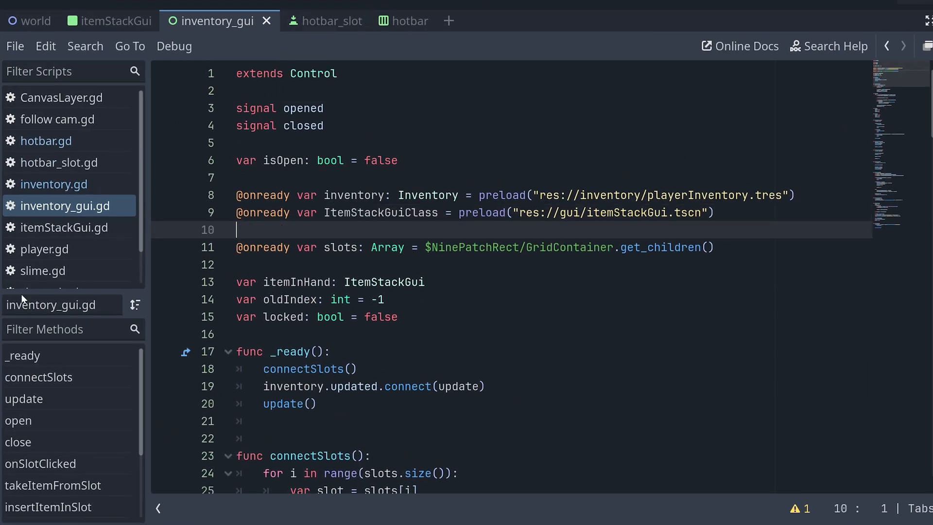
pyautogui.write('@onready var')
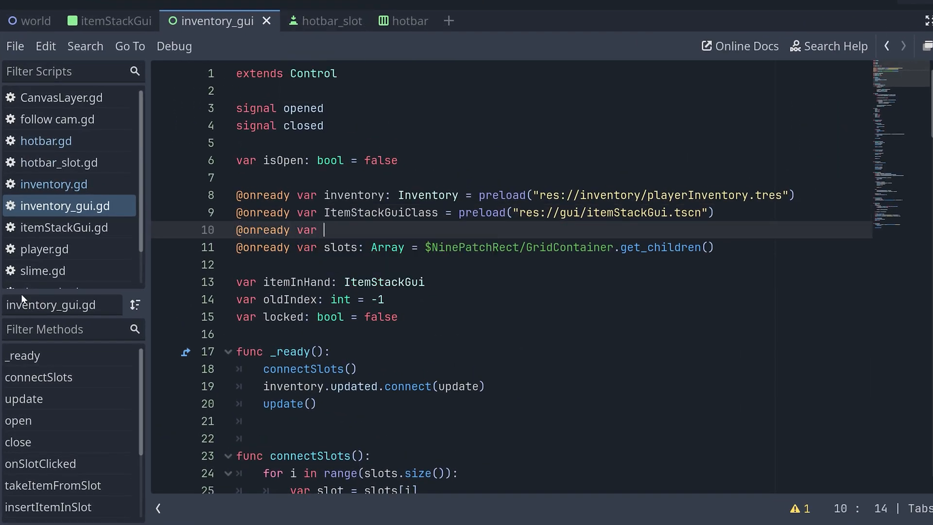
pyautogui.write('hotbar_slots: Array =')
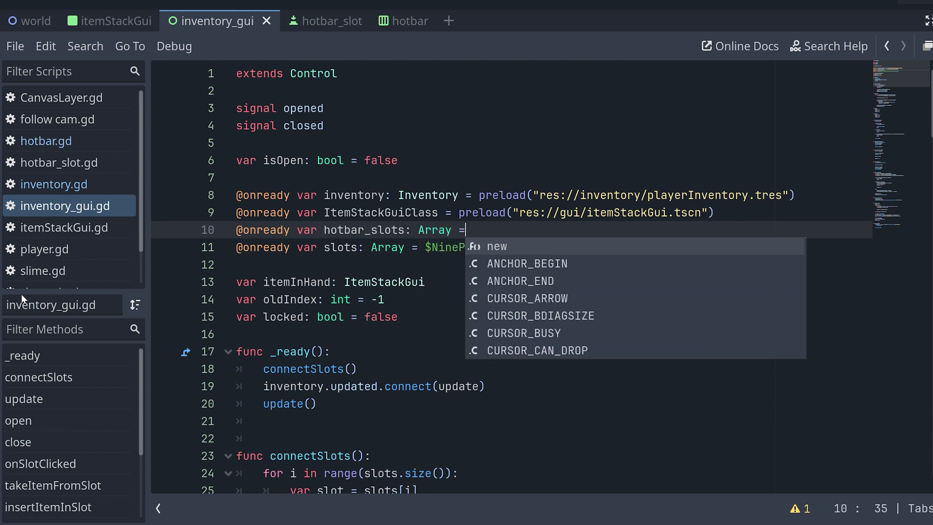
pyautogui.write('$NinePatchRect/HBoxContainer.get_children(')
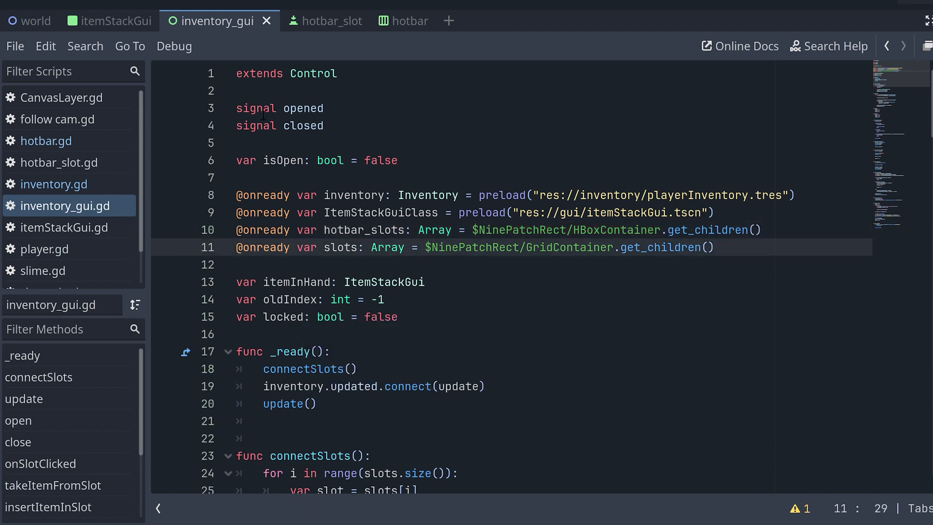
pyautogui.write('hotbar_sl')
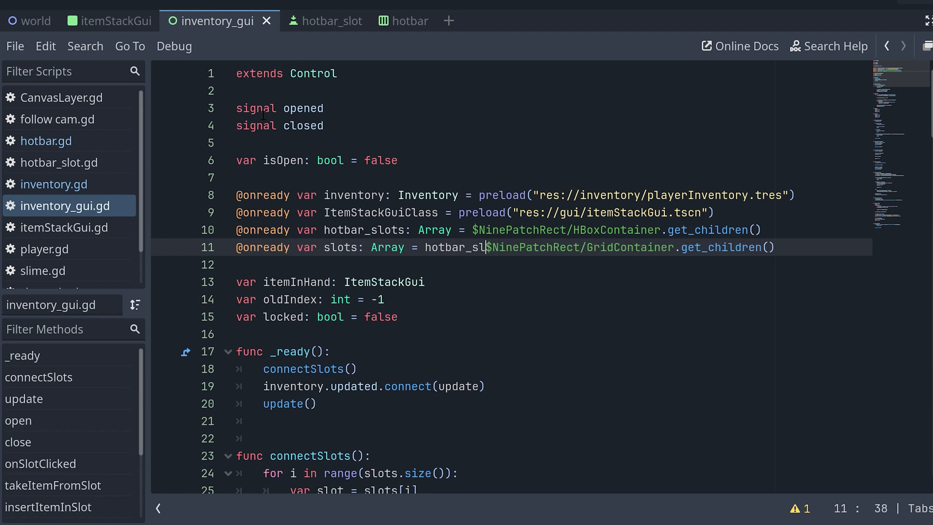
pyautogui.write('ots +')
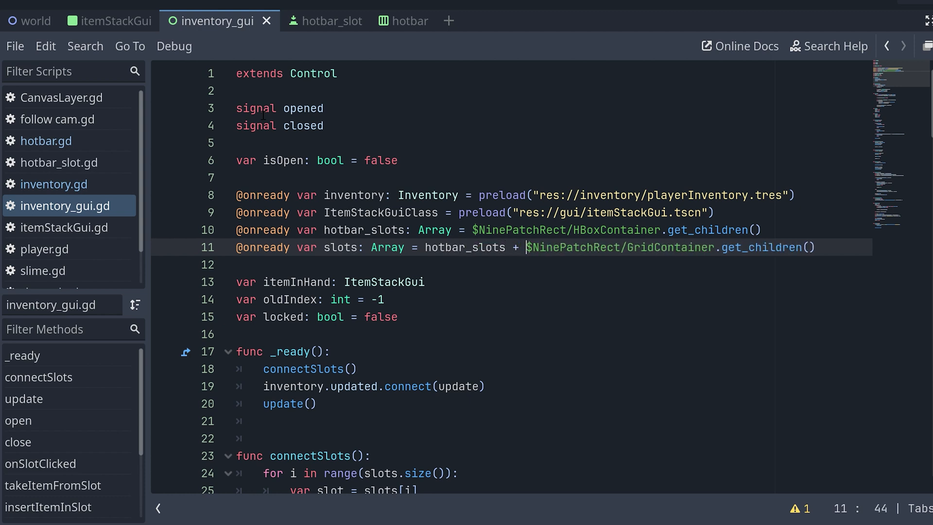
pyautogui.moveTo(477, 347)
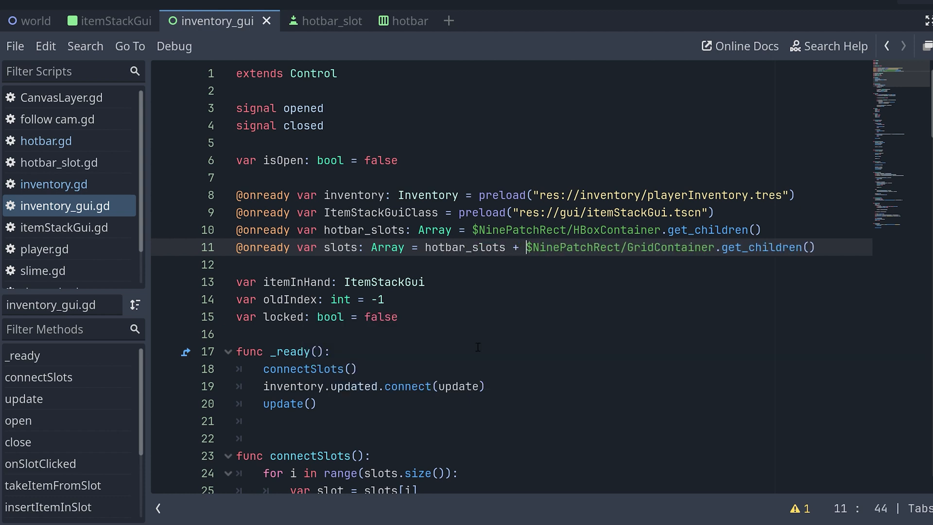
pyautogui.moveTo(768, 177)
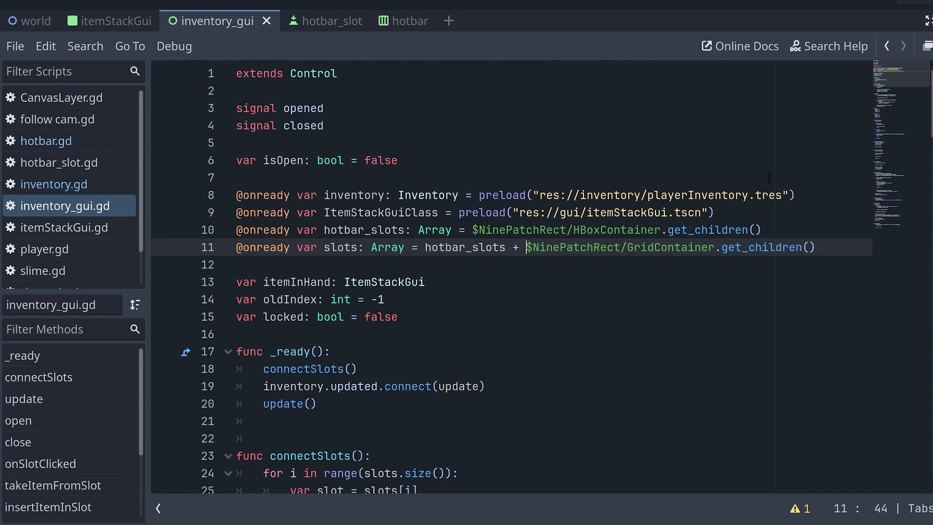
pyautogui.press('ctrl+s')
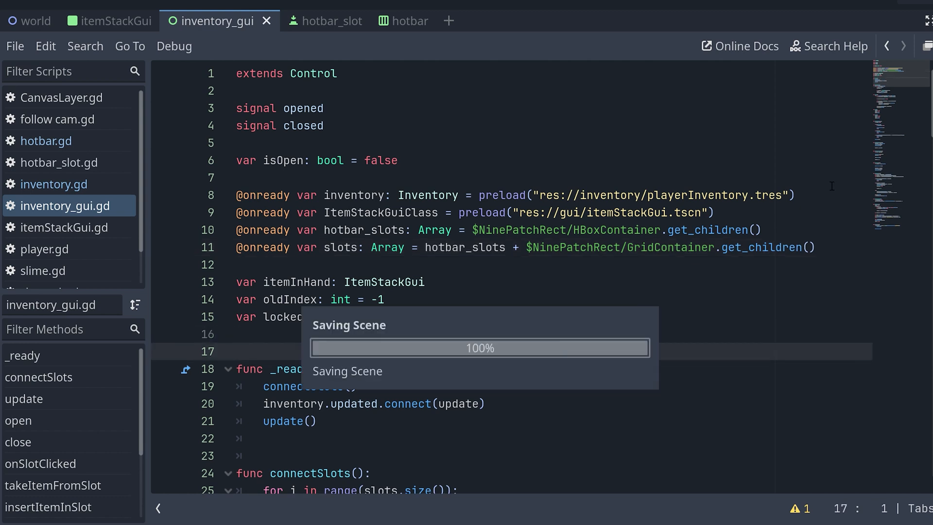